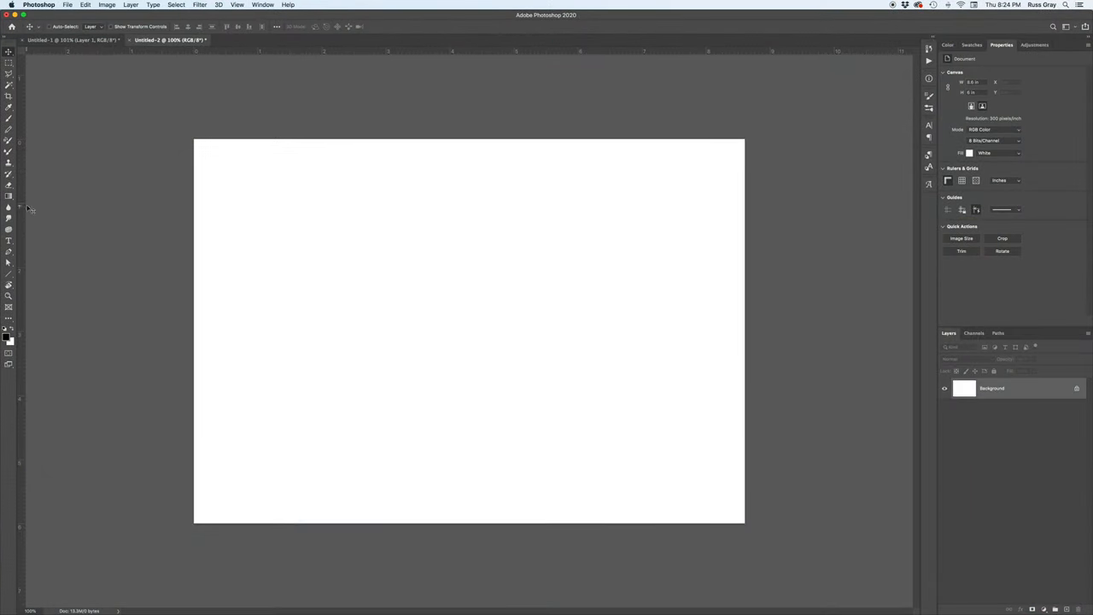
mouse_move(15, 203)
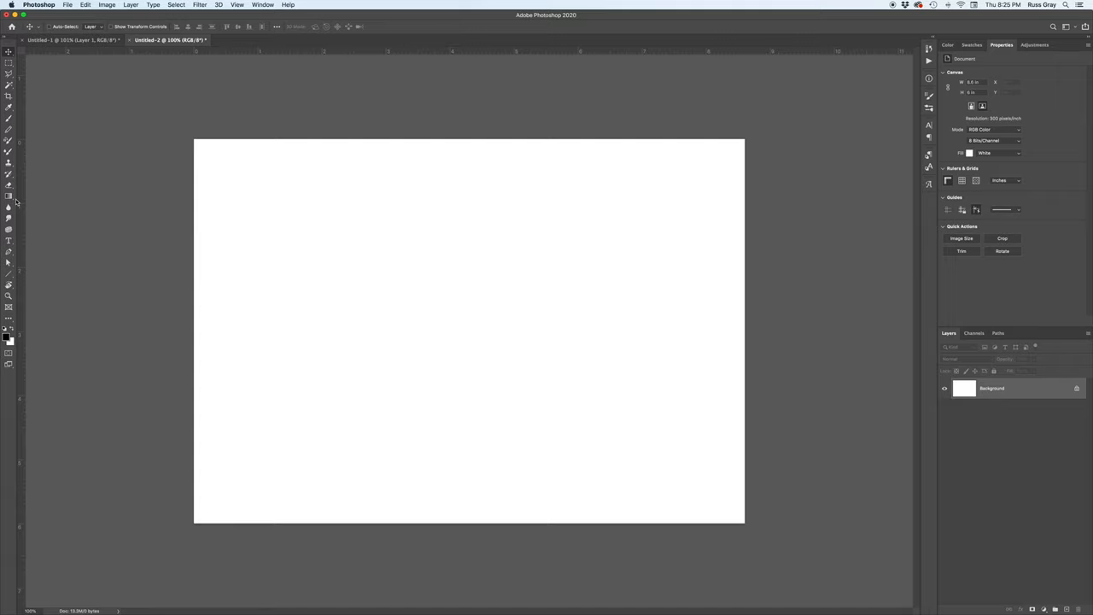
mouse_move(9, 205)
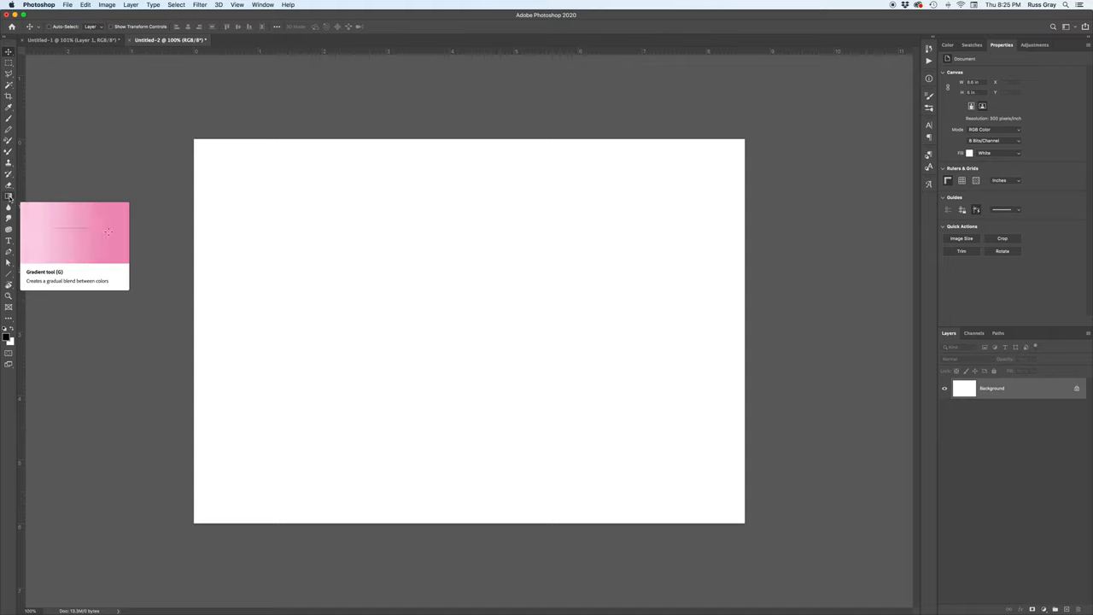
Drag a black-to-white gradient across the full canvas width, left to right
left_click(9, 198)
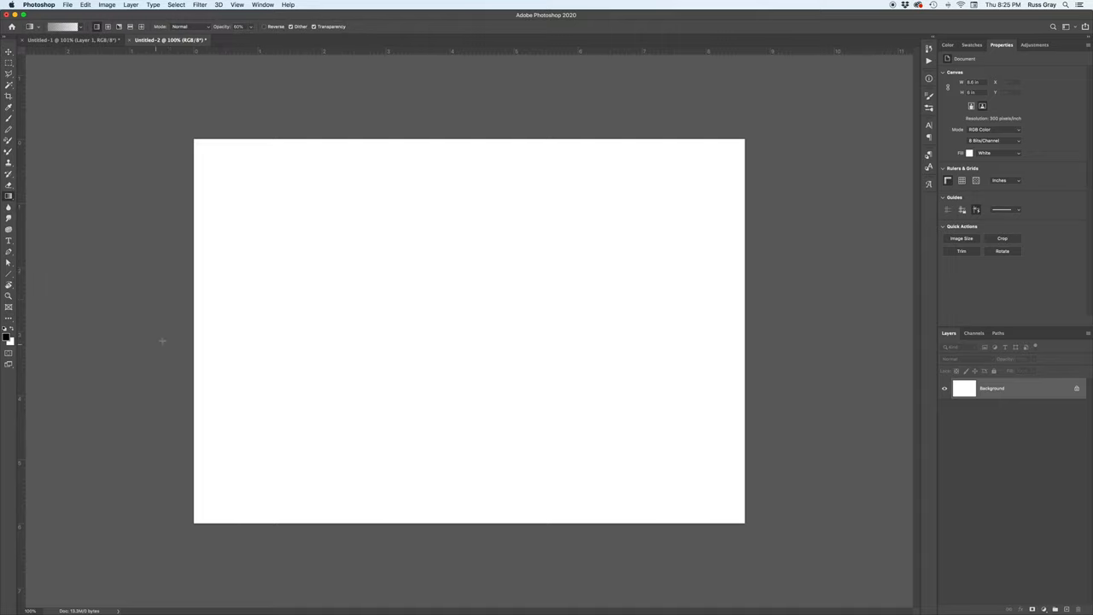
mouse_move(208, 333)
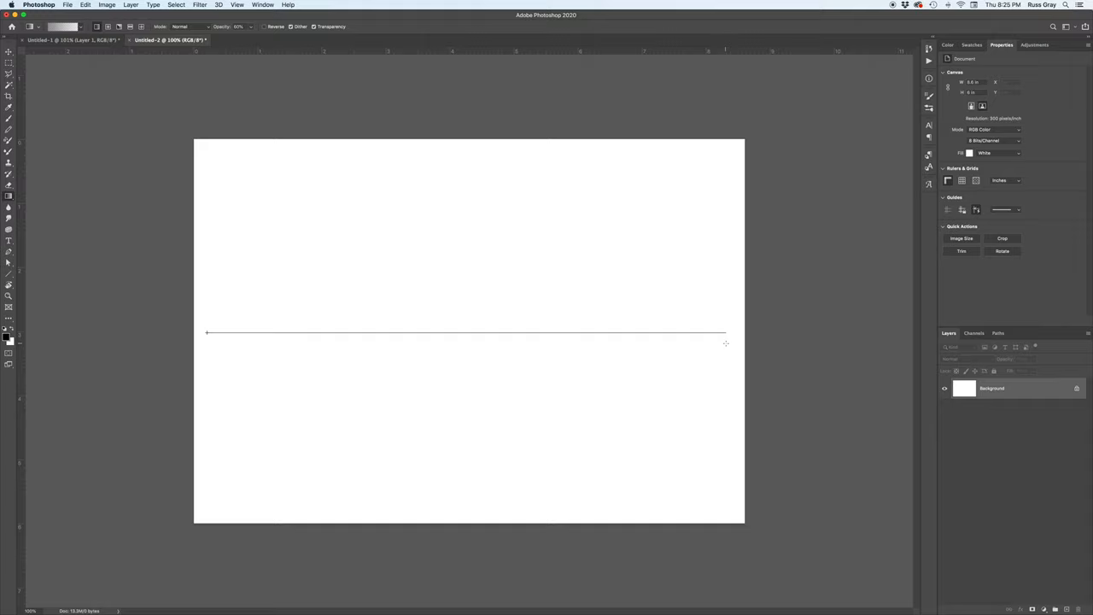
left_click_drag(206, 333, 726, 333)
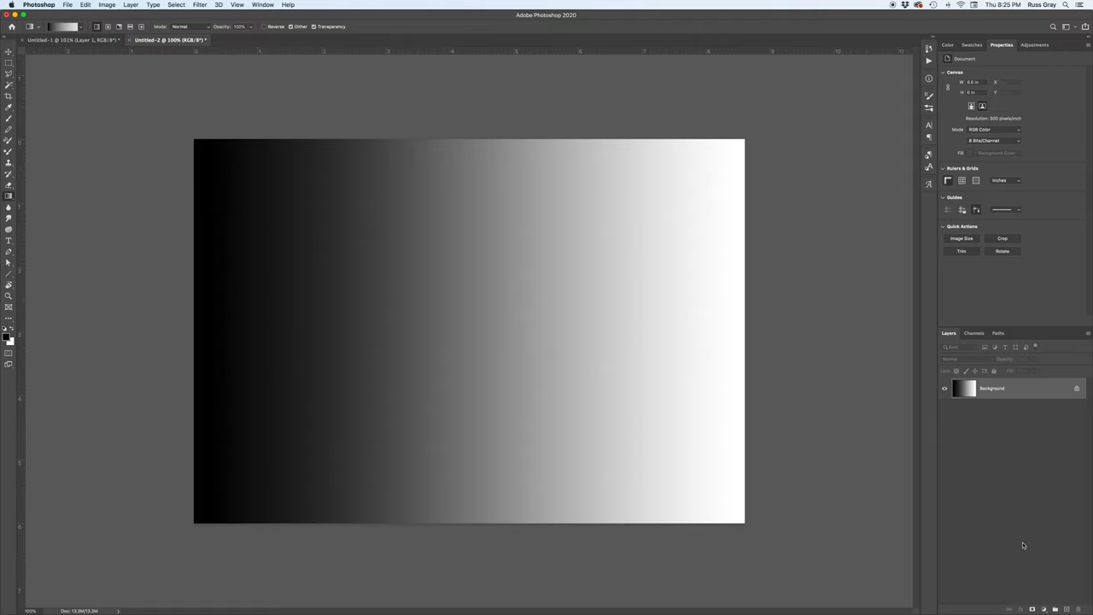
mouse_move(1008, 481)
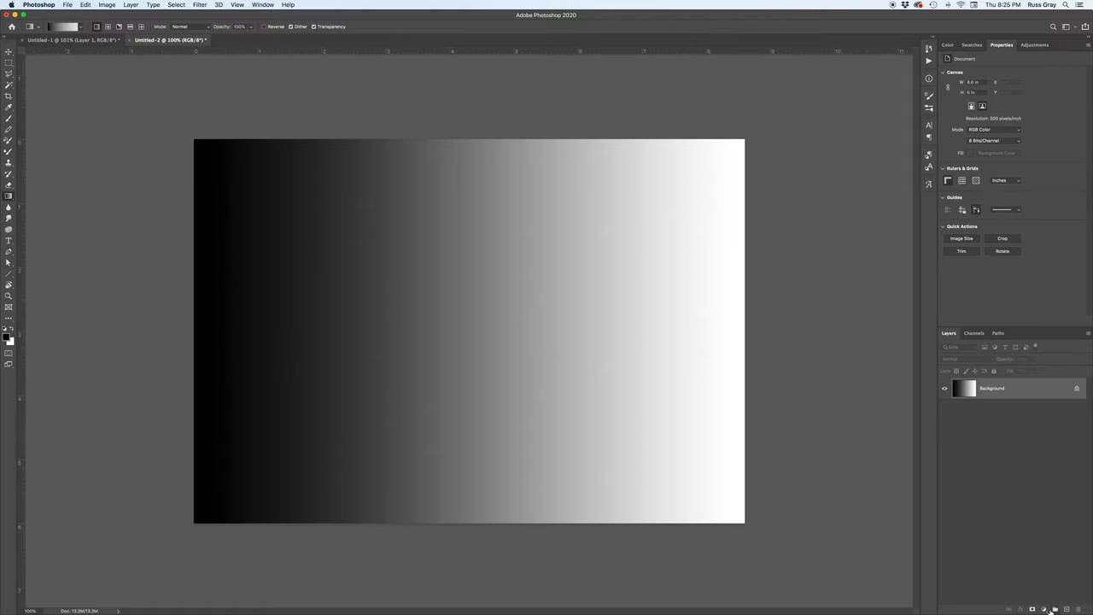
Bring up the fill and adjustment layer menu from the Layers panel
left_click(1046, 608)
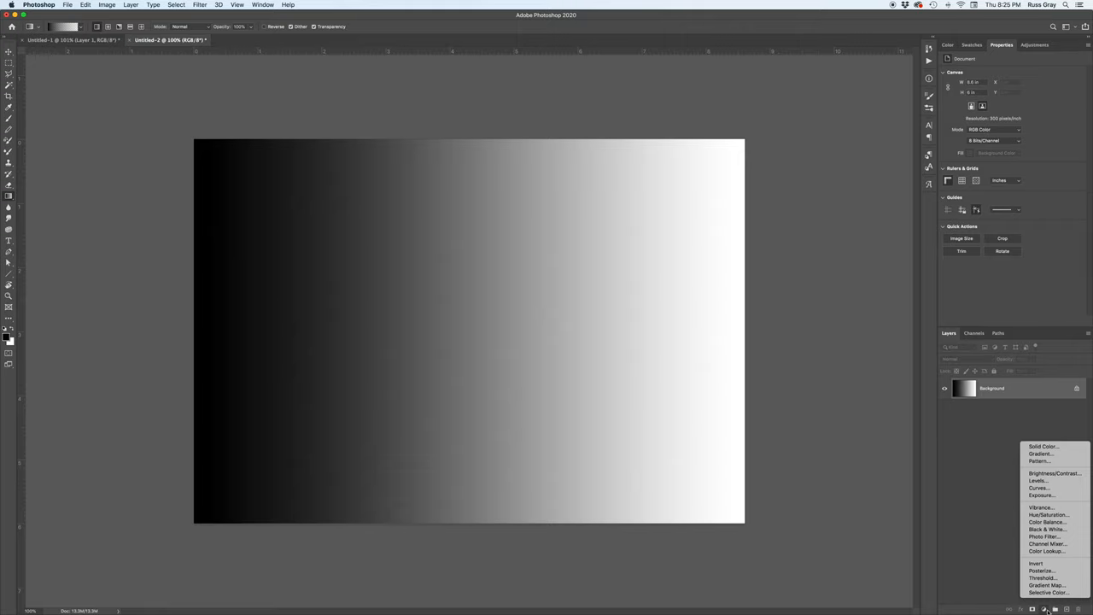
mouse_move(1045, 584)
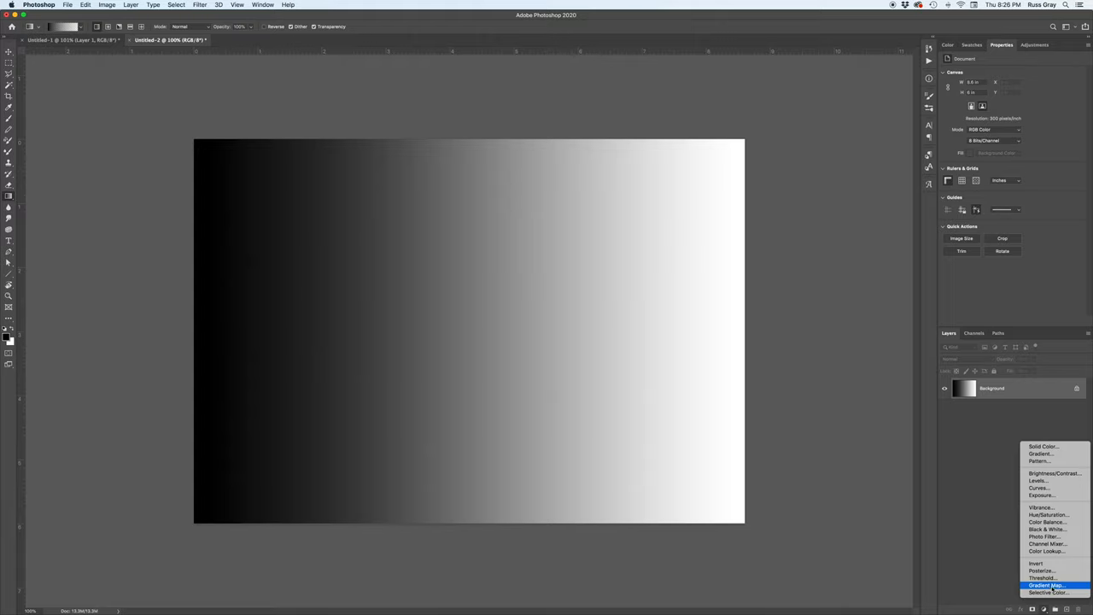
Add a Gradient Map adjustment layer over the black-to-white background
left_click(1045, 584)
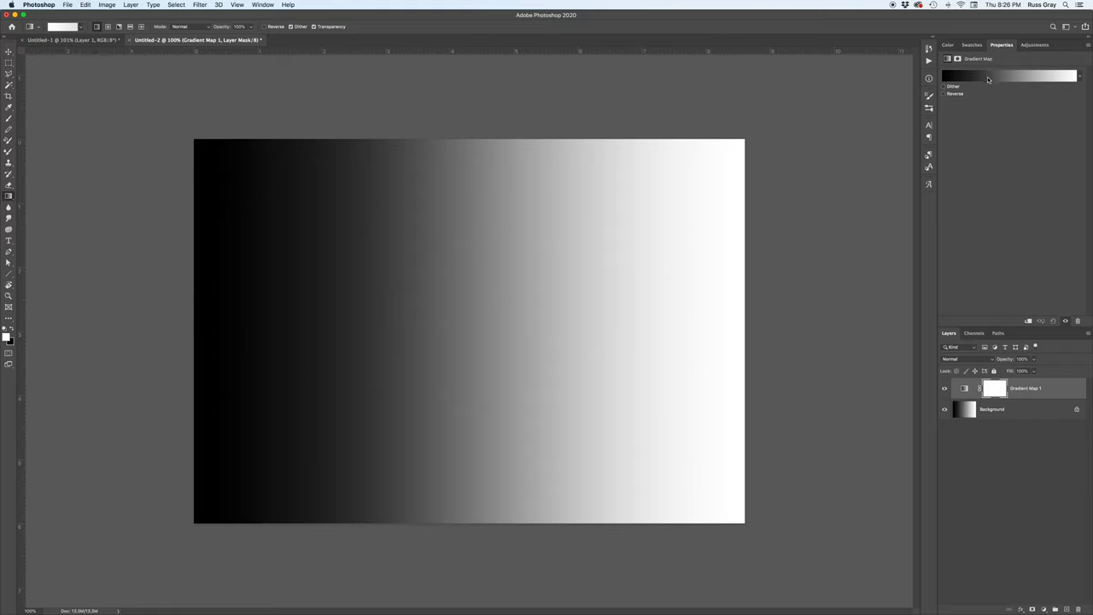
mouse_move(988, 77)
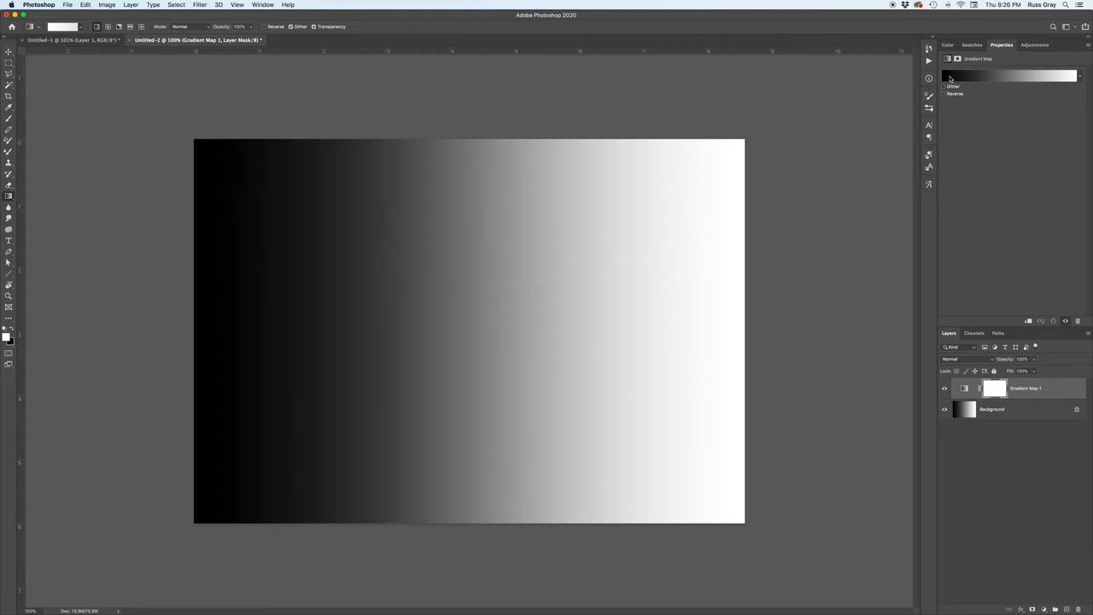
mouse_move(948, 78)
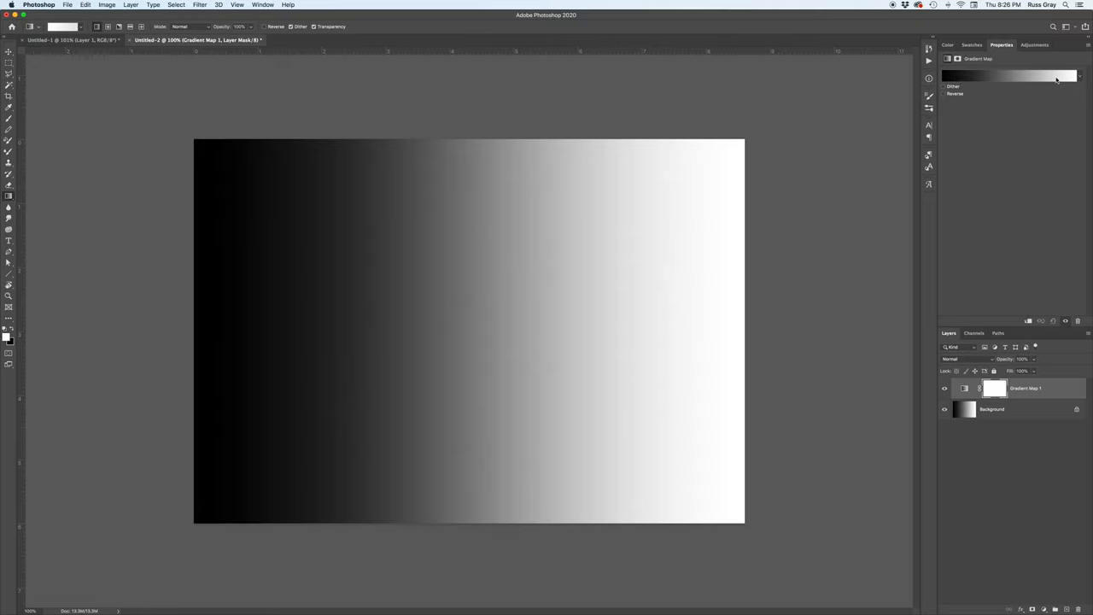
mouse_move(958, 81)
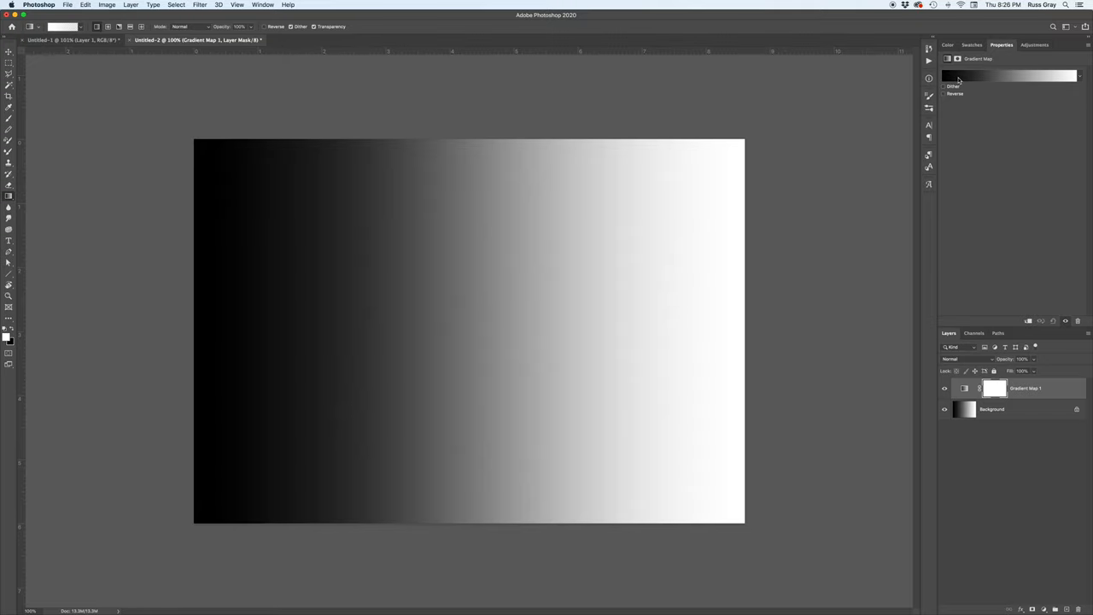
Give the gradient map the Violet, Orange preset so the canvas runs purple to orange
left_click(1007, 75)
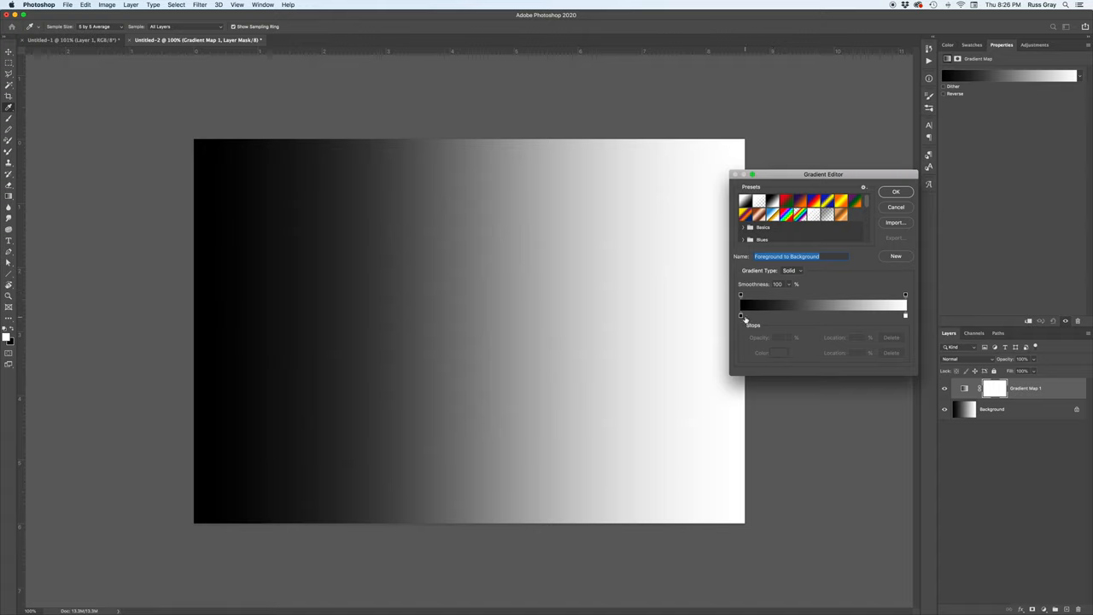
mouse_move(8, 379)
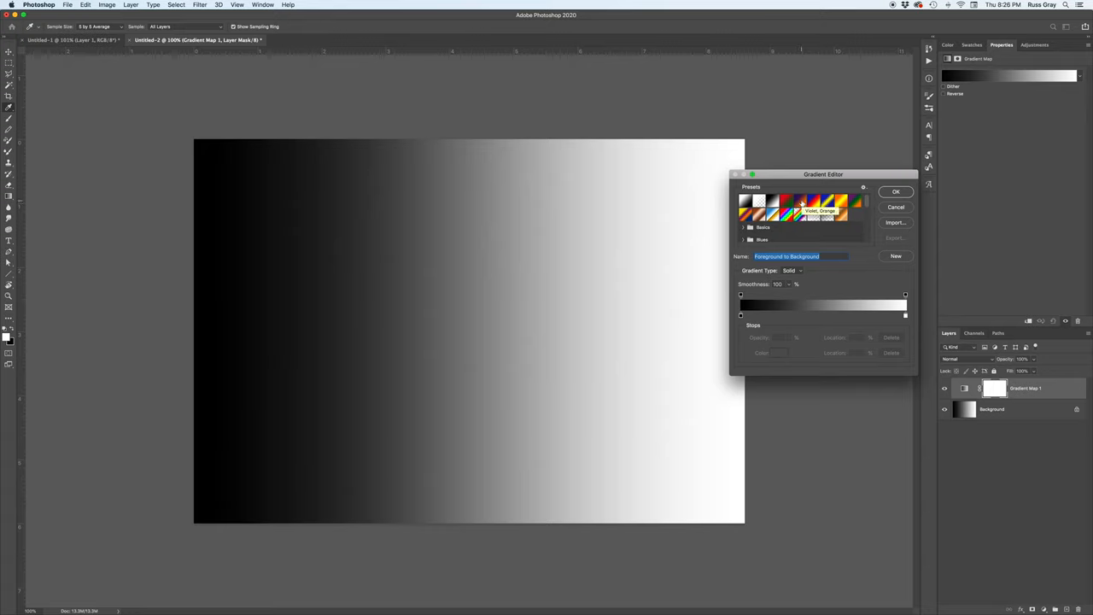
left_click(799, 201)
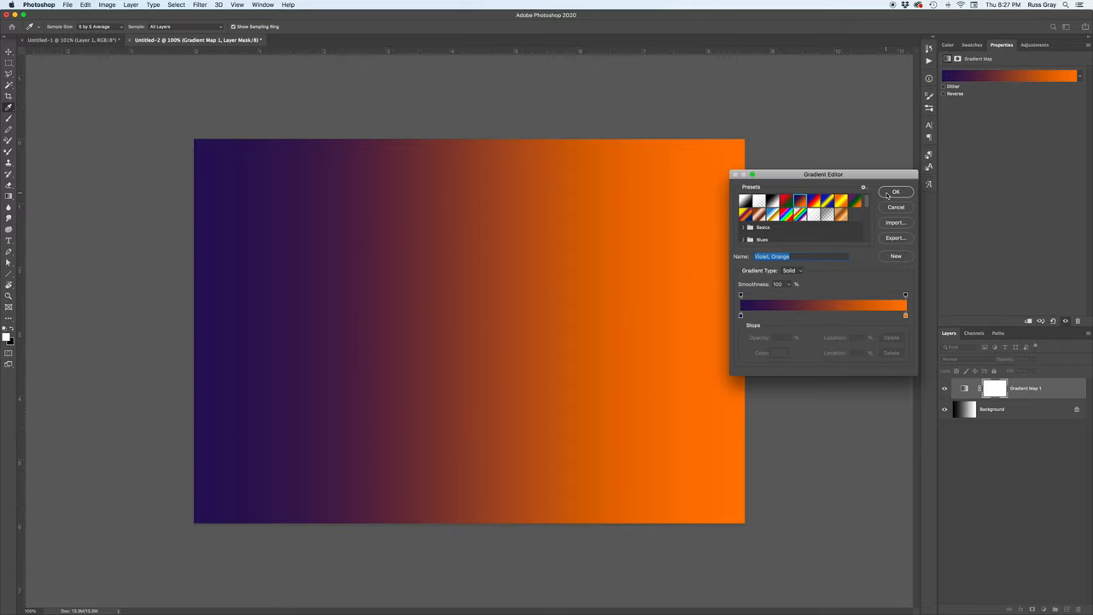
left_click(895, 191)
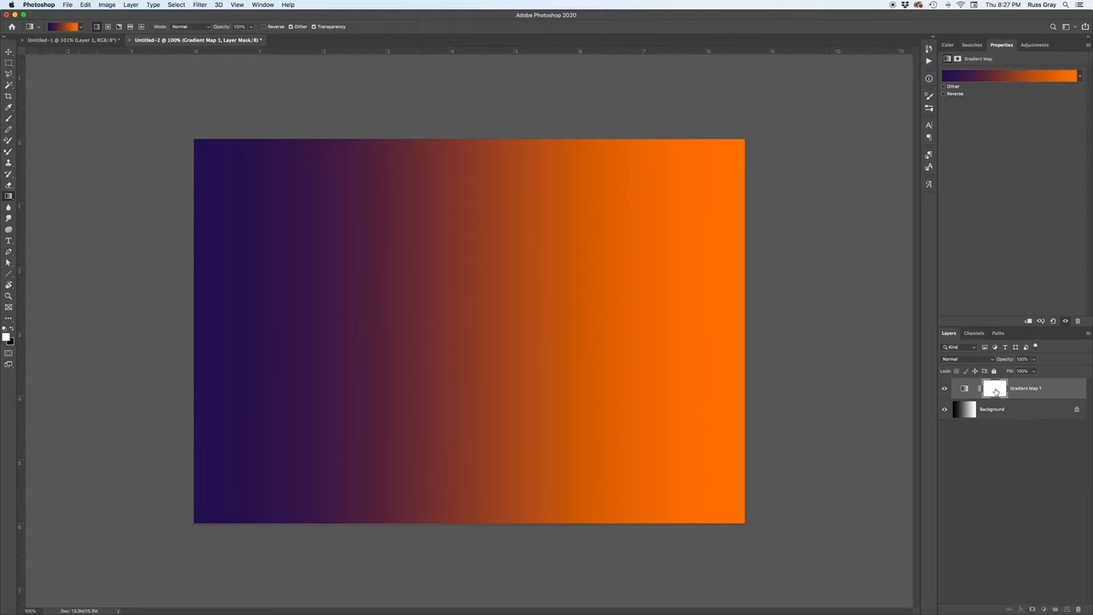
Mask the top half of the gradient map black so the grey gradient shows above
left_click(994, 390)
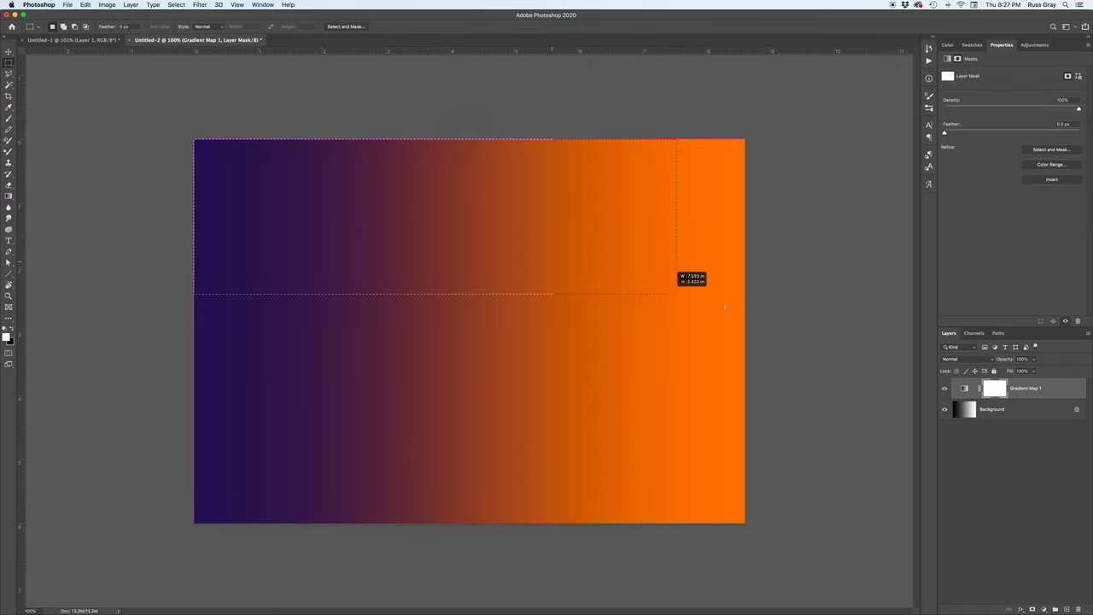
left_click_drag(676, 293, 754, 333)
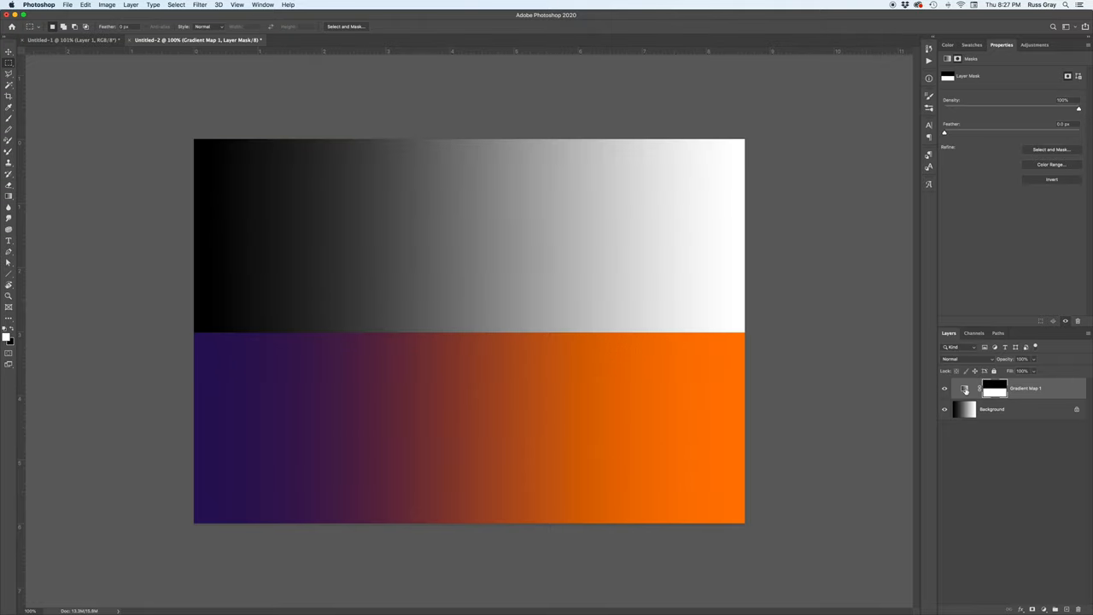
left_click(967, 389)
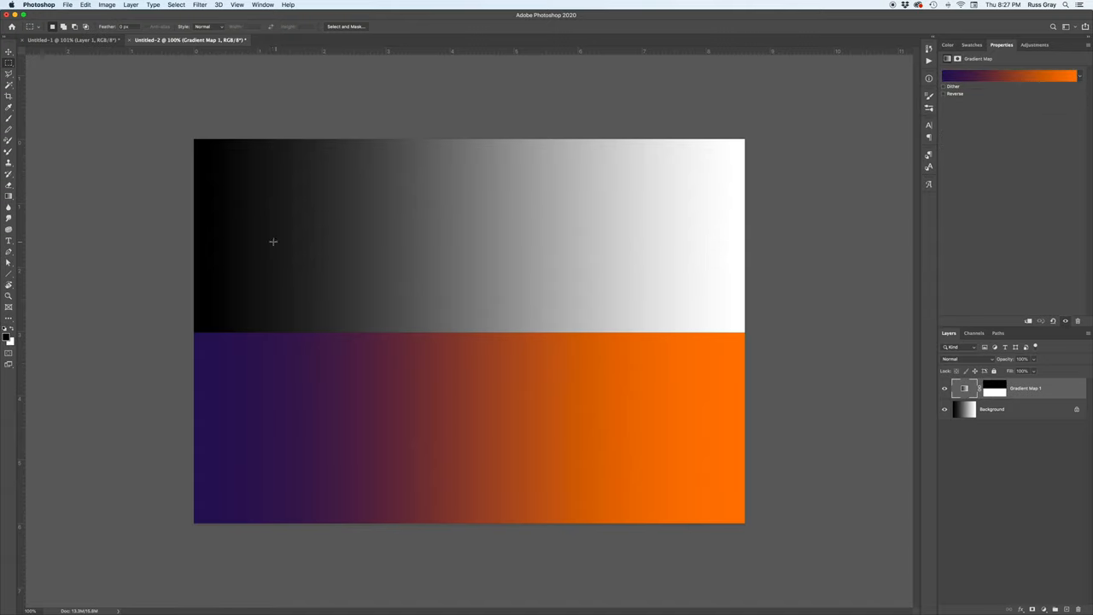
mouse_move(285, 398)
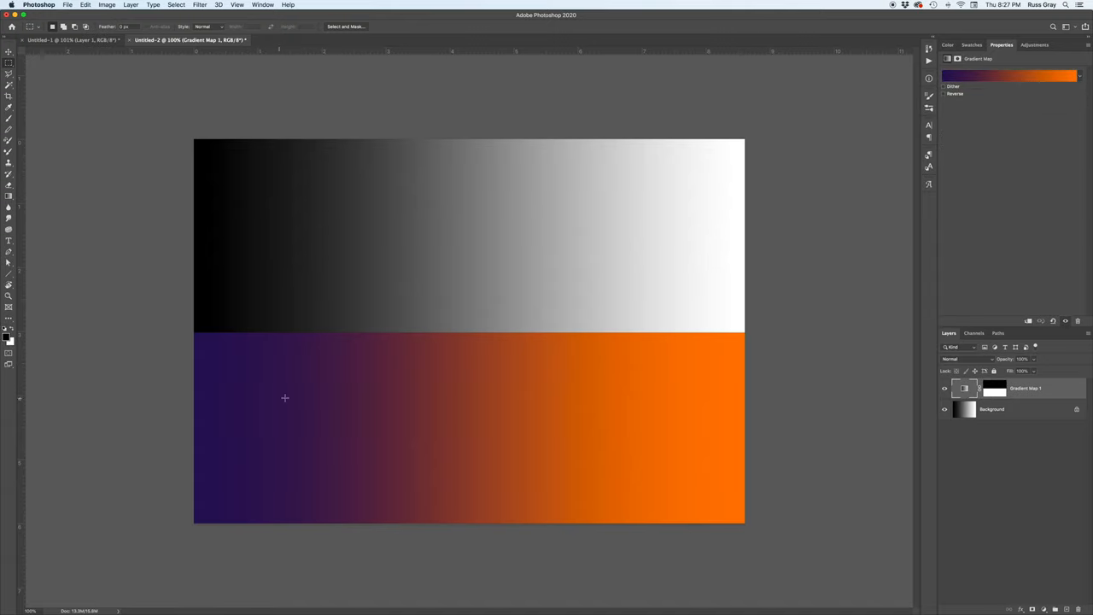
mouse_move(789, 427)
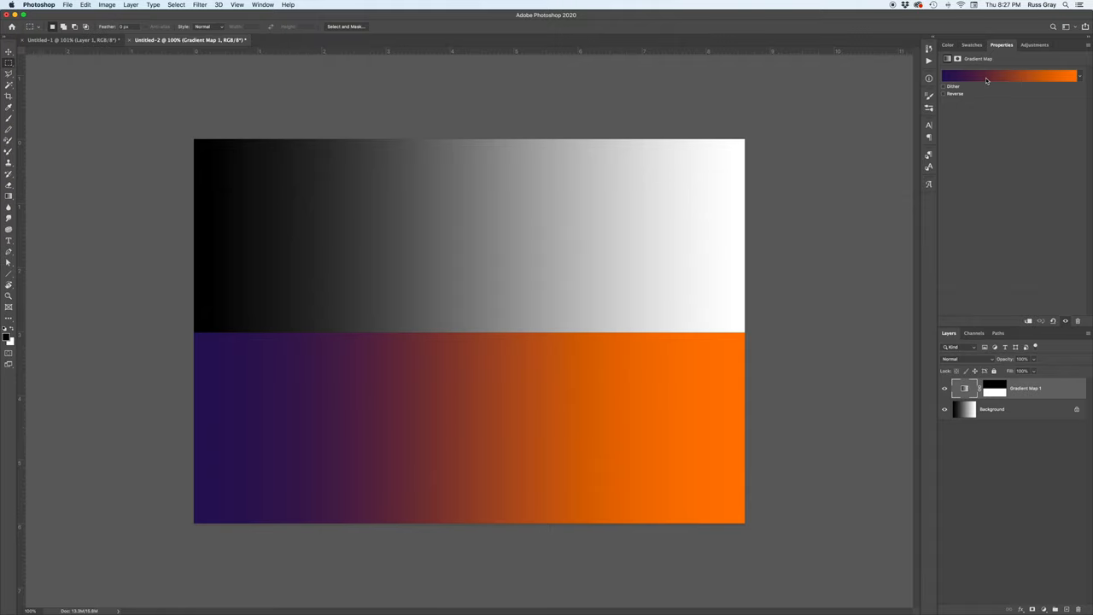
Reopen the violet-to-orange gradient in the Gradient Editor for recolouring
left_click(1008, 75)
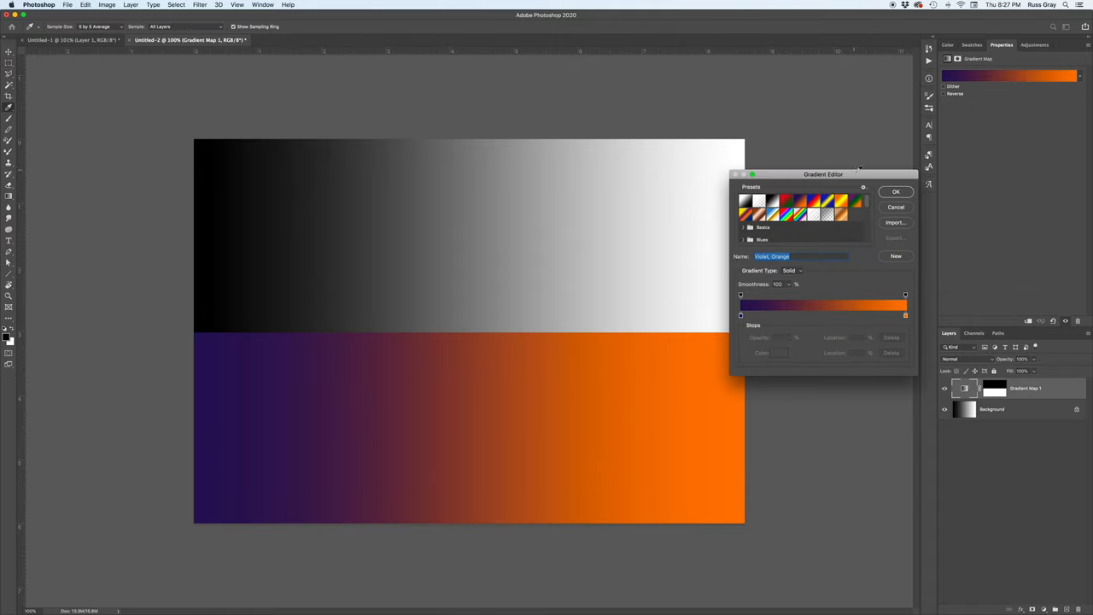
mouse_move(256, 332)
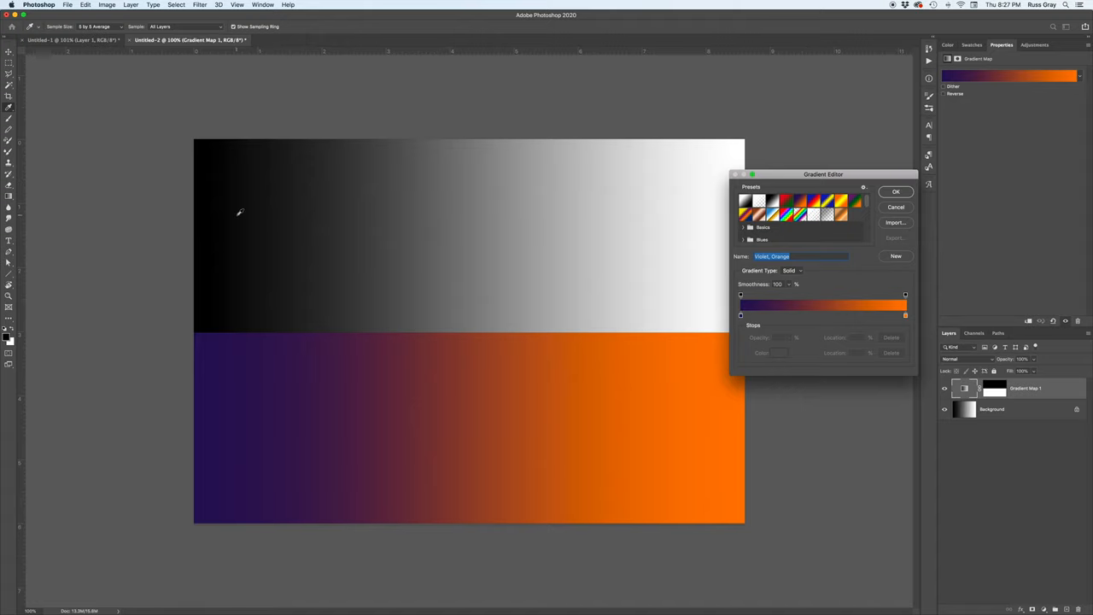
mouse_move(223, 218)
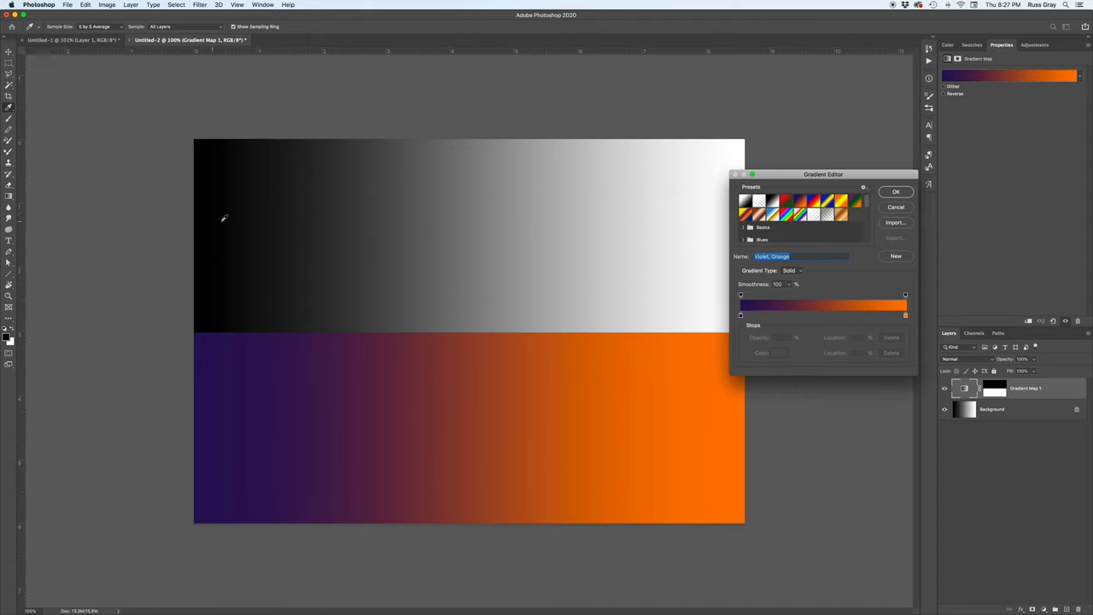
mouse_move(212, 341)
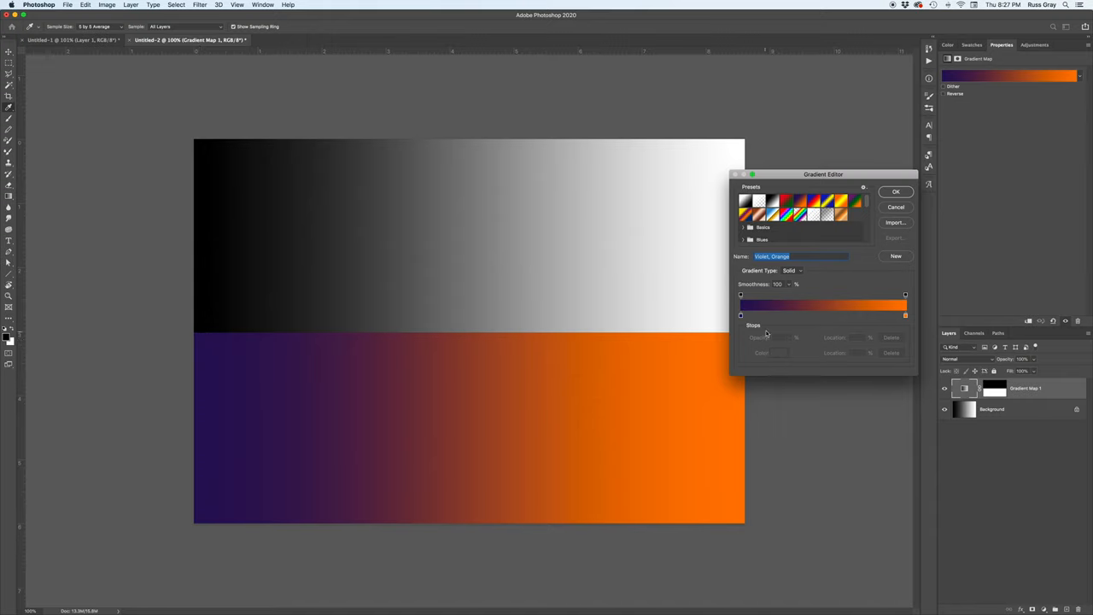
mouse_move(673, 256)
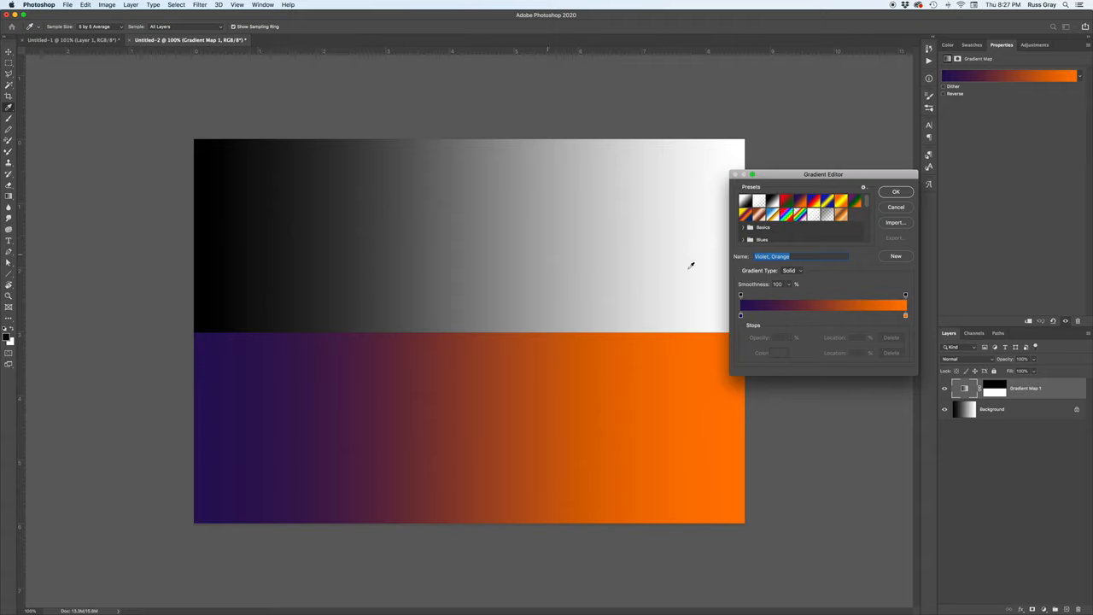
mouse_move(745, 143)
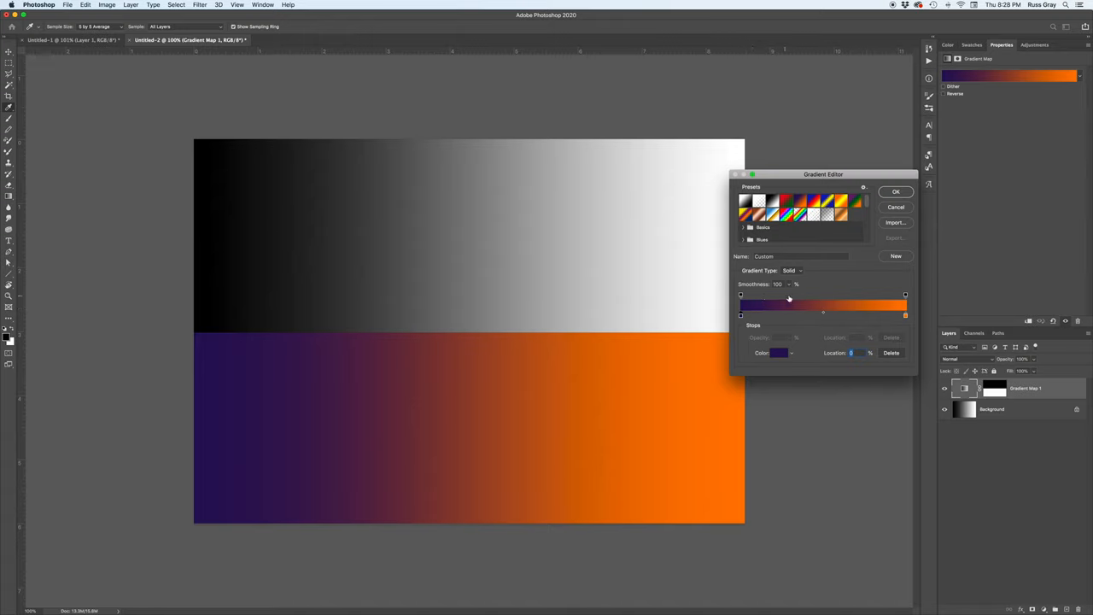
mouse_move(536, 215)
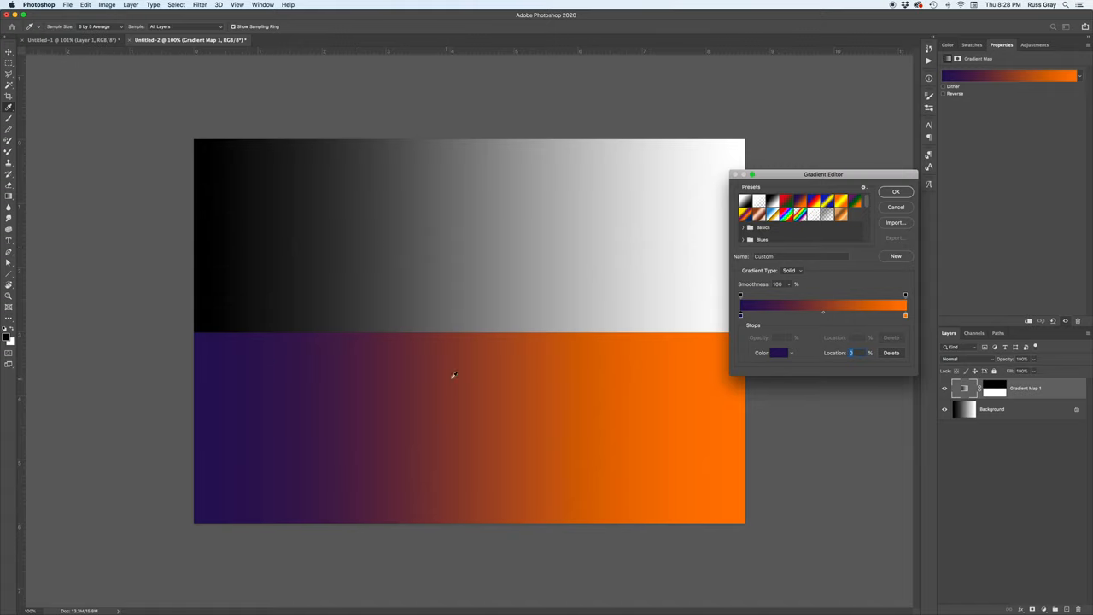
mouse_move(483, 382)
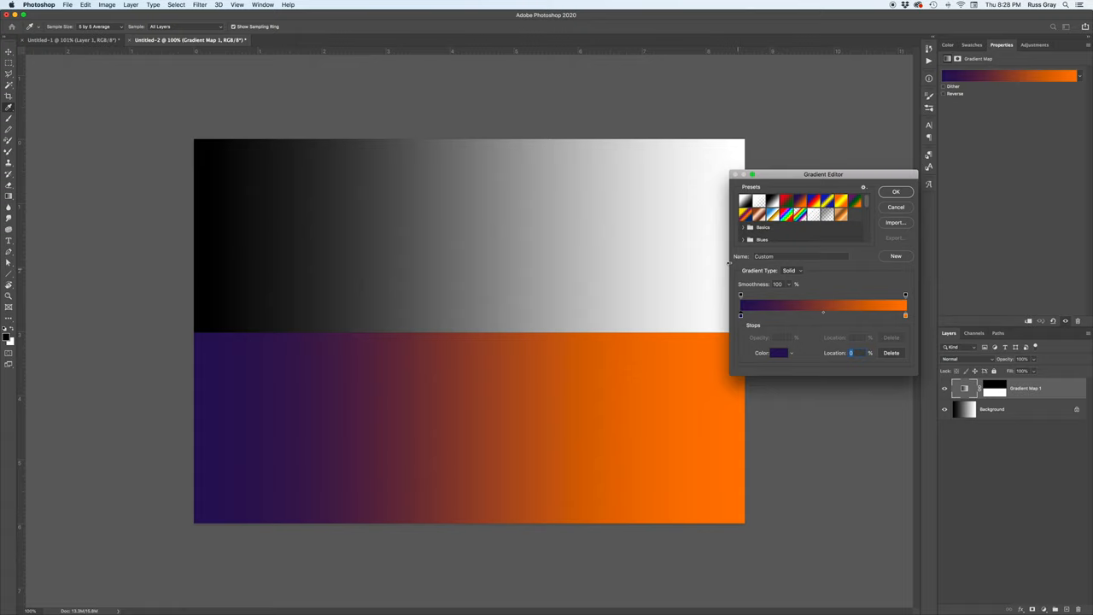
mouse_move(802, 321)
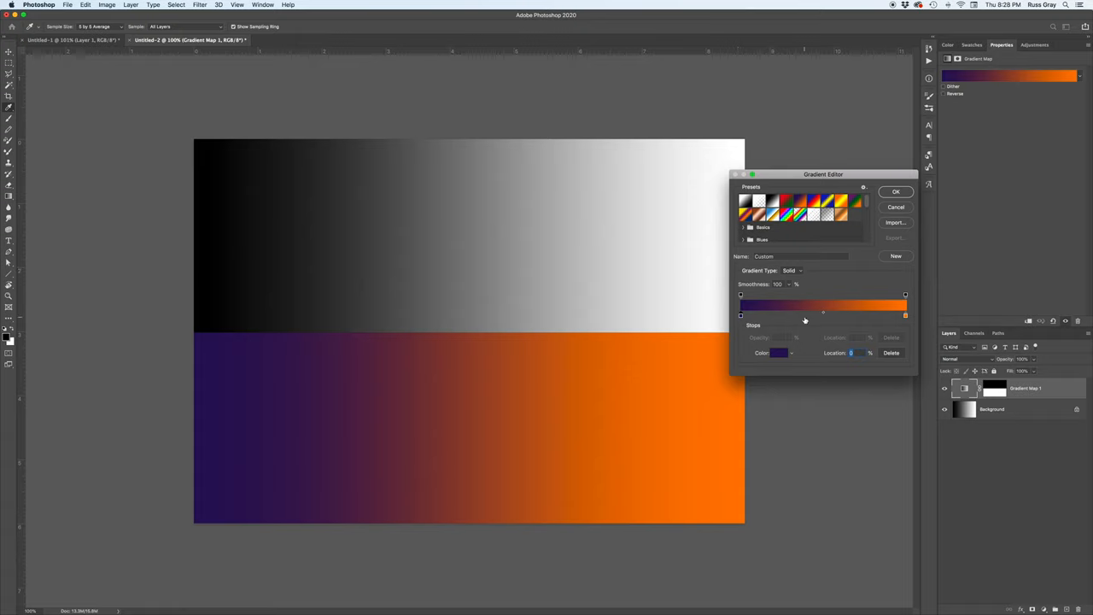
mouse_move(823, 320)
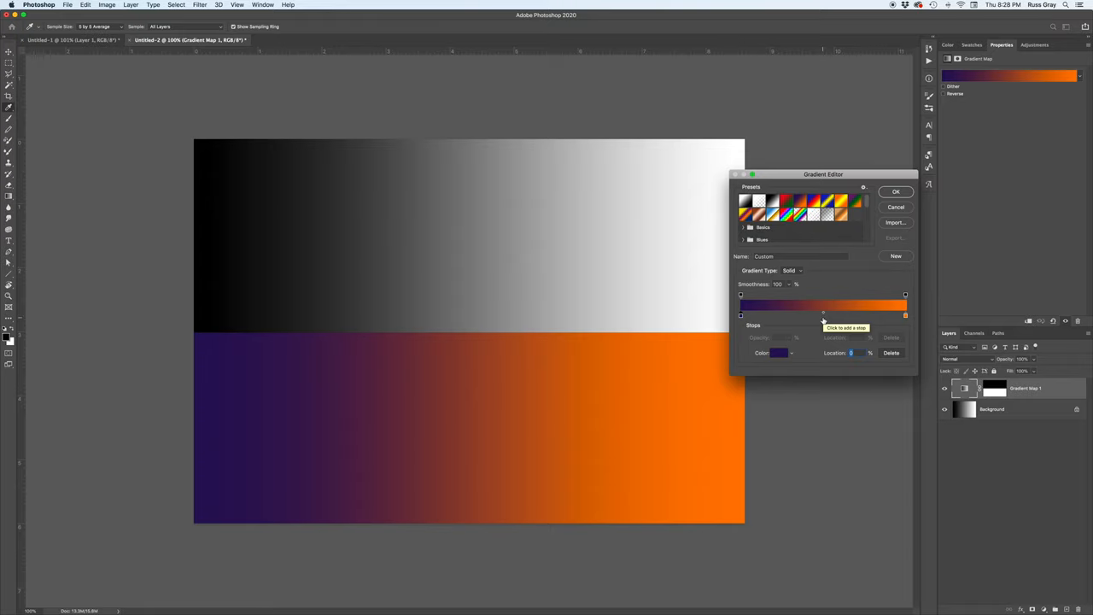
Add a bright green midtone stop between navy and orange and settle it near the centre
left_click(823, 315)
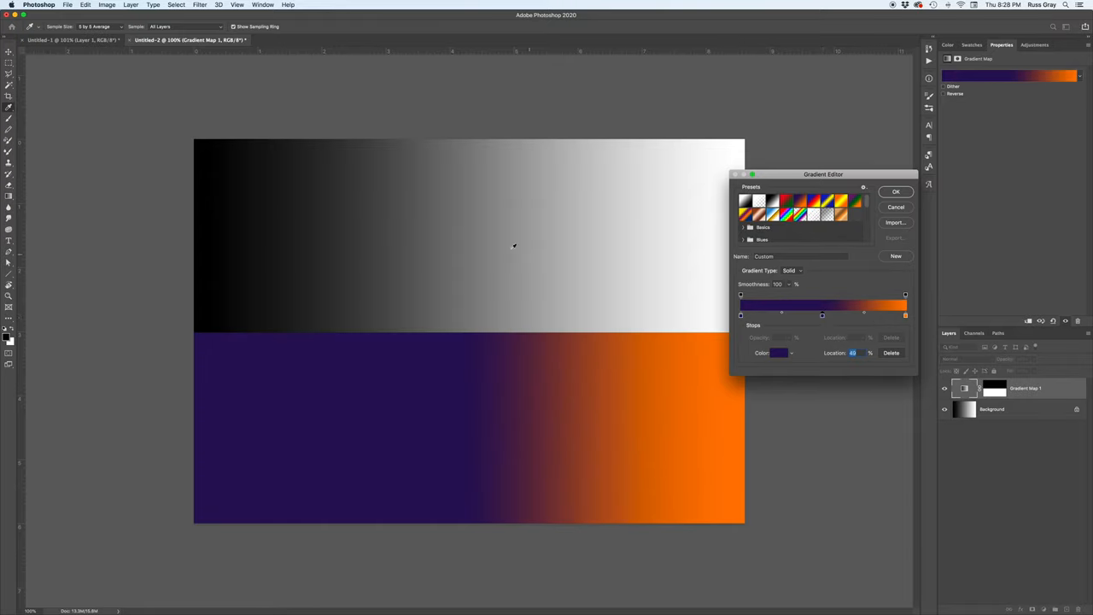
mouse_move(488, 320)
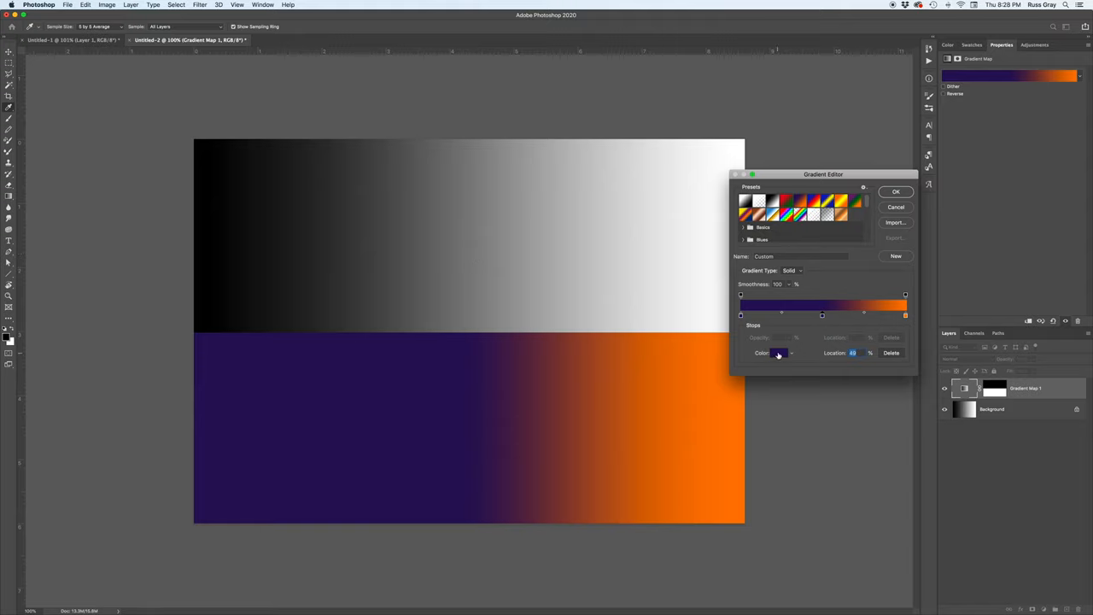
mouse_move(778, 351)
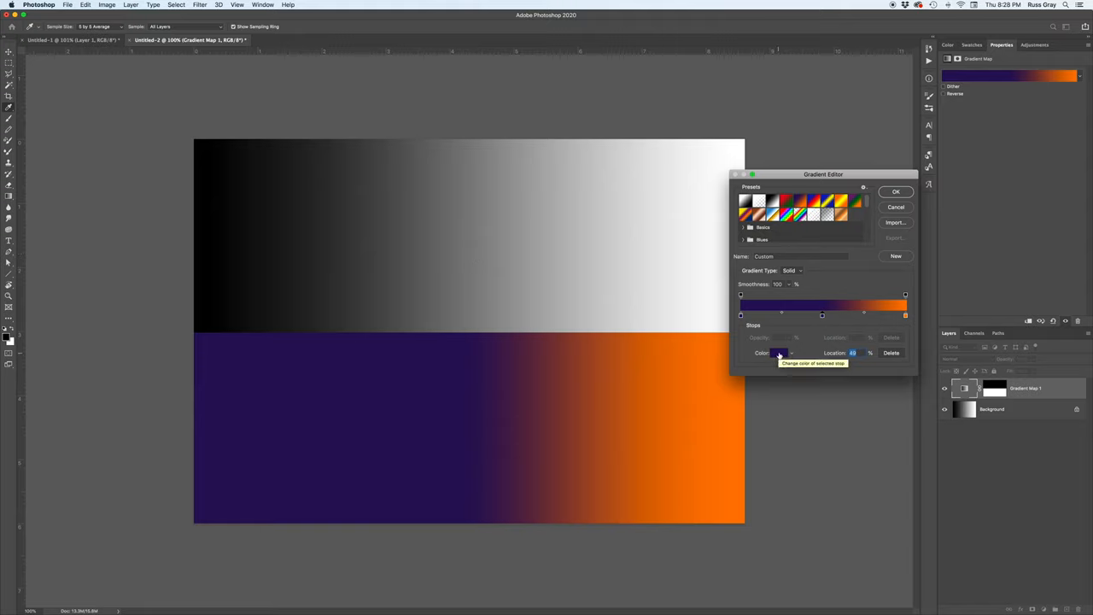
left_click(779, 352)
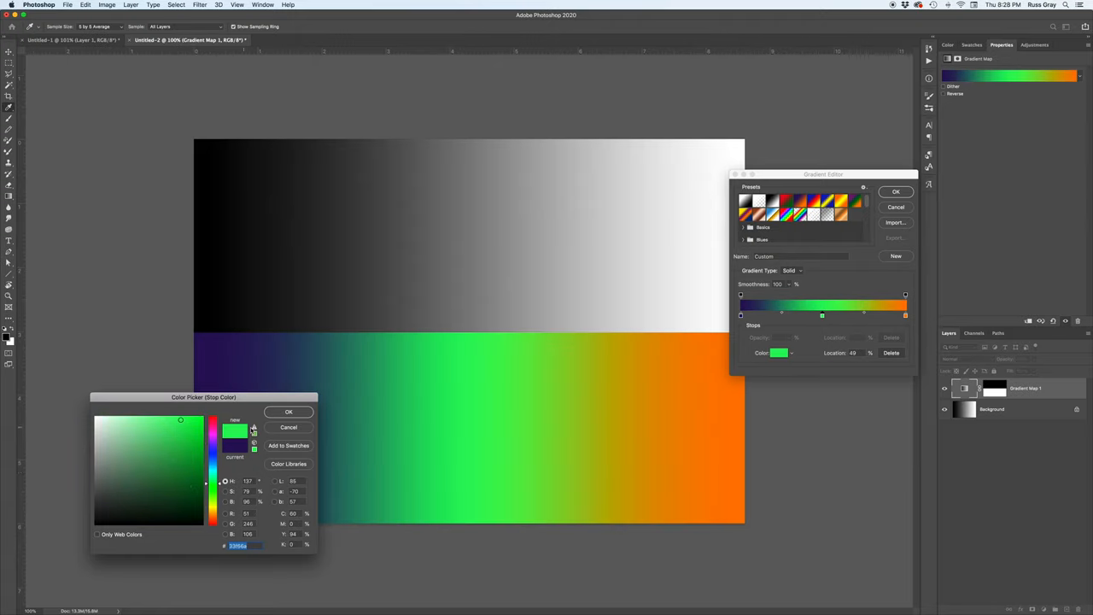
left_click(289, 412)
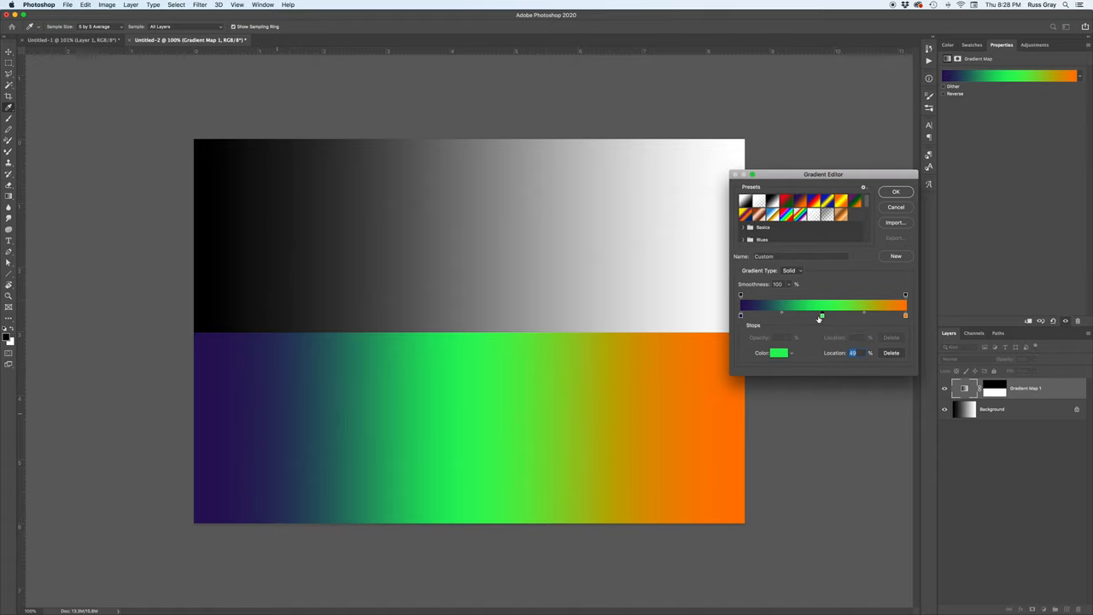
left_click_drag(820, 314, 813, 314)
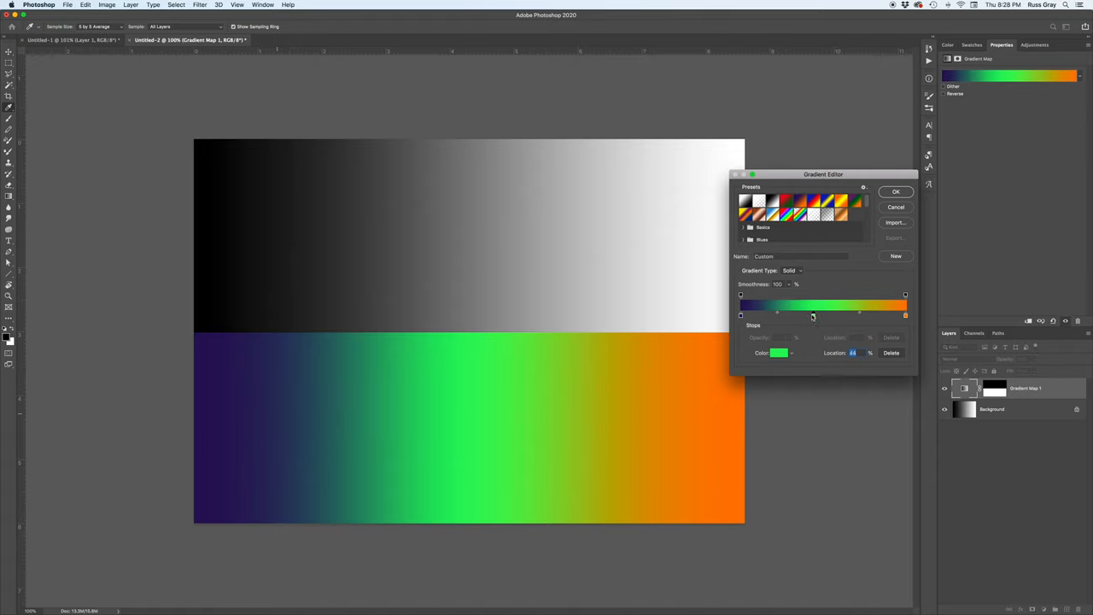
left_click_drag(813, 316, 775, 316)
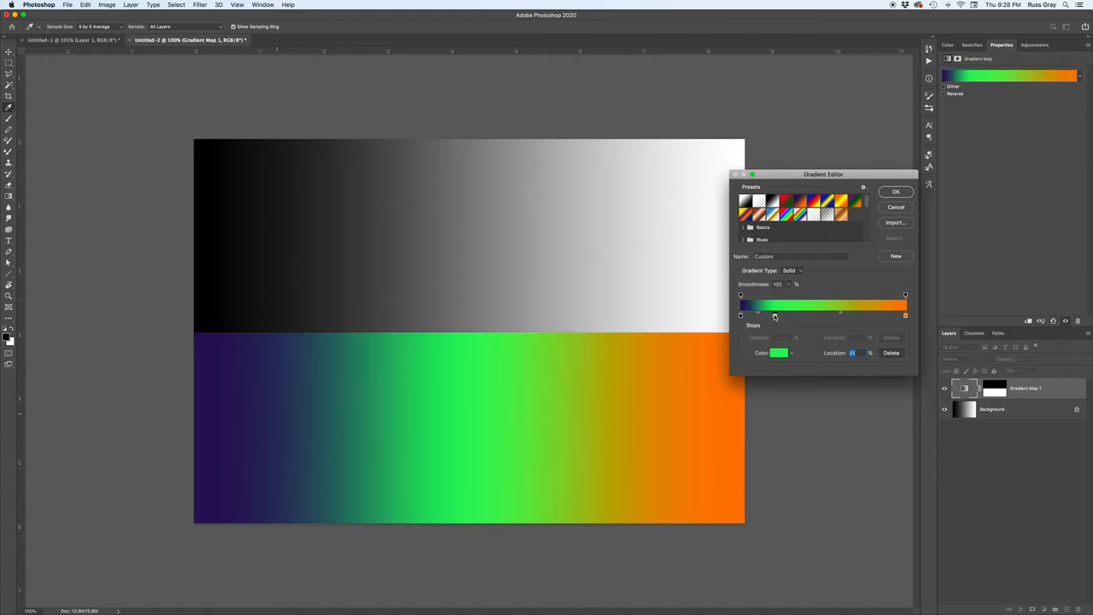
left_click_drag(775, 315, 768, 314)
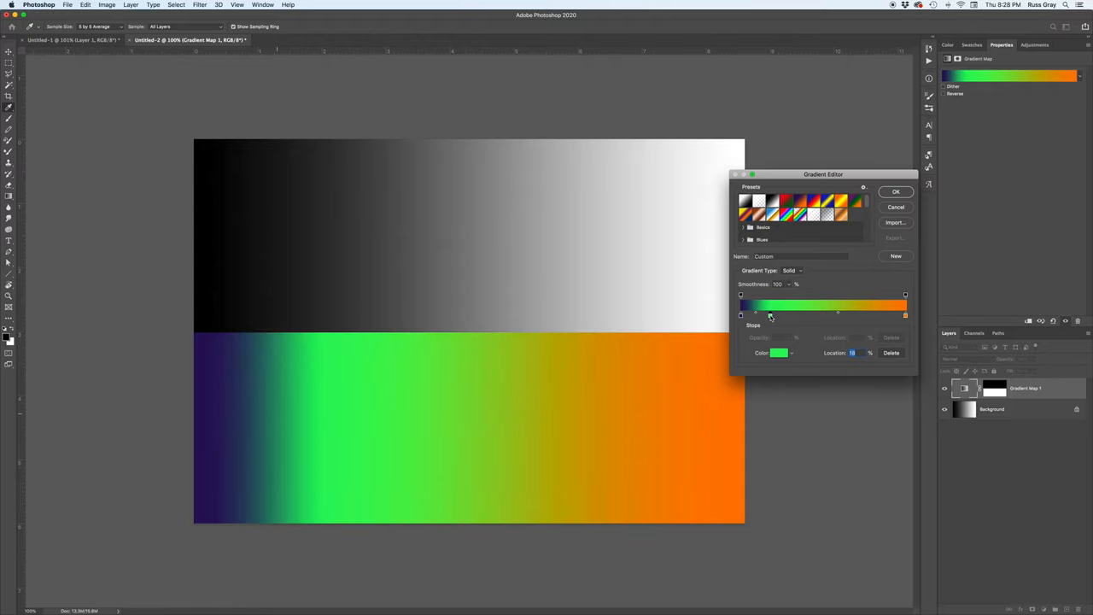
left_click_drag(755, 314, 881, 315)
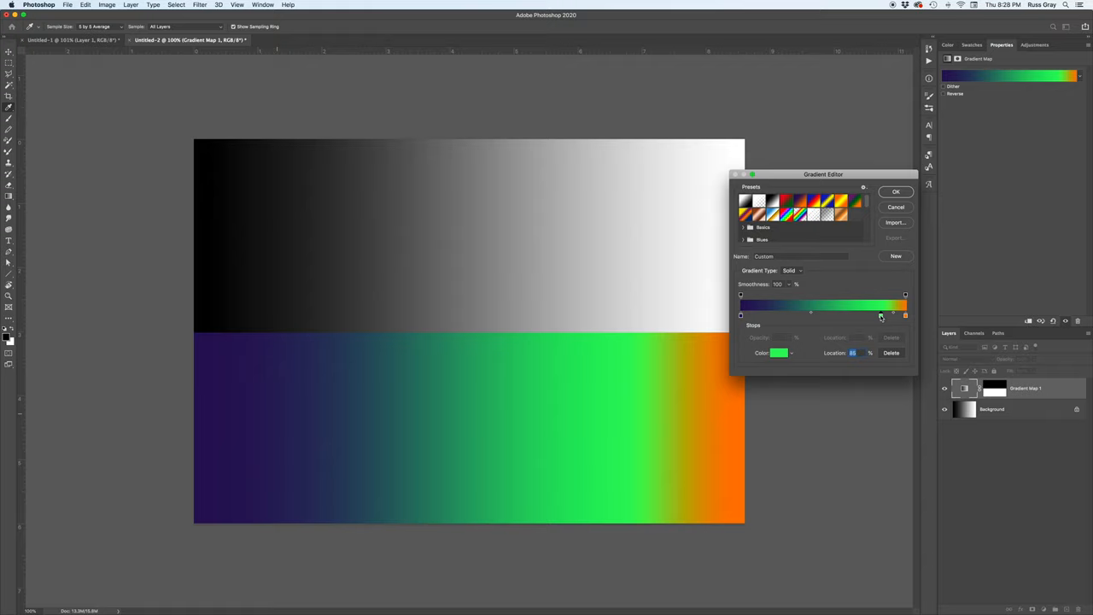
left_click_drag(882, 314, 819, 314)
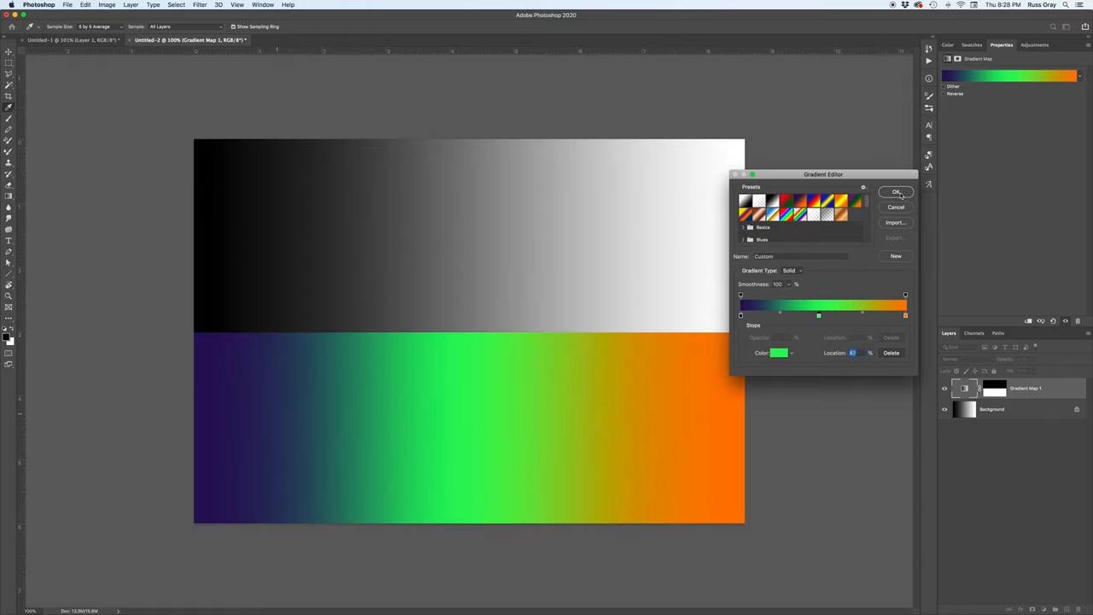
Accept the navy-green-orange gradient and switch to the dinosaur illustration document
left_click(897, 192)
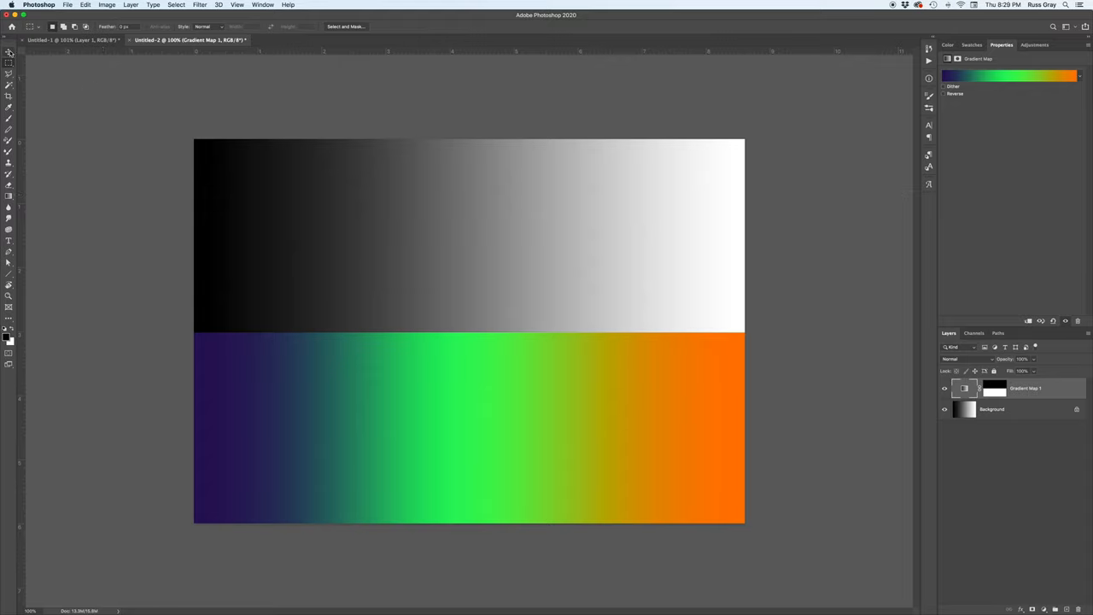
left_click(9, 52)
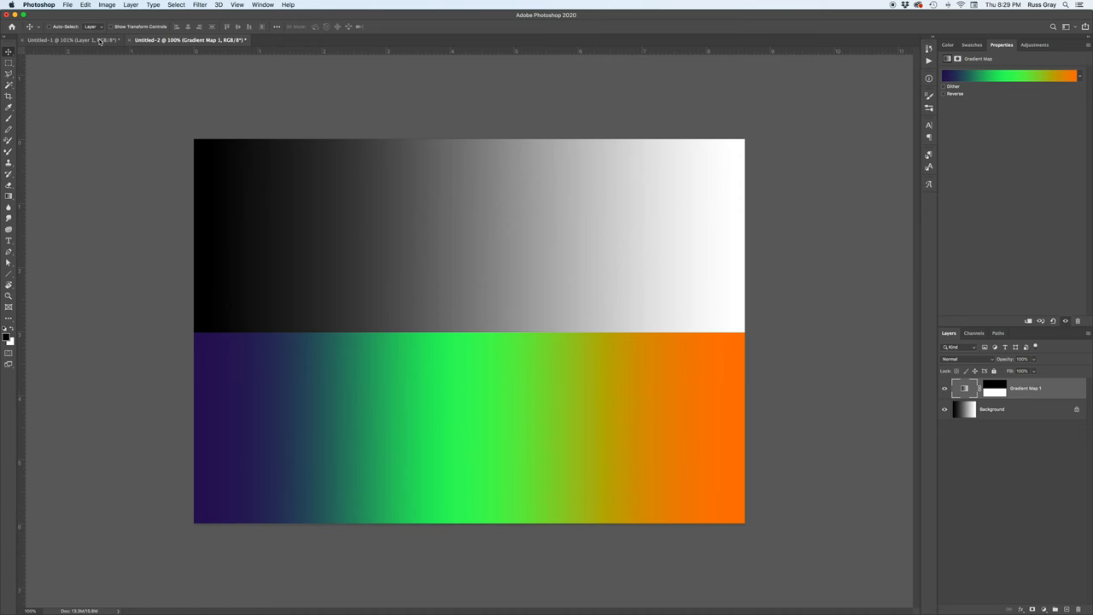
left_click(68, 41)
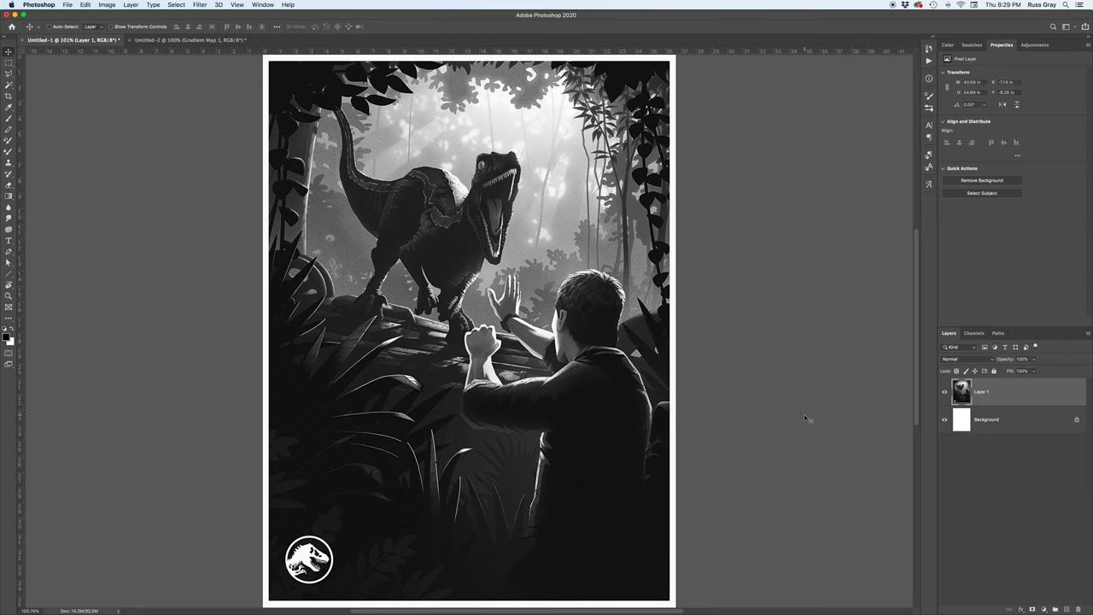
mouse_move(980, 505)
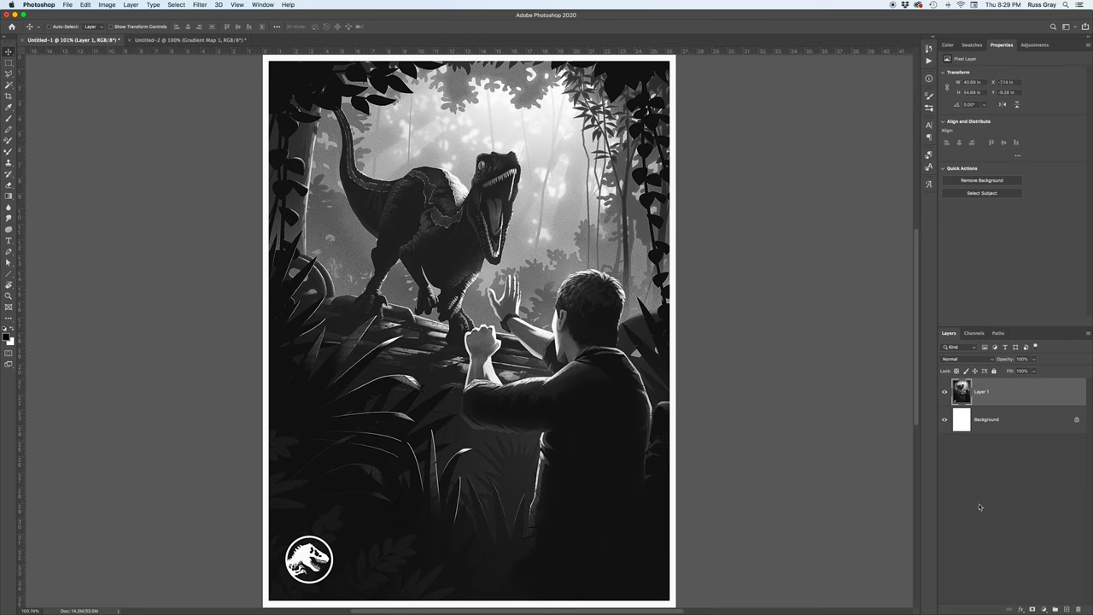
mouse_move(1024, 529)
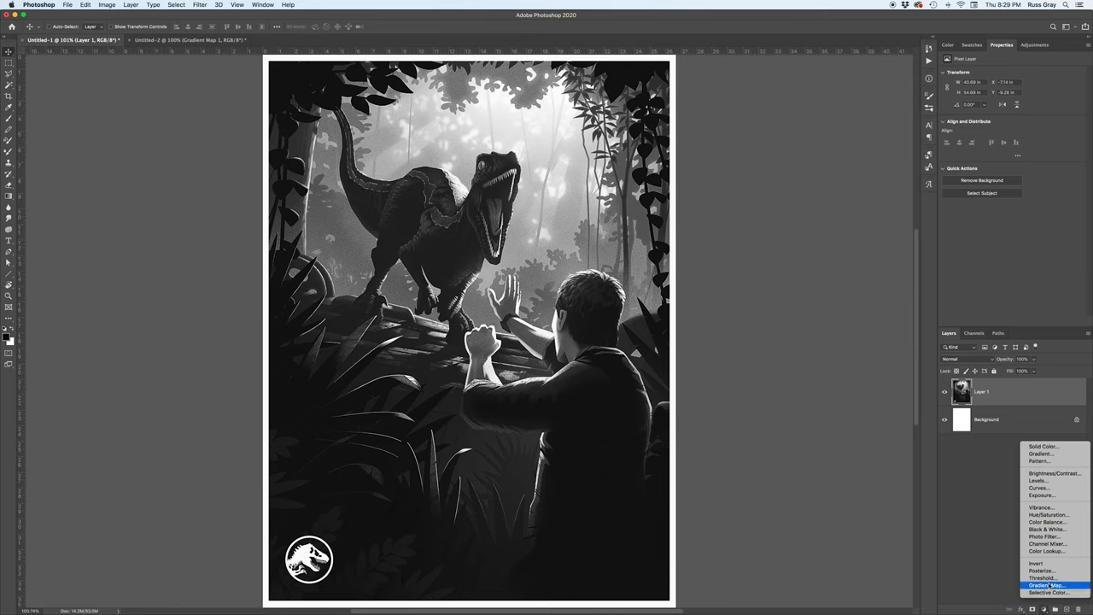
Add a Gradient Map over the dinosaur and bring up its black shadow stop's colour picker
left_click(1045, 584)
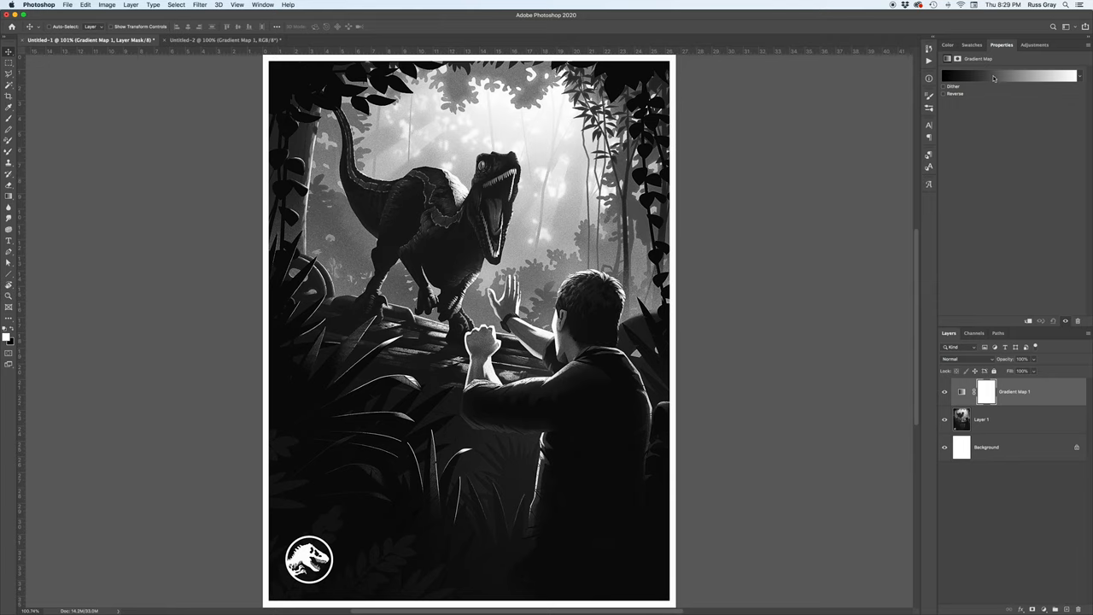
left_click(1008, 75)
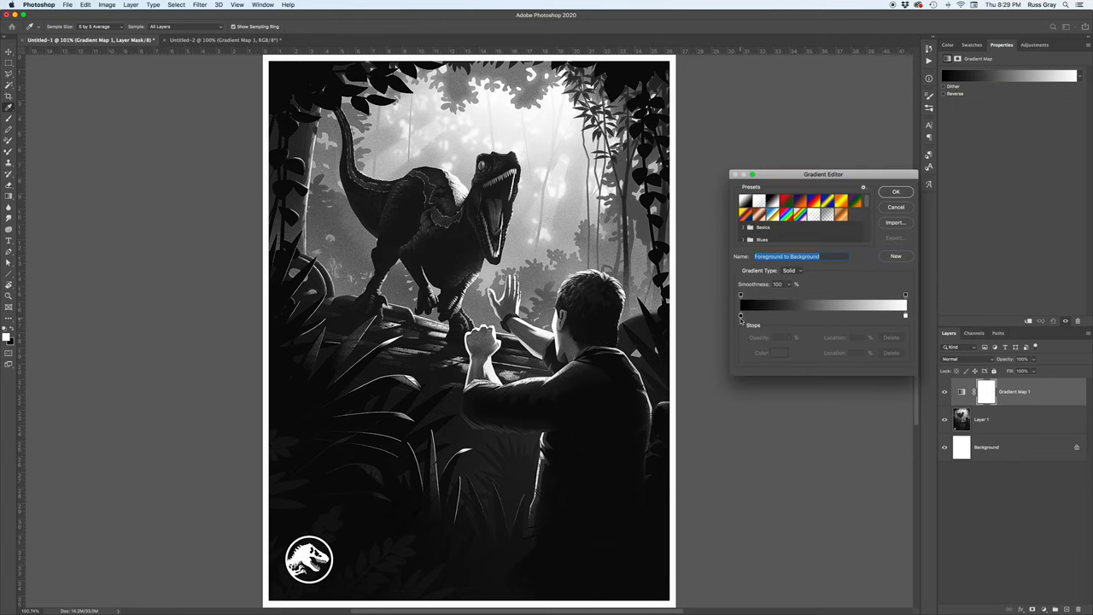
left_click(741, 316)
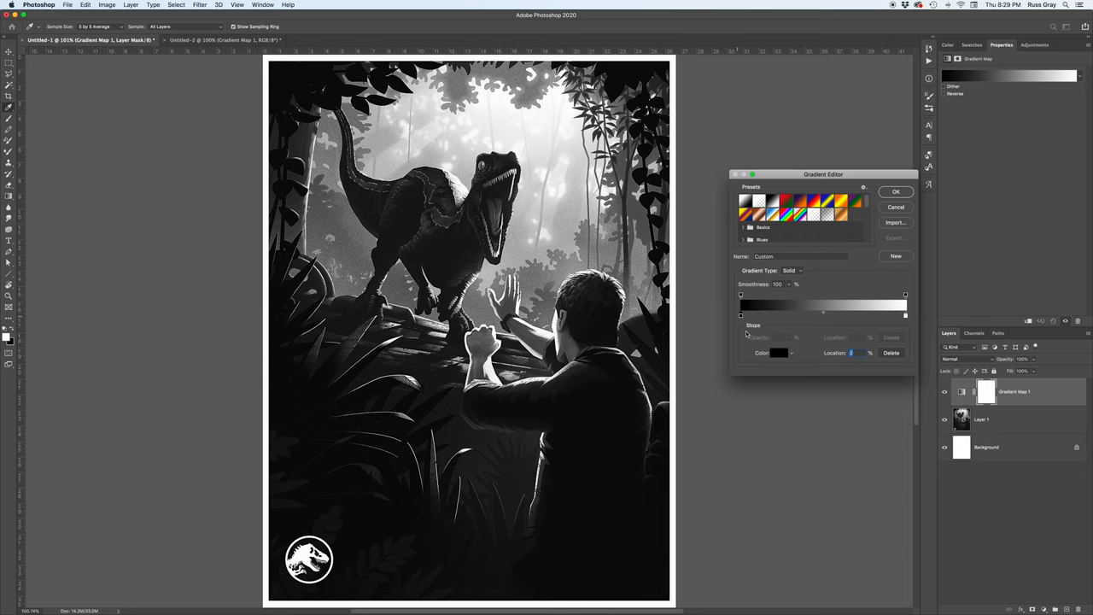
left_click(777, 352)
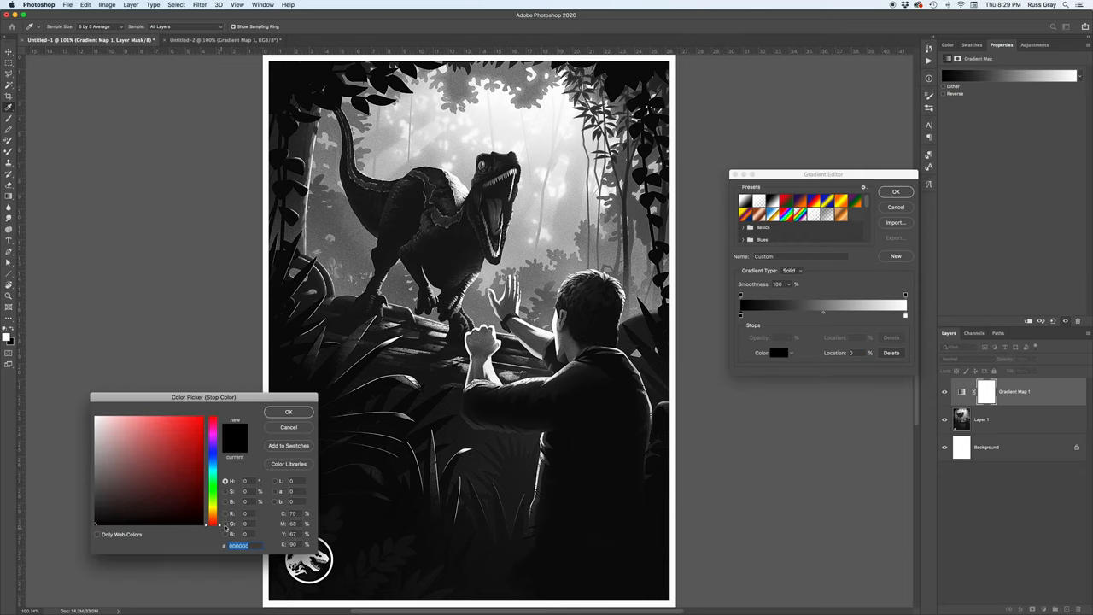
Set the gradient map's shadow stop to a dark navy blue
left_click(212, 458)
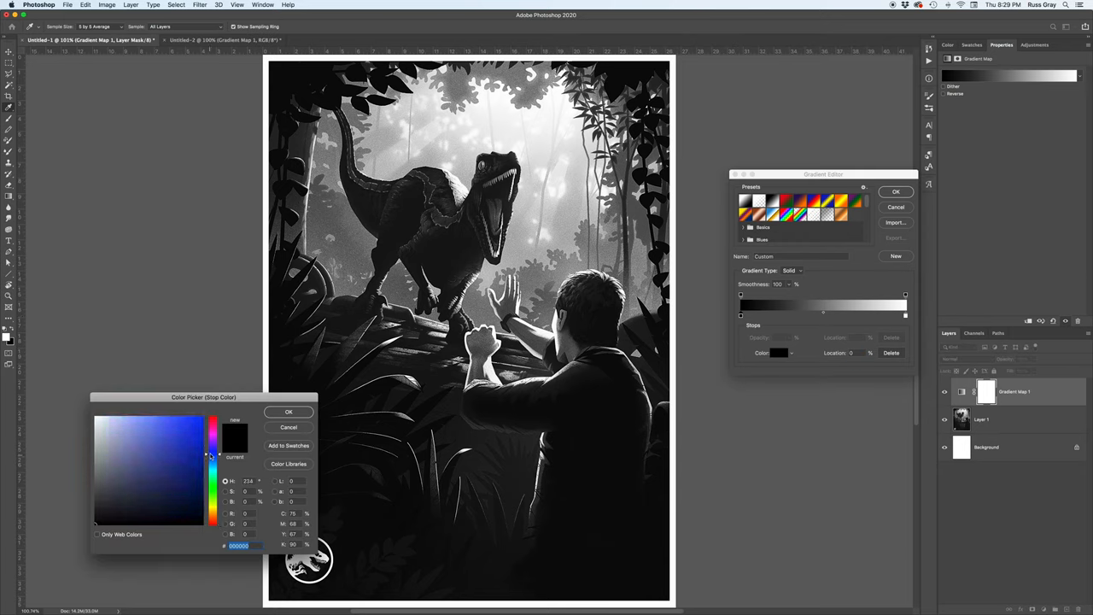
left_click(202, 502)
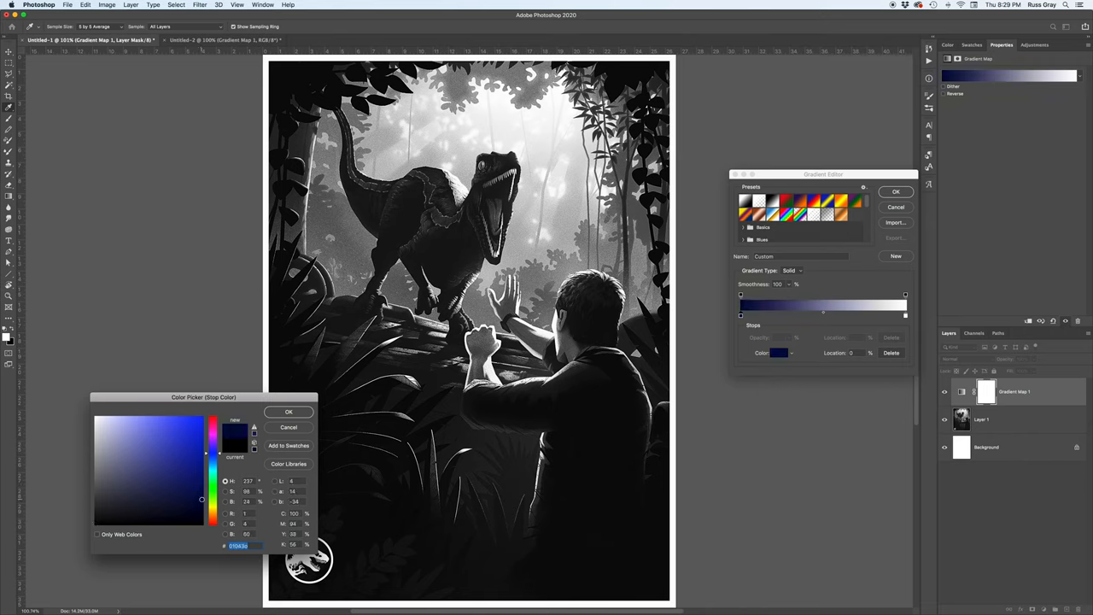
left_click(169, 504)
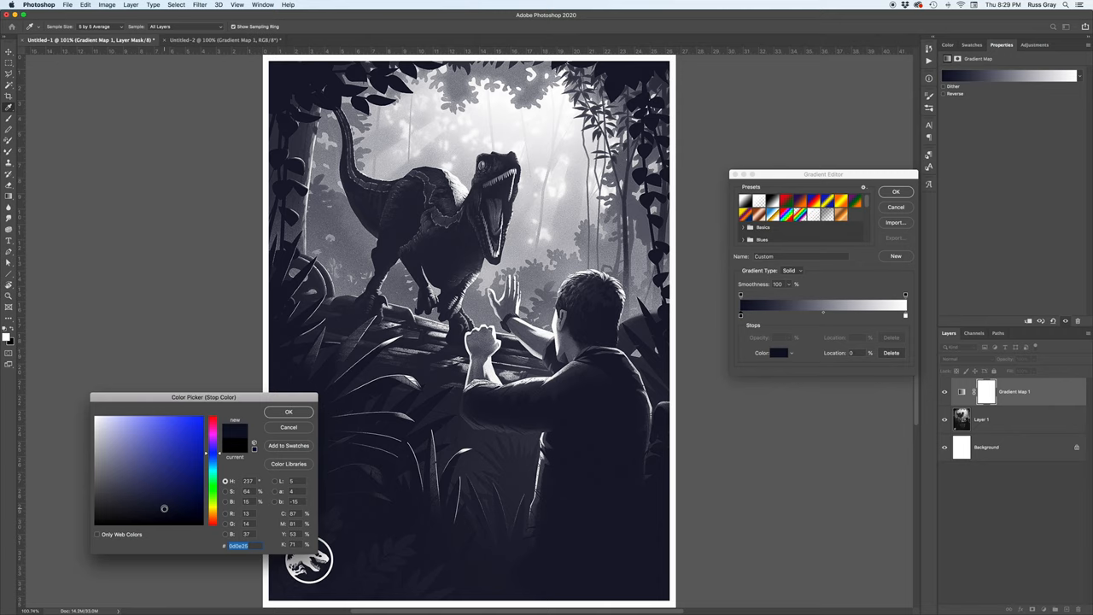
left_click(289, 411)
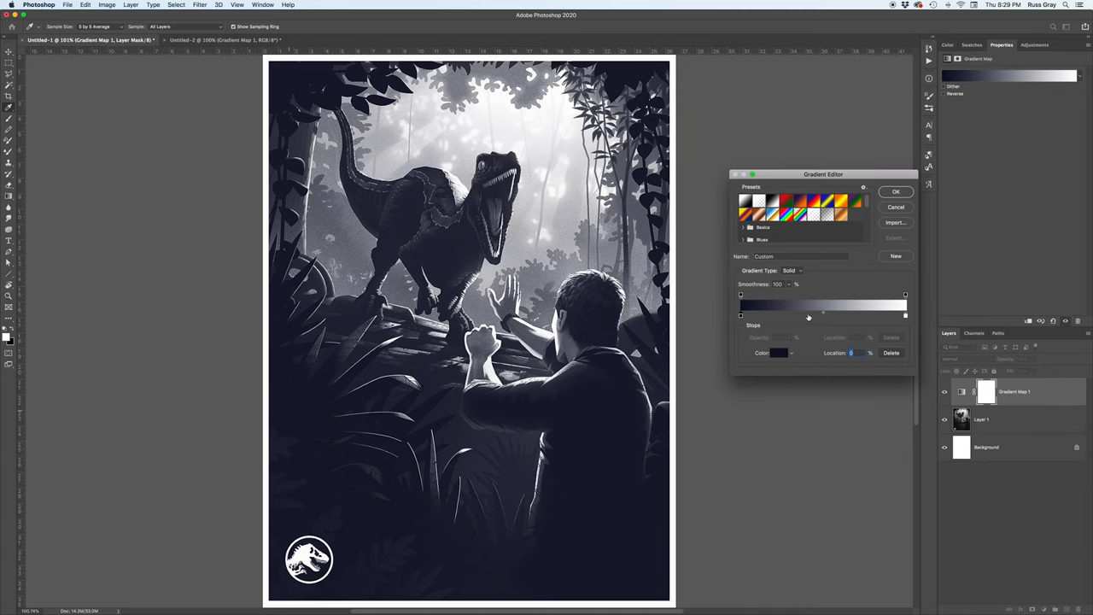
mouse_move(907, 320)
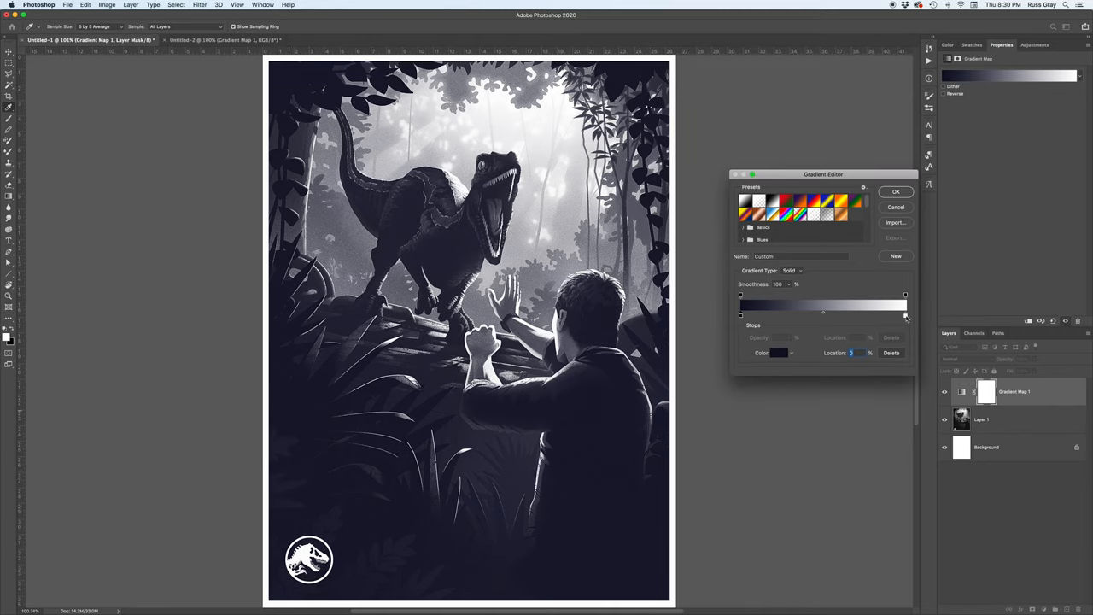
Recolour the white highlight stop to a pale cream
left_click(905, 314)
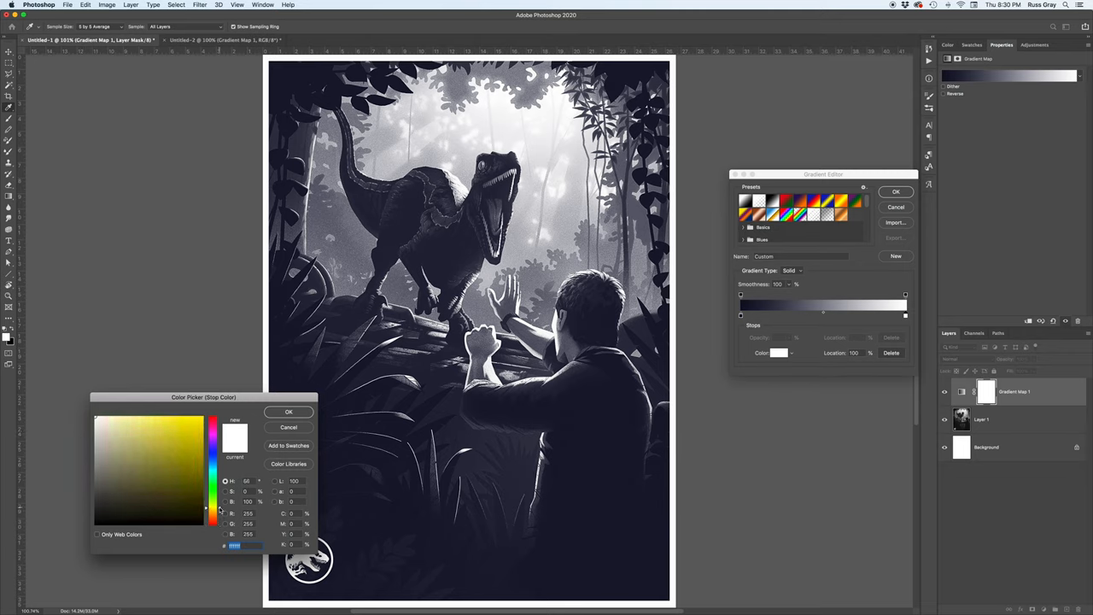
left_click(112, 416)
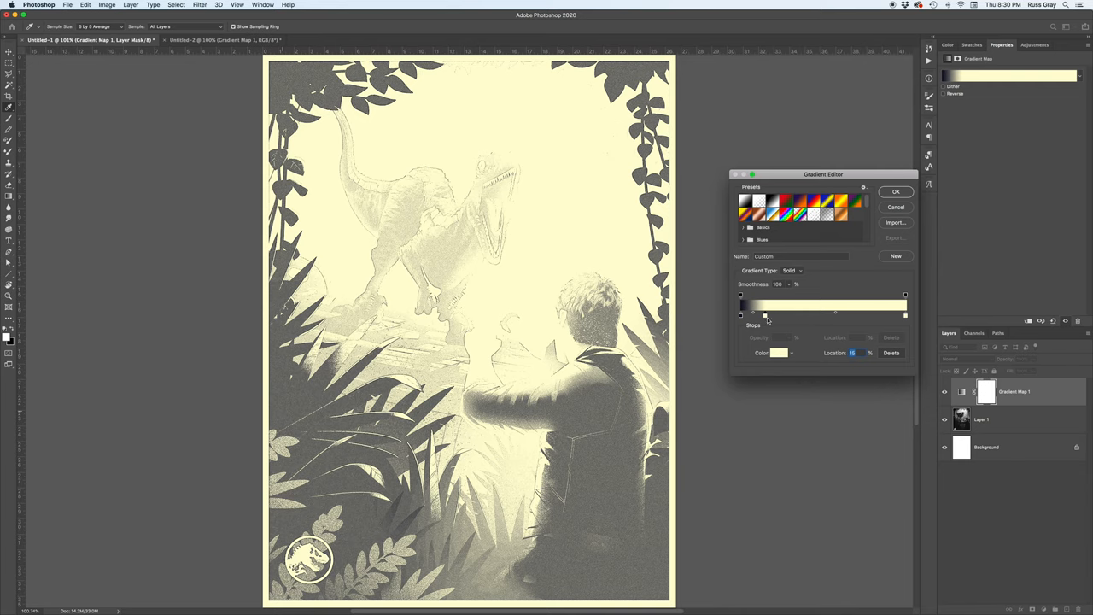
Give the midtone stop a mid blue colour
left_click(779, 352)
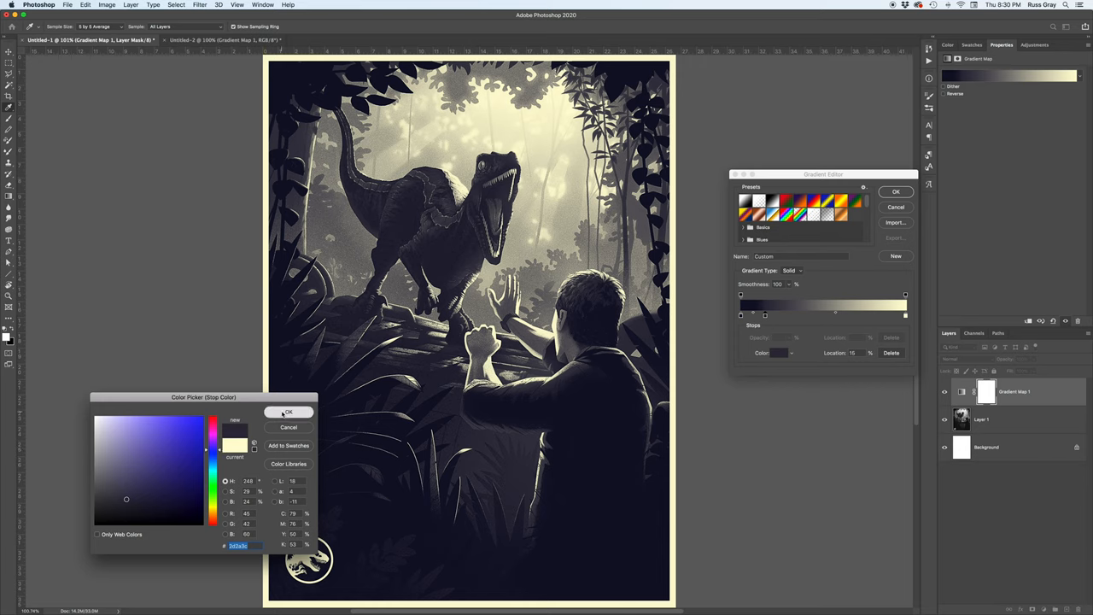
left_click(289, 412)
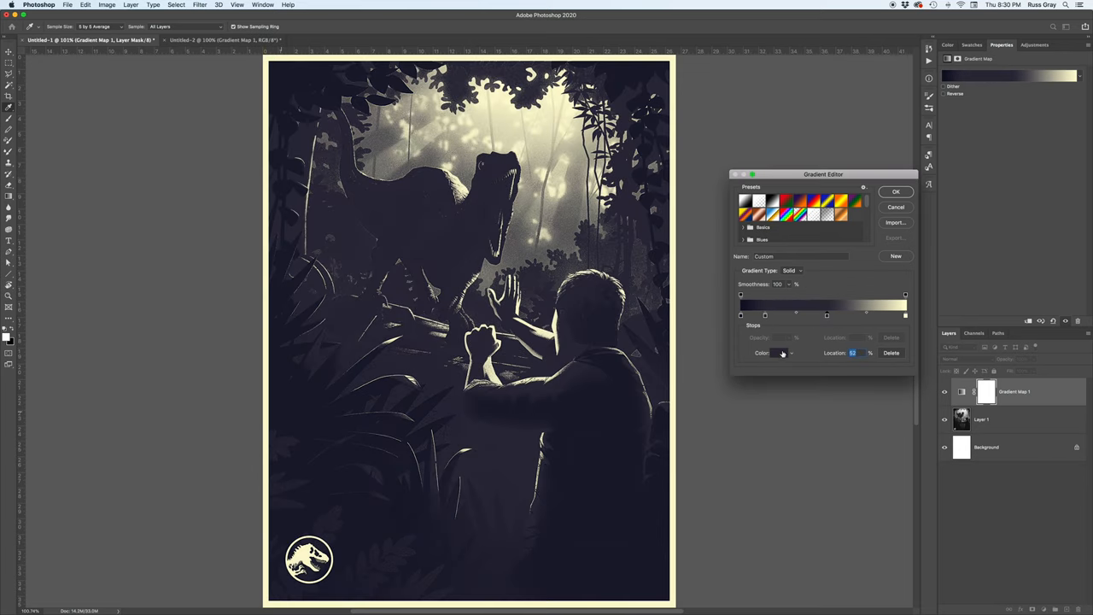
left_click(780, 352)
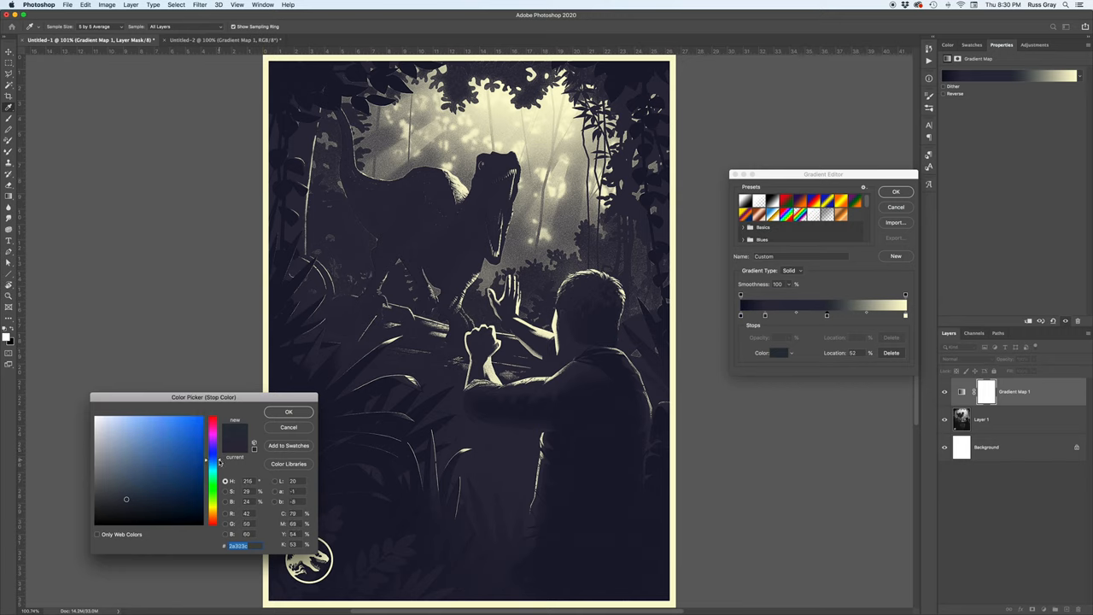
left_click(157, 462)
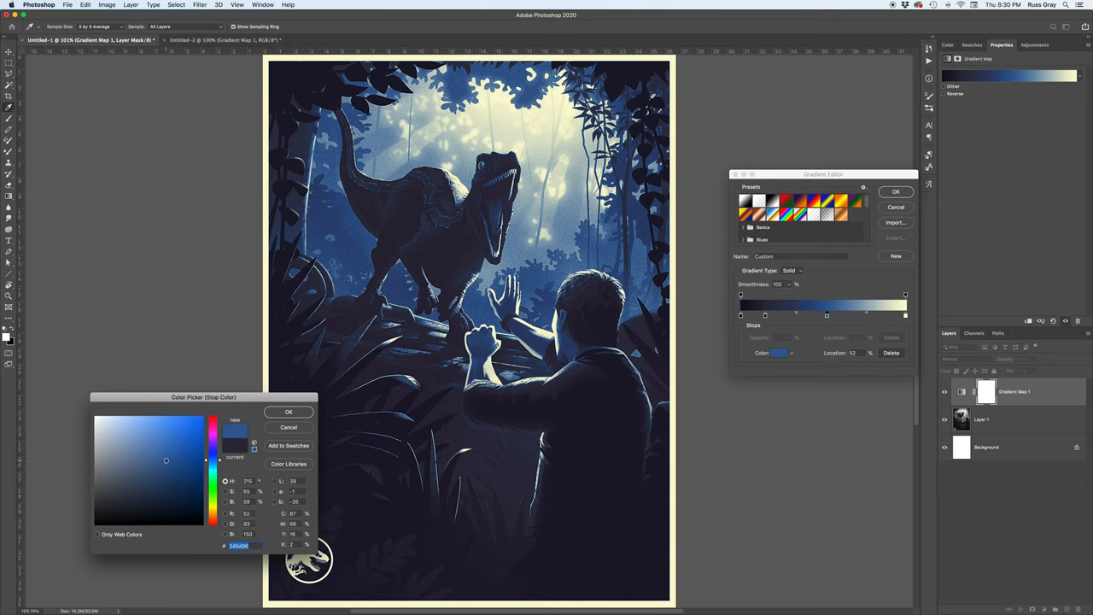
left_click(287, 412)
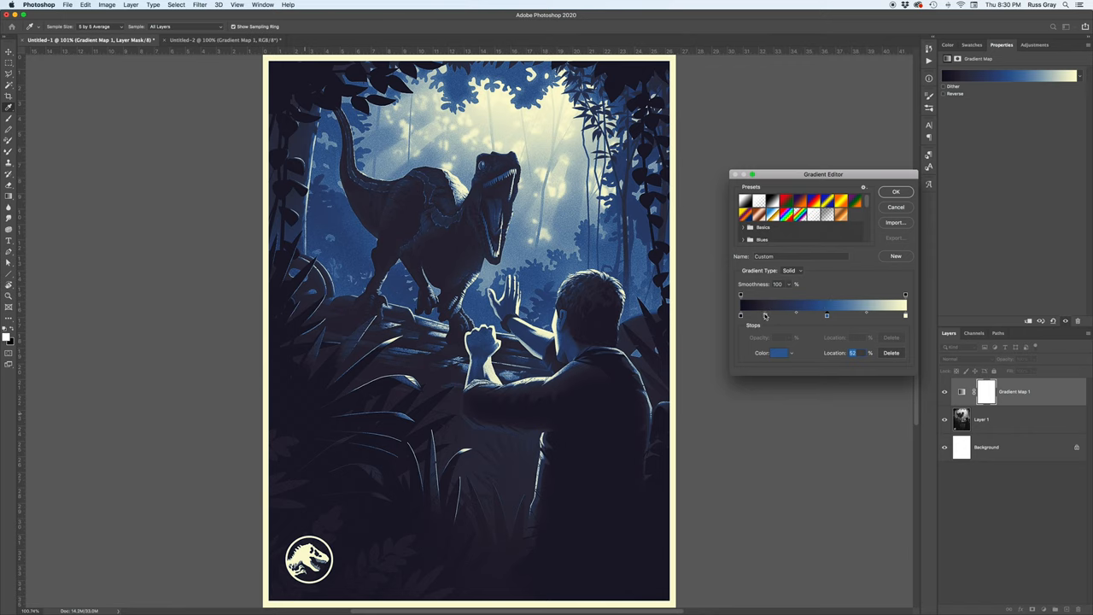
Give the dark stop a deep navy colour
left_click(779, 352)
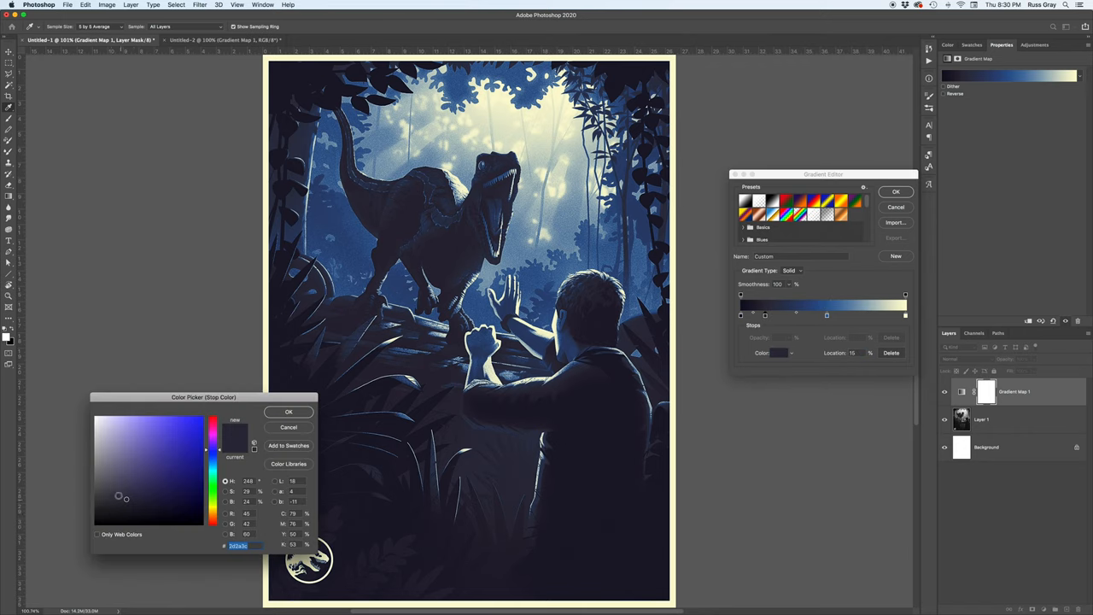
left_click(133, 502)
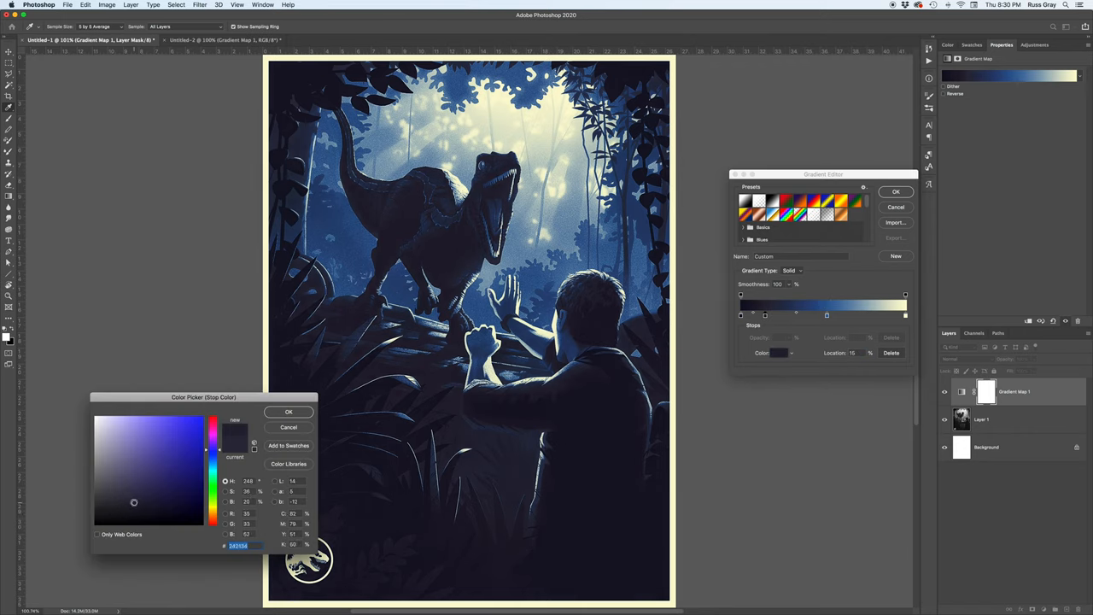
left_click(289, 410)
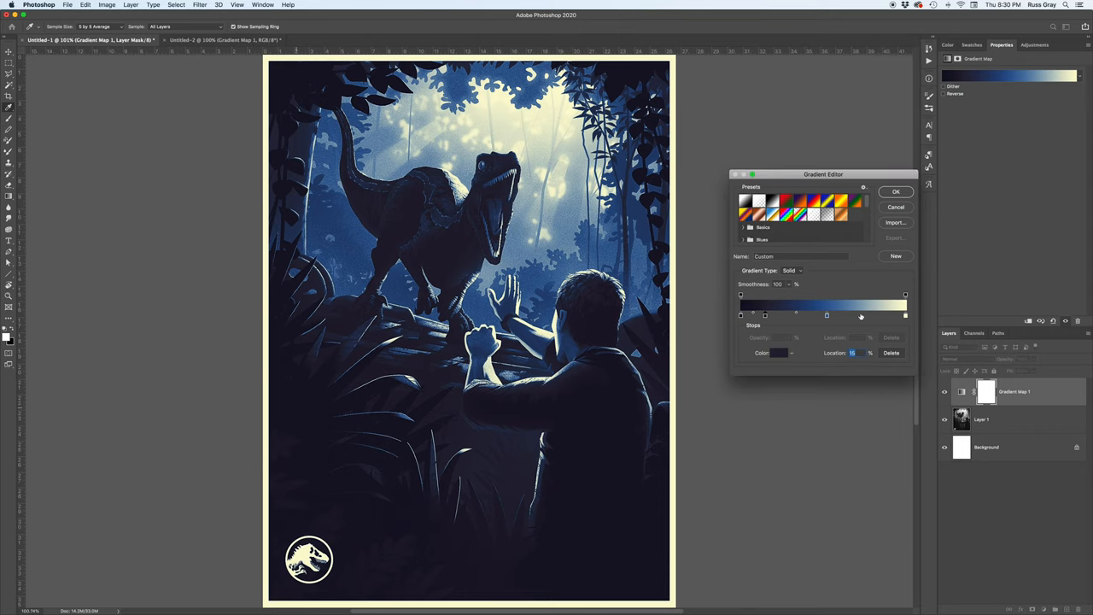
mouse_move(828, 316)
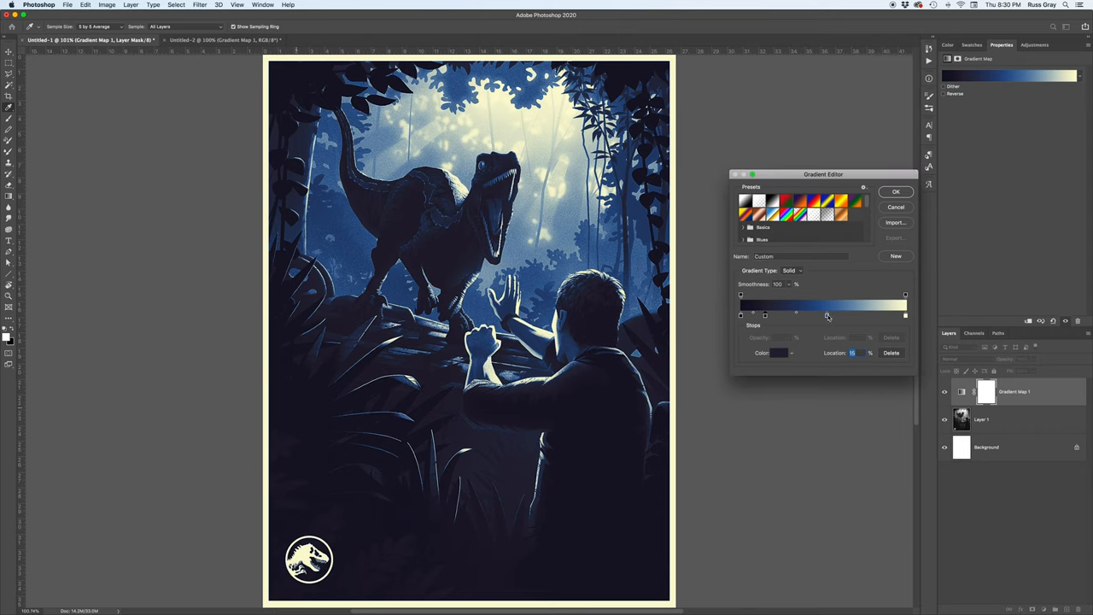
Slide a stop toward the highlights and colour the midtone stop green
left_click_drag(827, 314, 885, 315)
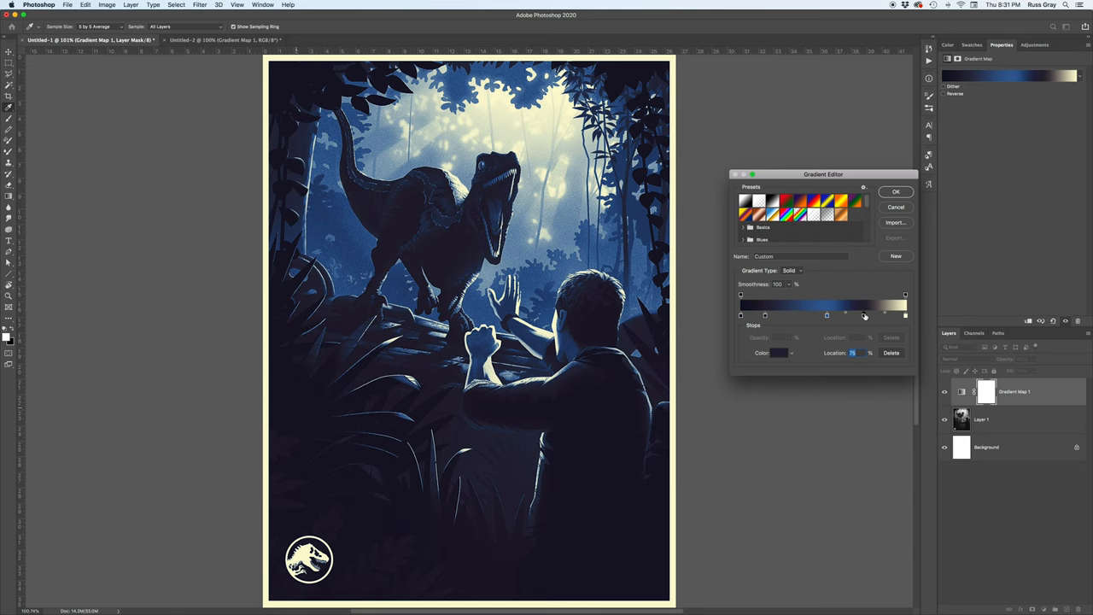
left_click(779, 352)
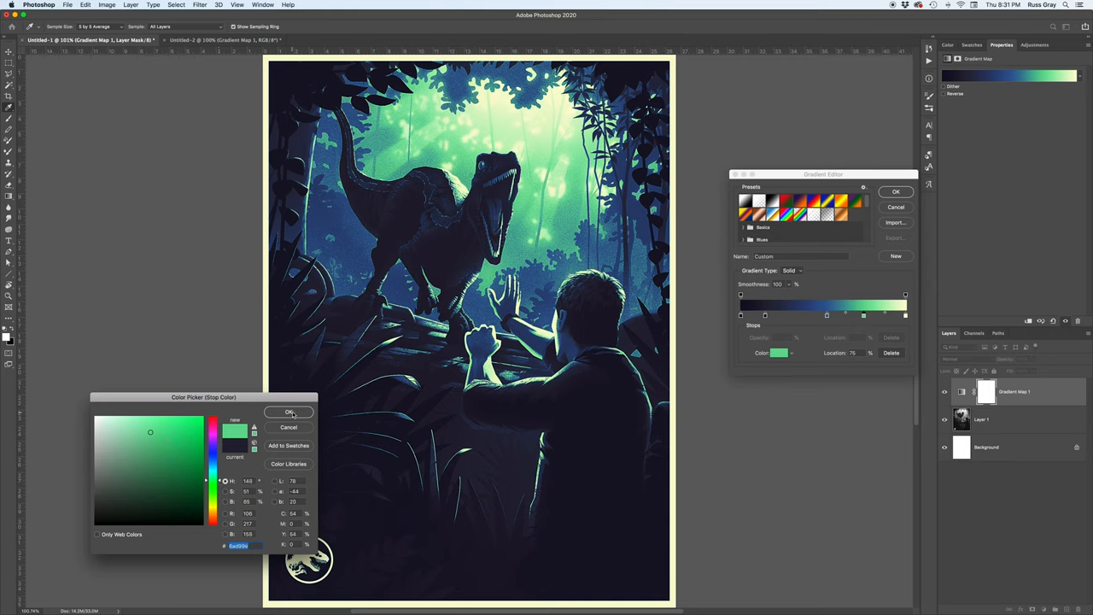
left_click(290, 411)
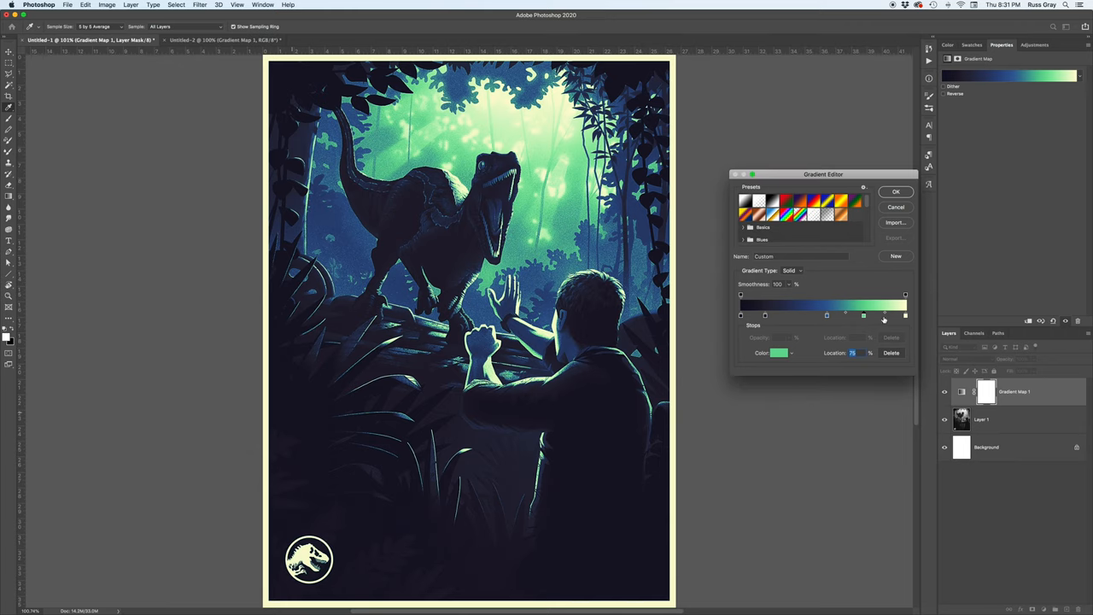
Colour the highlight-side stop a warm peach
left_click(777, 352)
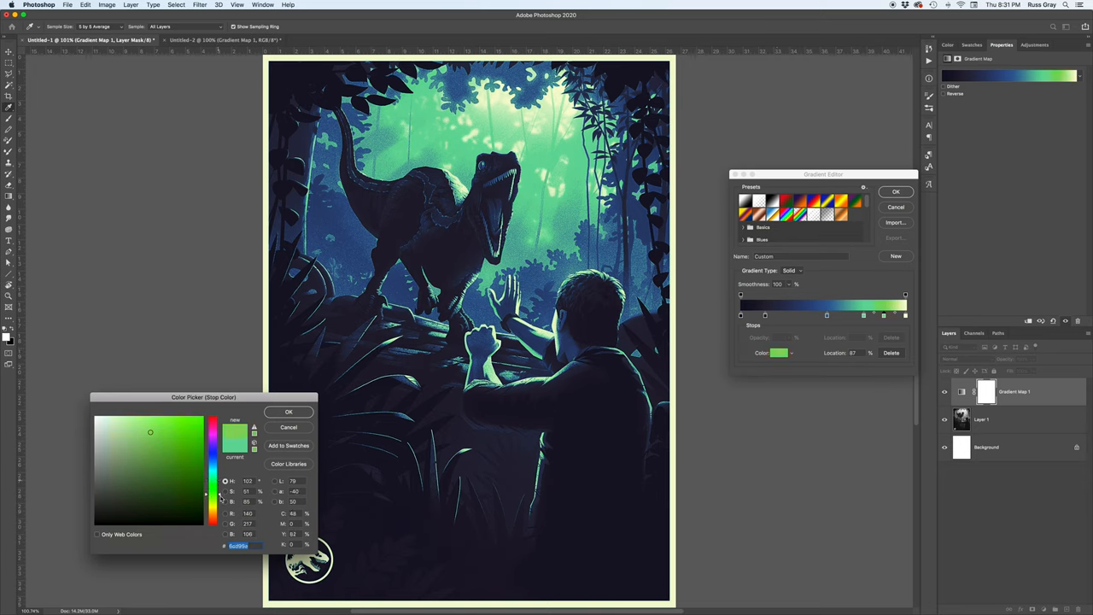
left_click(147, 422)
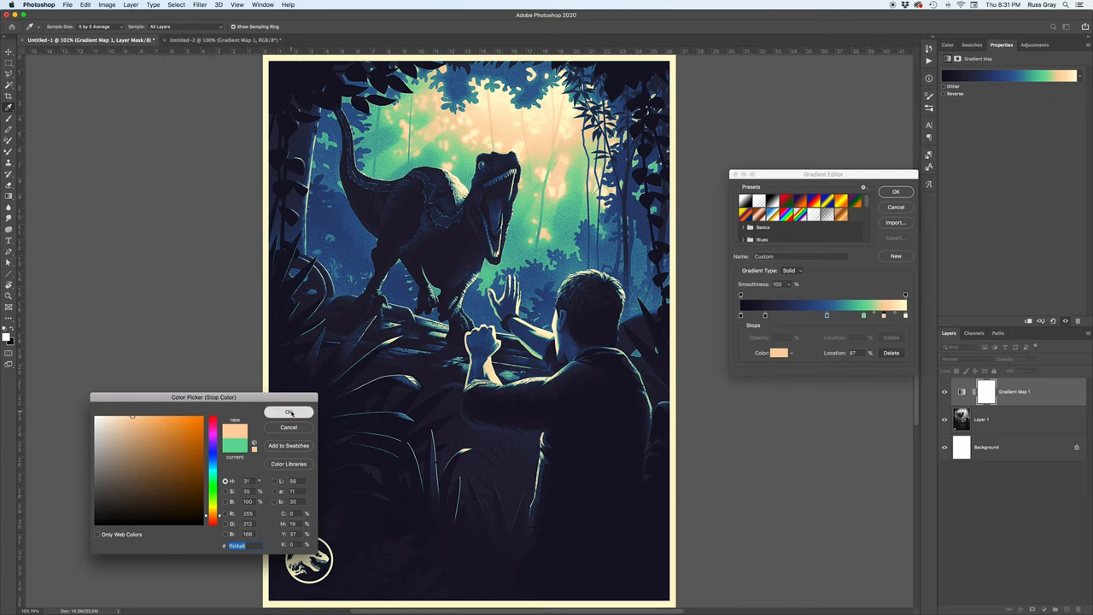
left_click(288, 412)
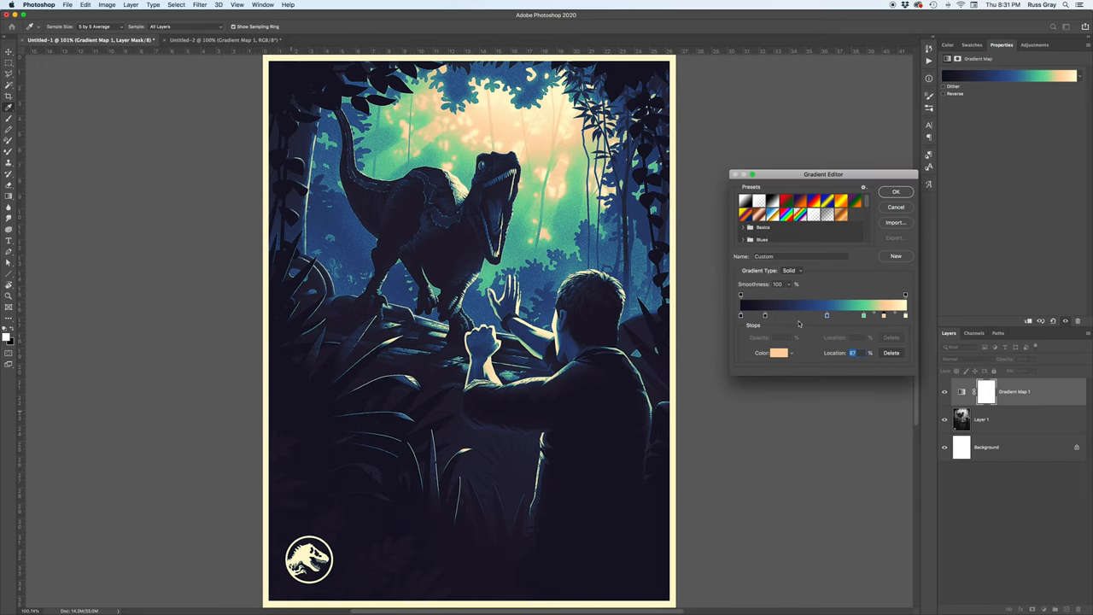
Refine the darkest stop's navy shadow colour and accept the finished gradient
left_click(741, 315)
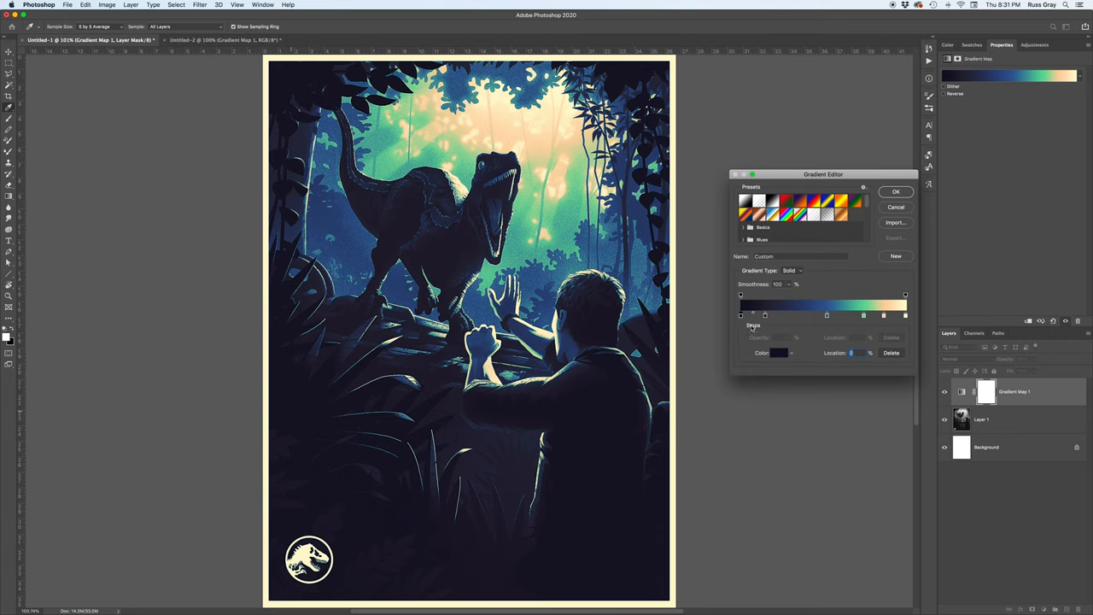
left_click(779, 352)
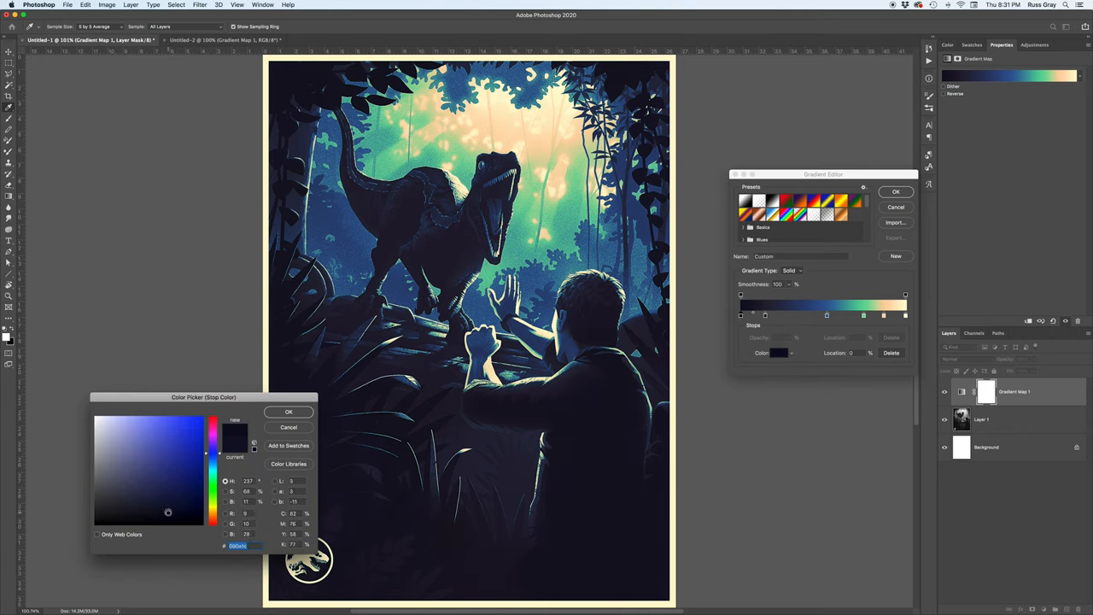
left_click(289, 412)
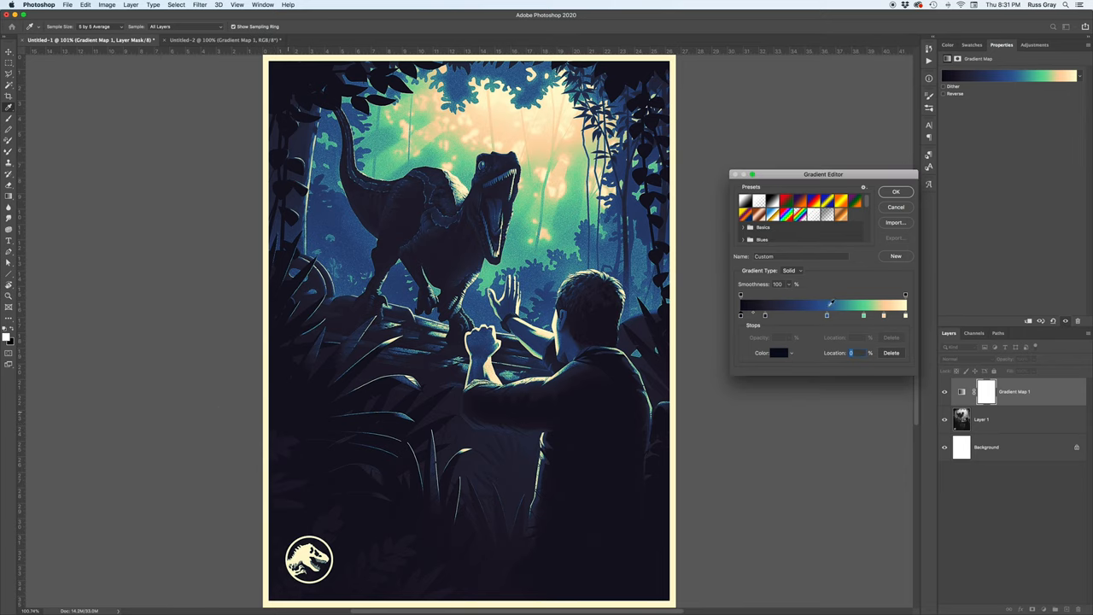
mouse_move(818, 320)
type("16")
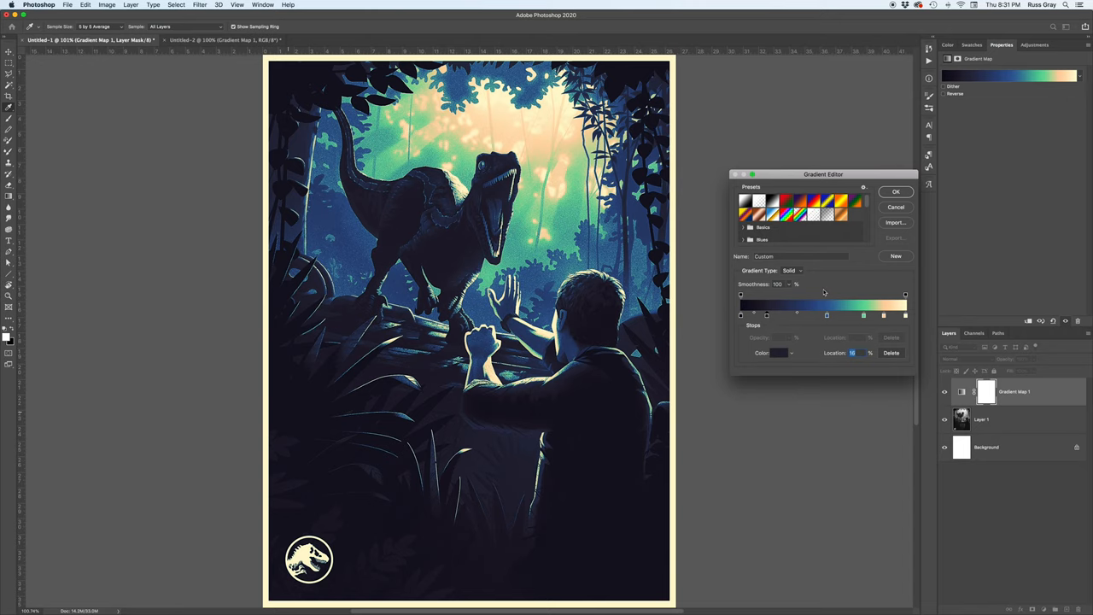
left_click(895, 192)
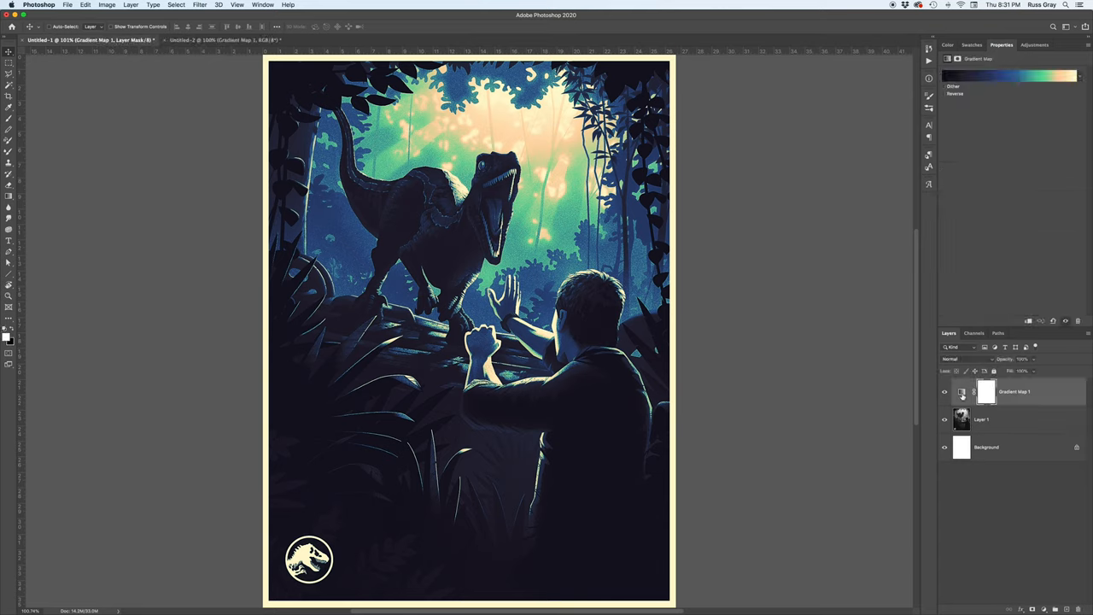
Reopen the gradient editor and add a new dark stop near the shadow end
left_click(1009, 75)
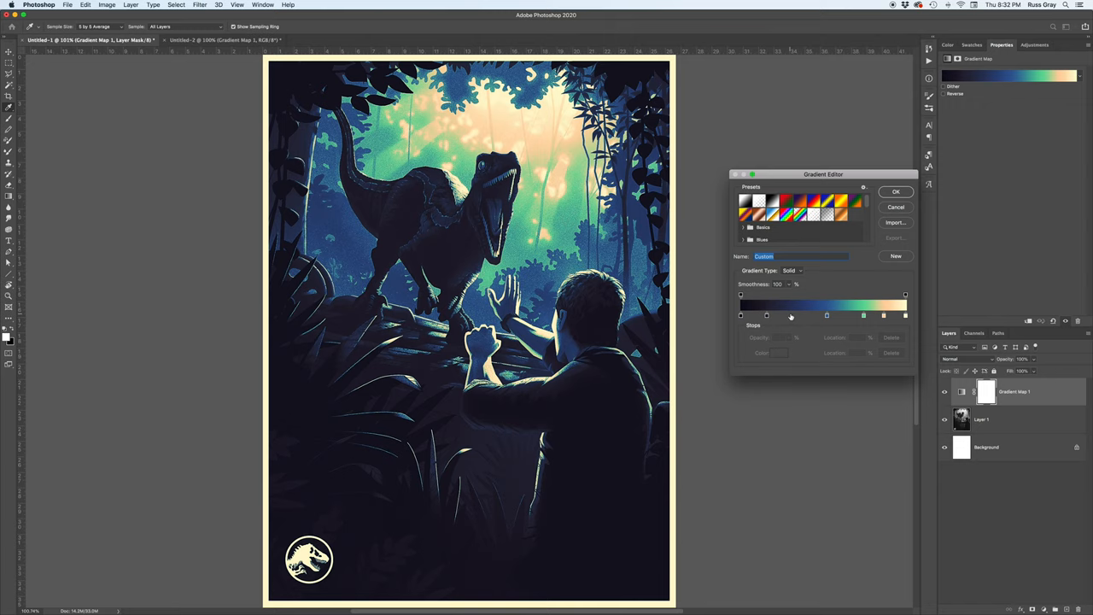
mouse_move(790, 316)
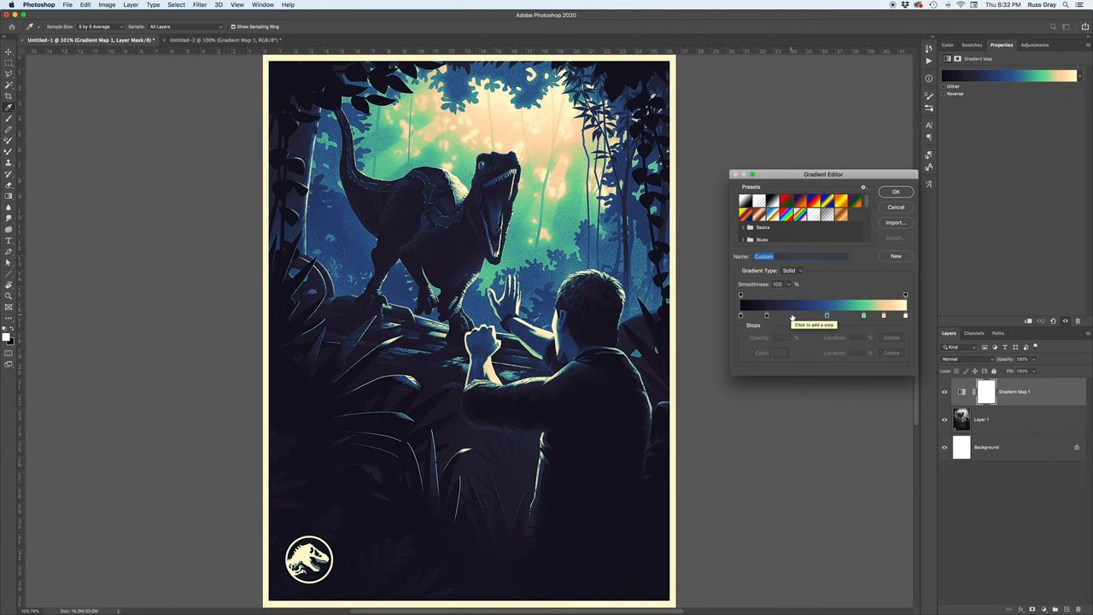
left_click(767, 315)
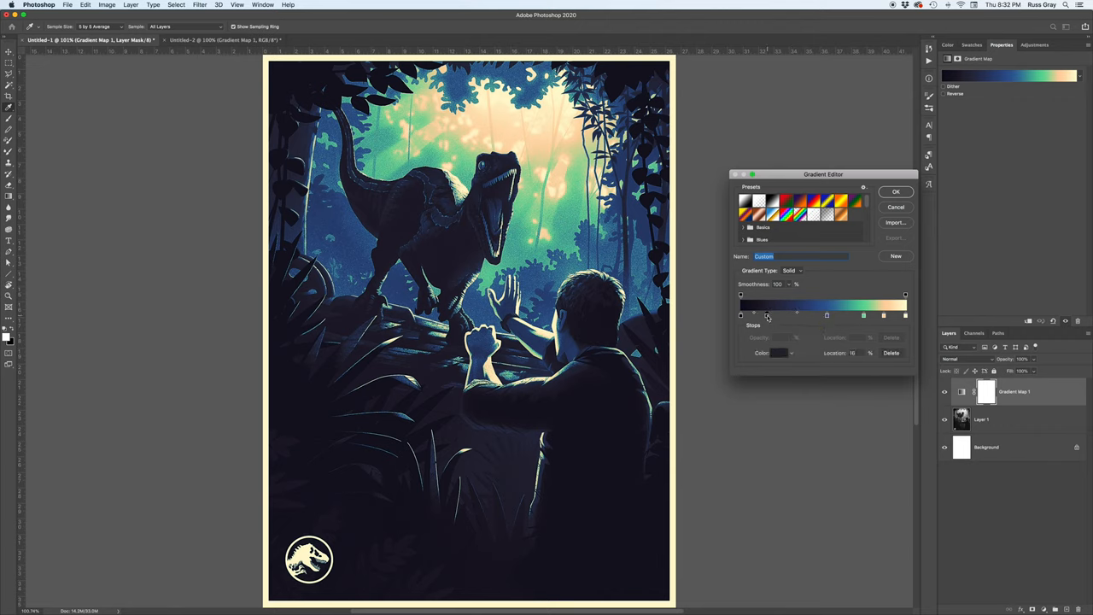
left_click_drag(768, 314, 778, 314)
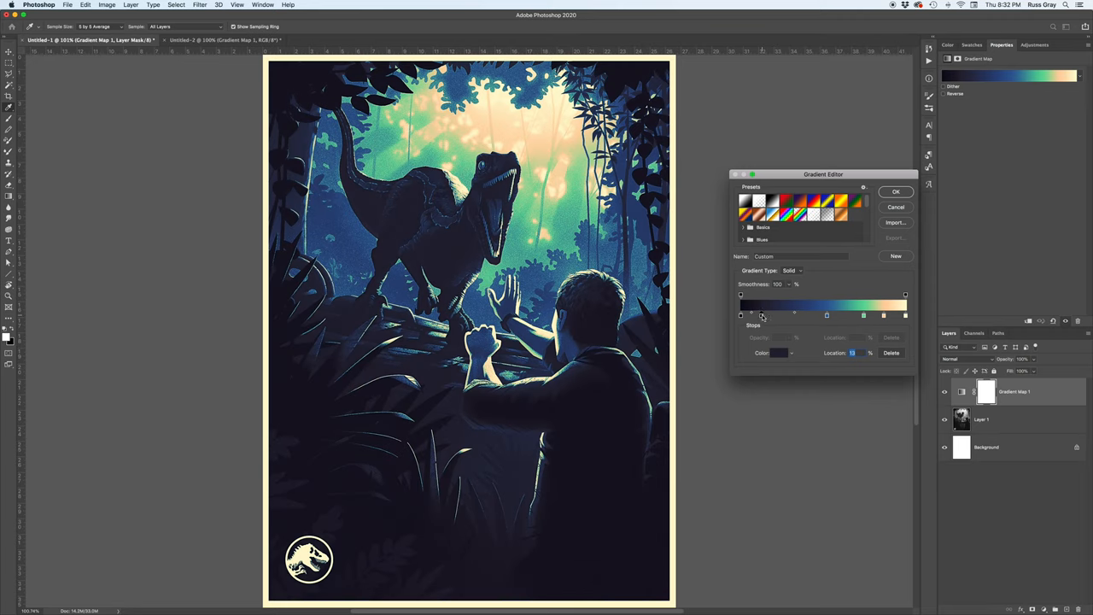
left_click_drag(762, 314, 818, 314)
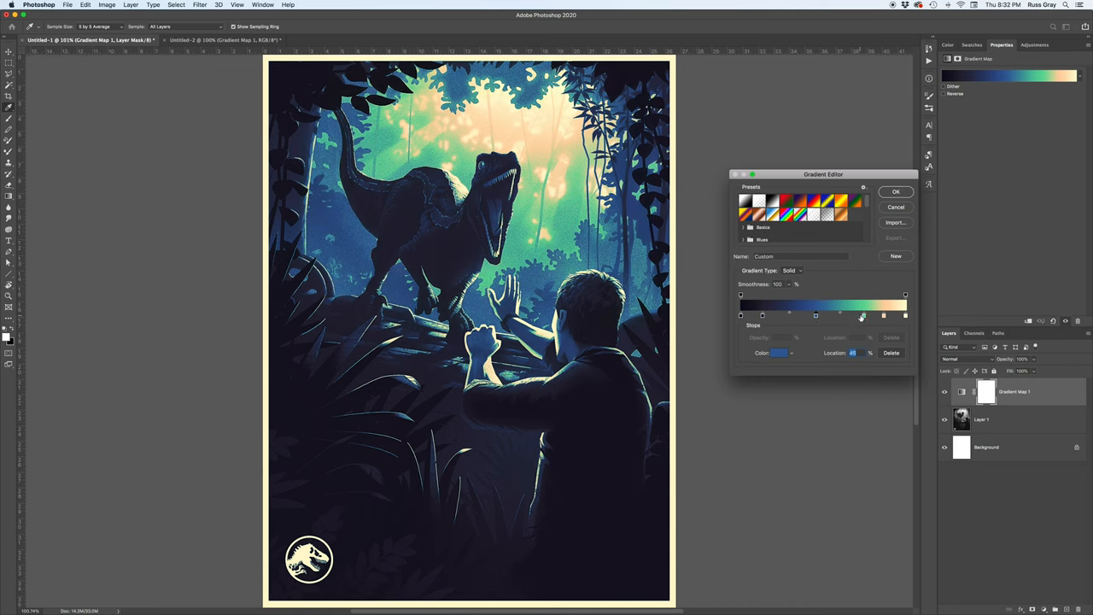
Reposition the blue, midtone and dark stops along the gradient bar
left_click_drag(861, 316, 858, 316)
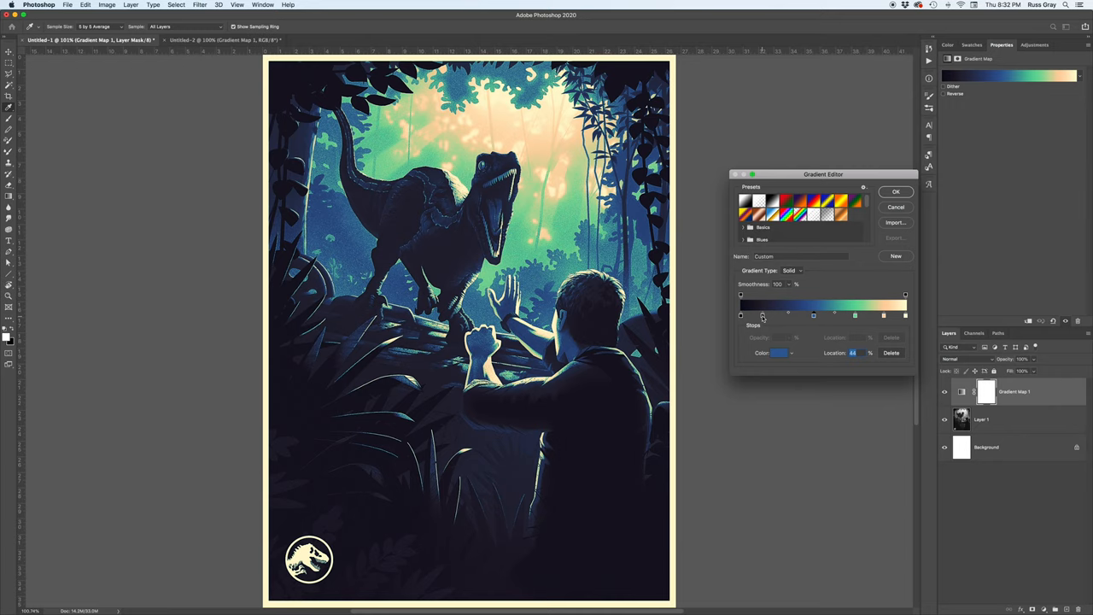
left_click_drag(789, 314, 754, 315)
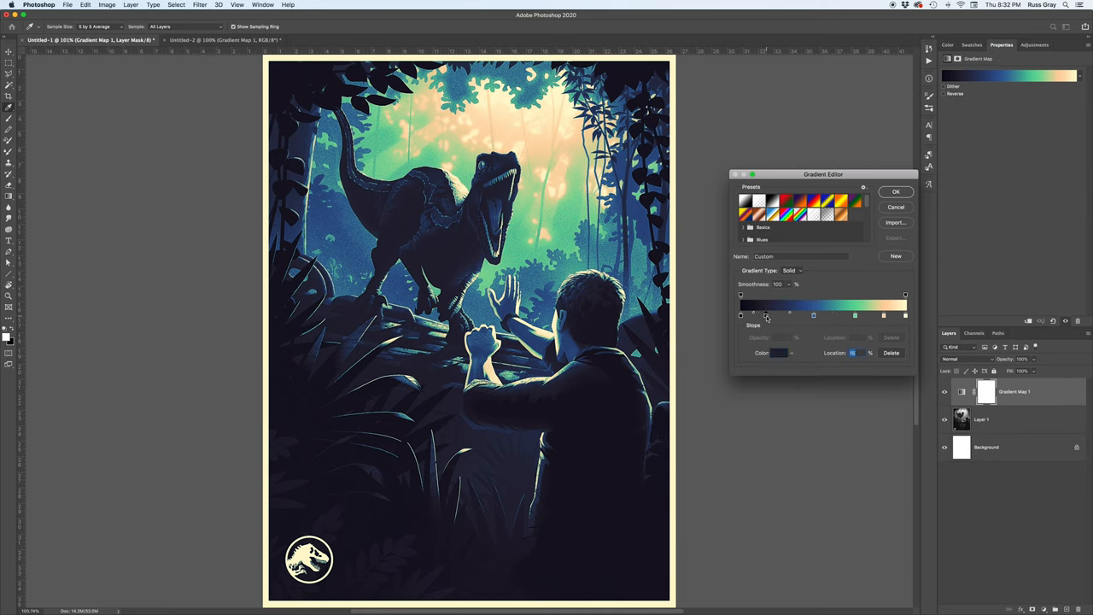
left_click_drag(789, 315, 785, 314)
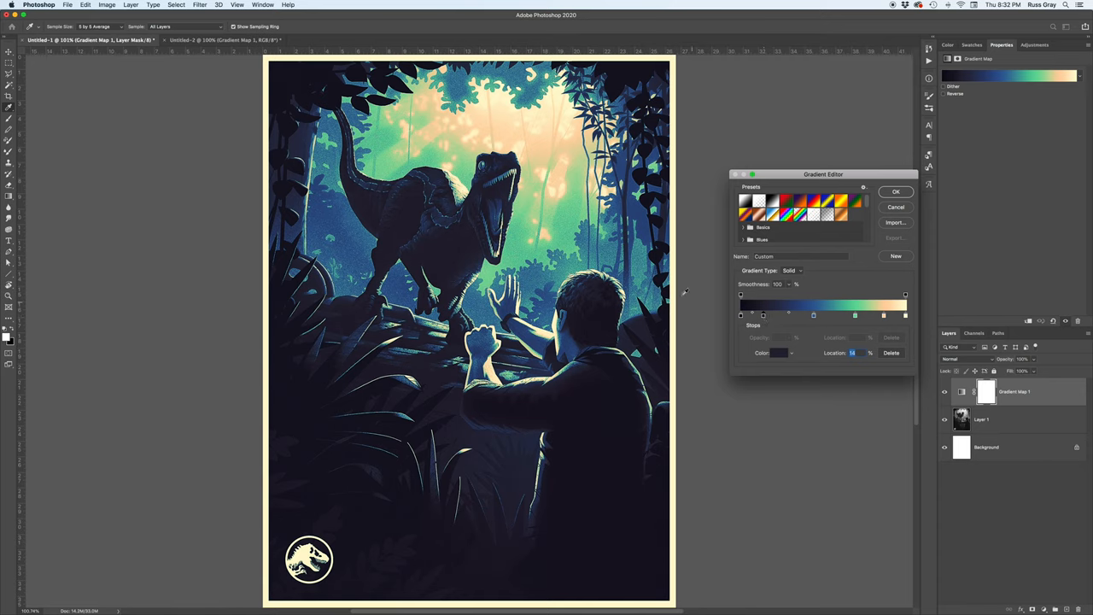
mouse_move(768, 321)
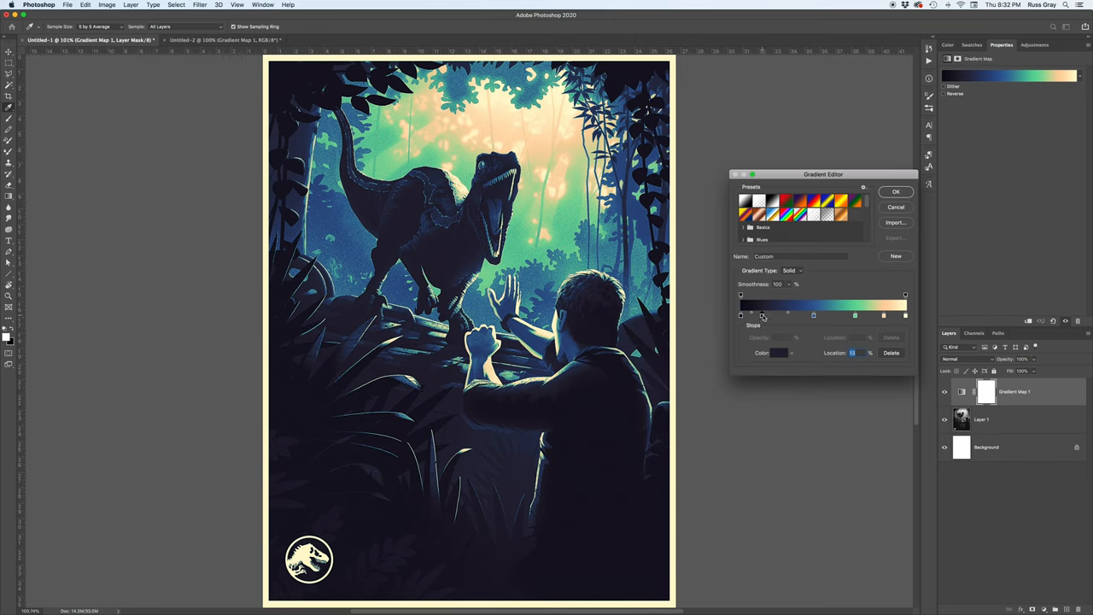
left_click(779, 352)
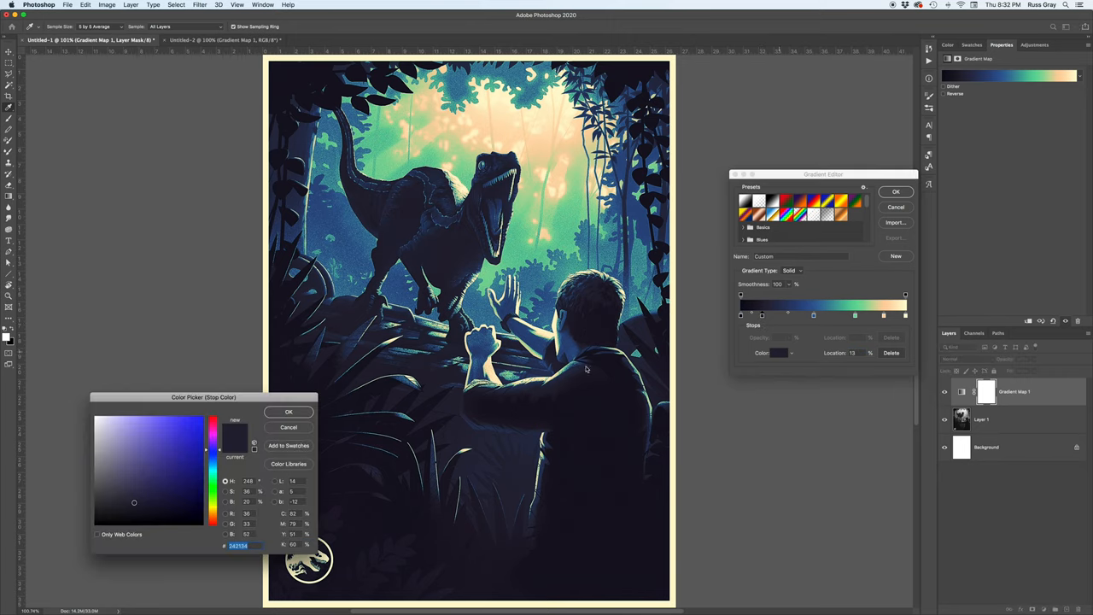
Set the new dark stop to a deeper navy and accept the gradient
left_click(133, 499)
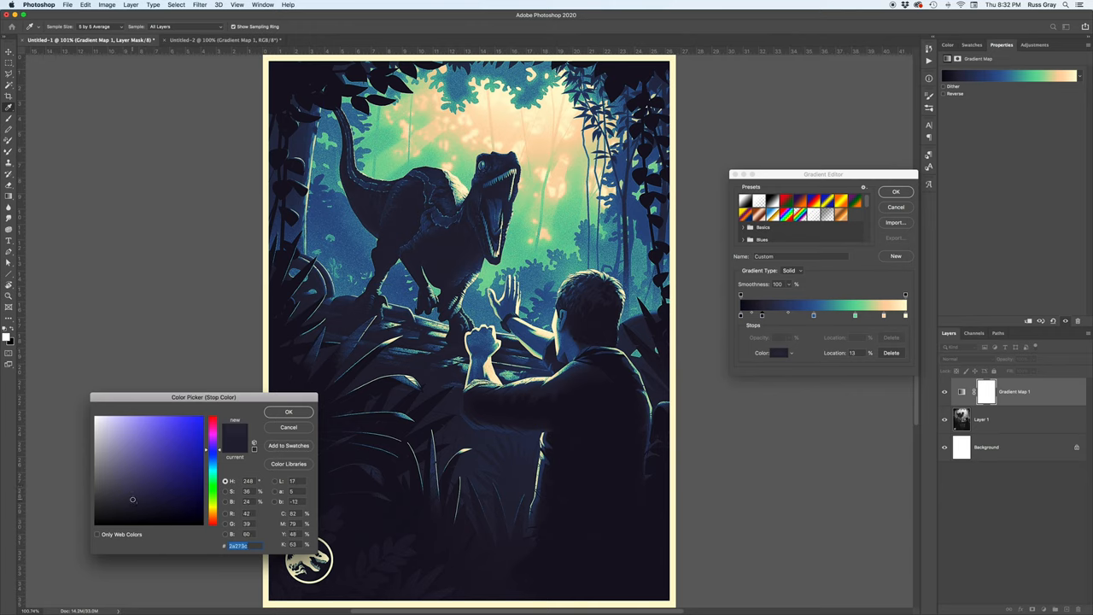
left_click_drag(211, 436, 212, 451)
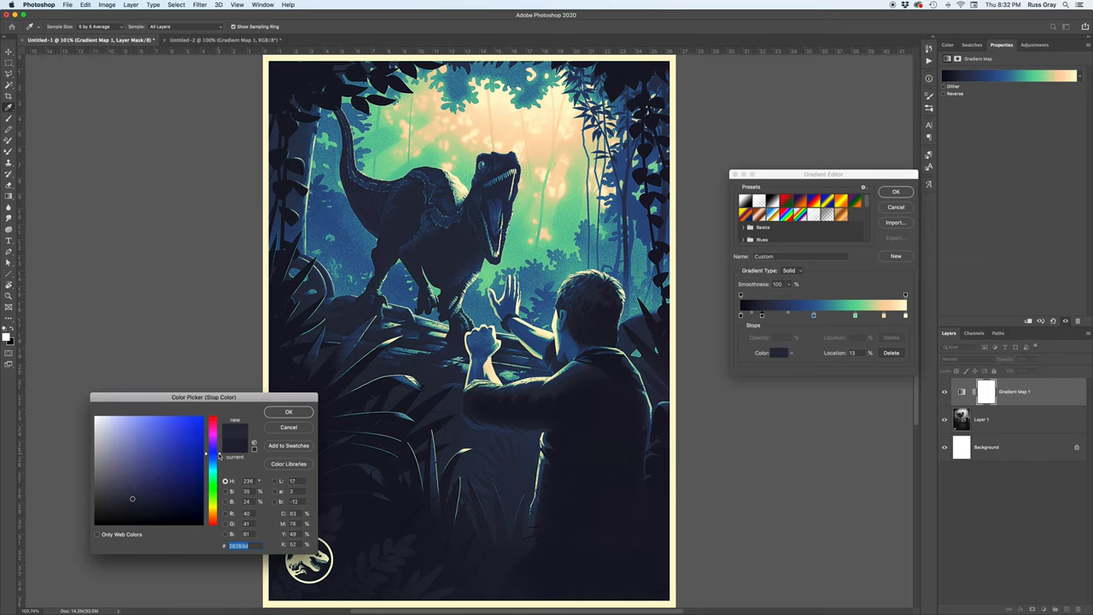
left_click(289, 411)
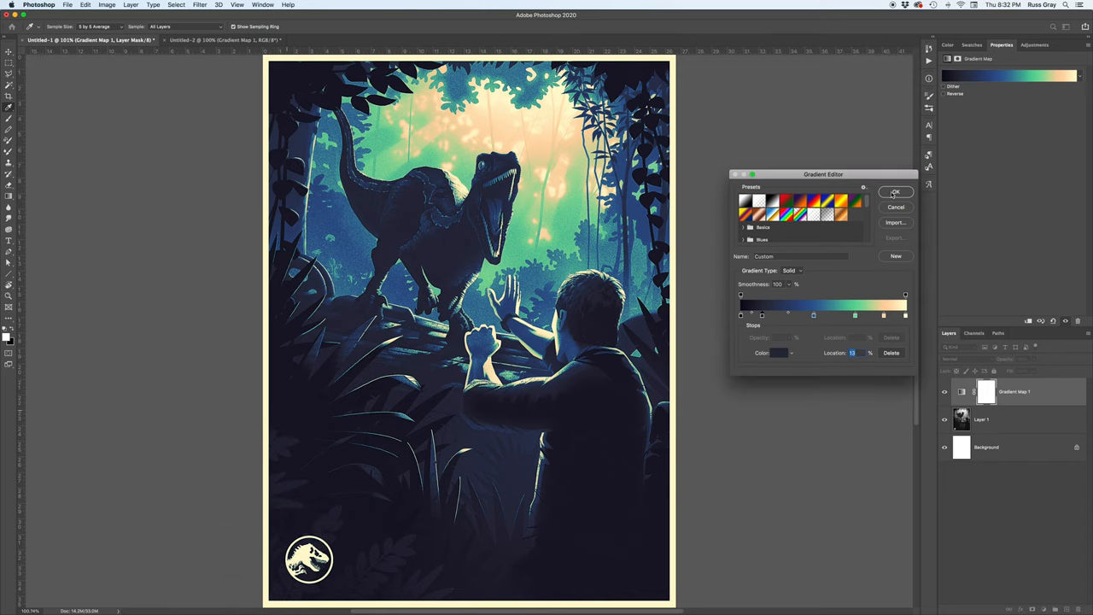
left_click(895, 191)
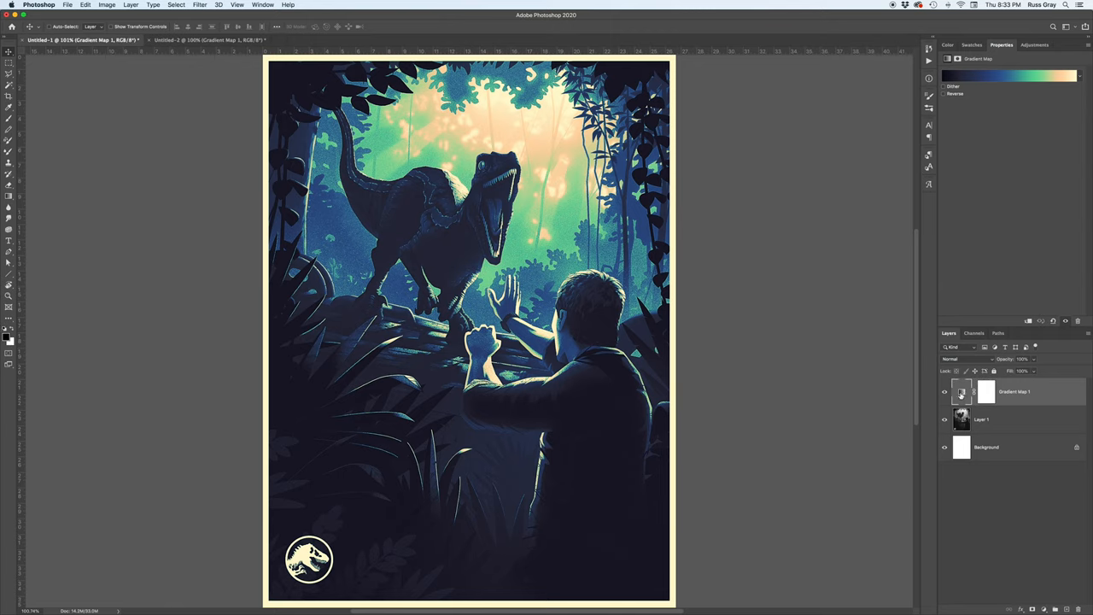
mouse_move(962, 391)
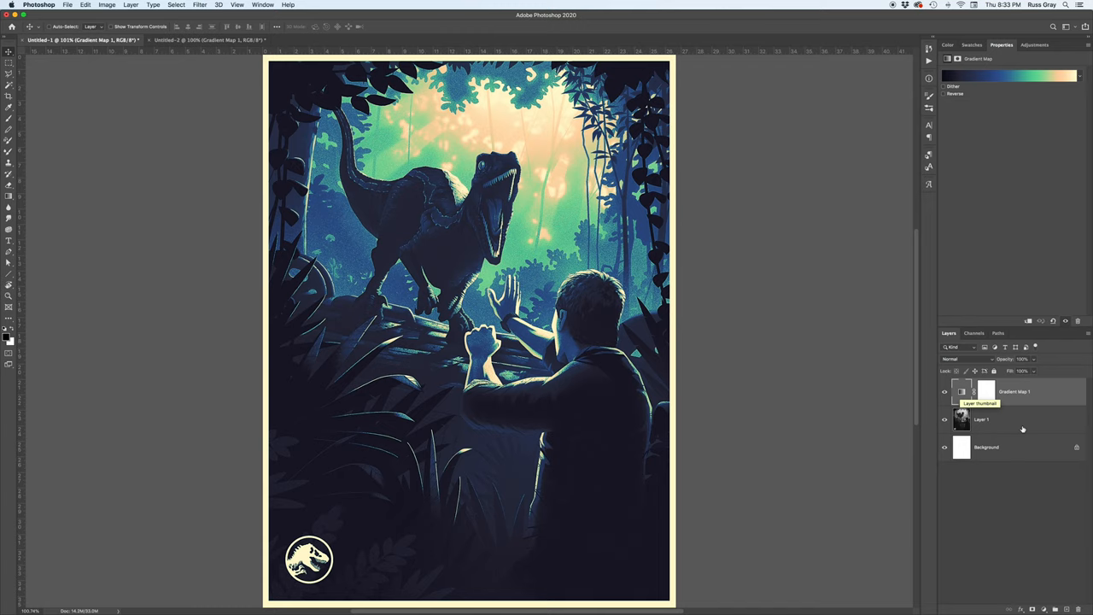
mouse_move(1025, 487)
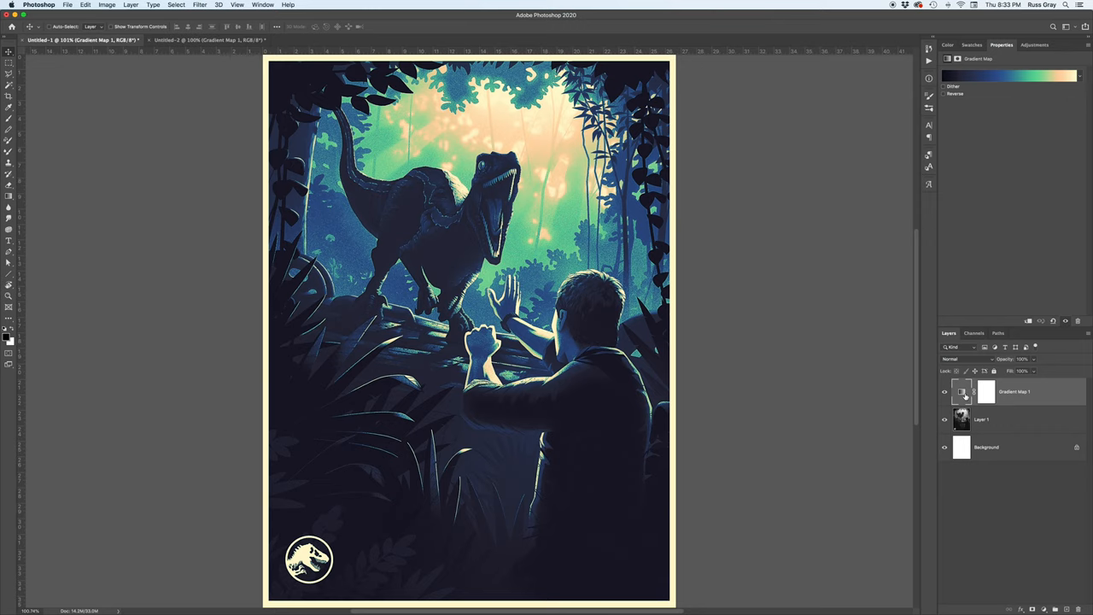
mouse_move(984, 399)
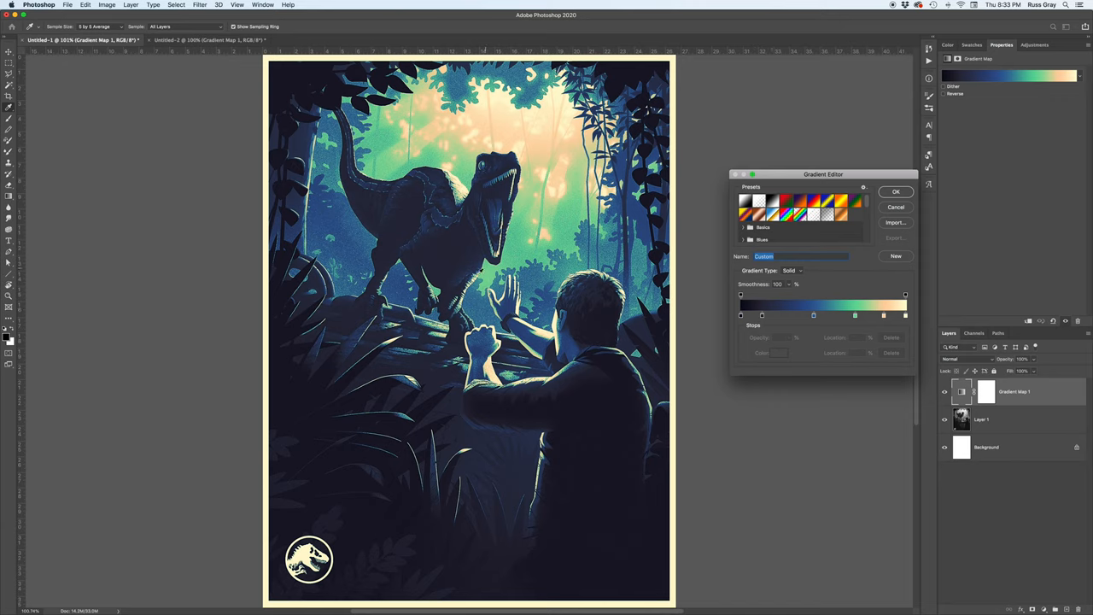
Recolour the shadow stop to navy
left_click(741, 316)
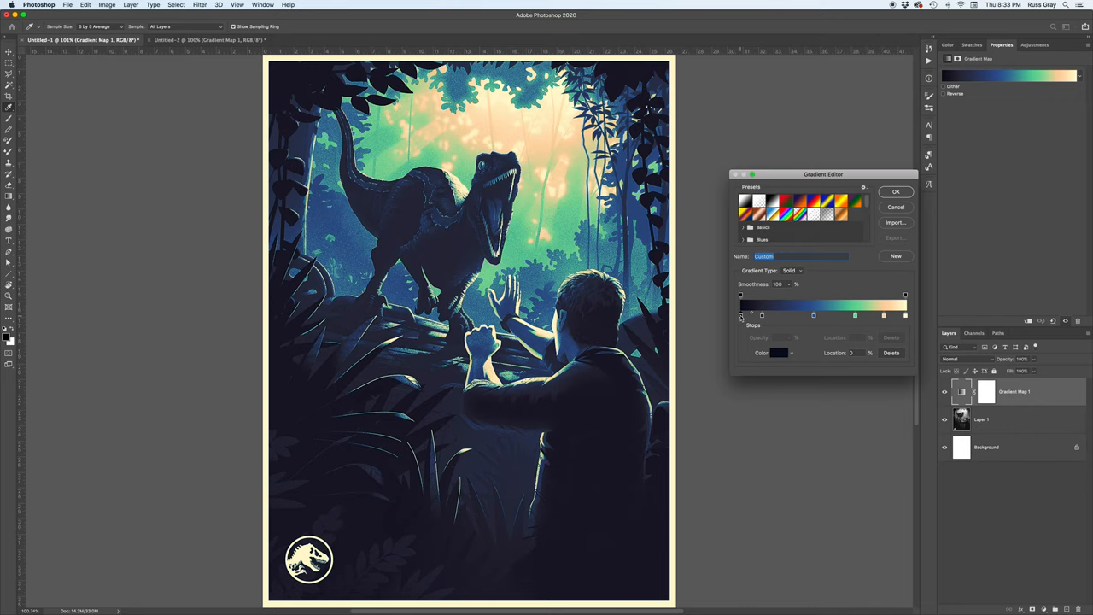
left_click(742, 316)
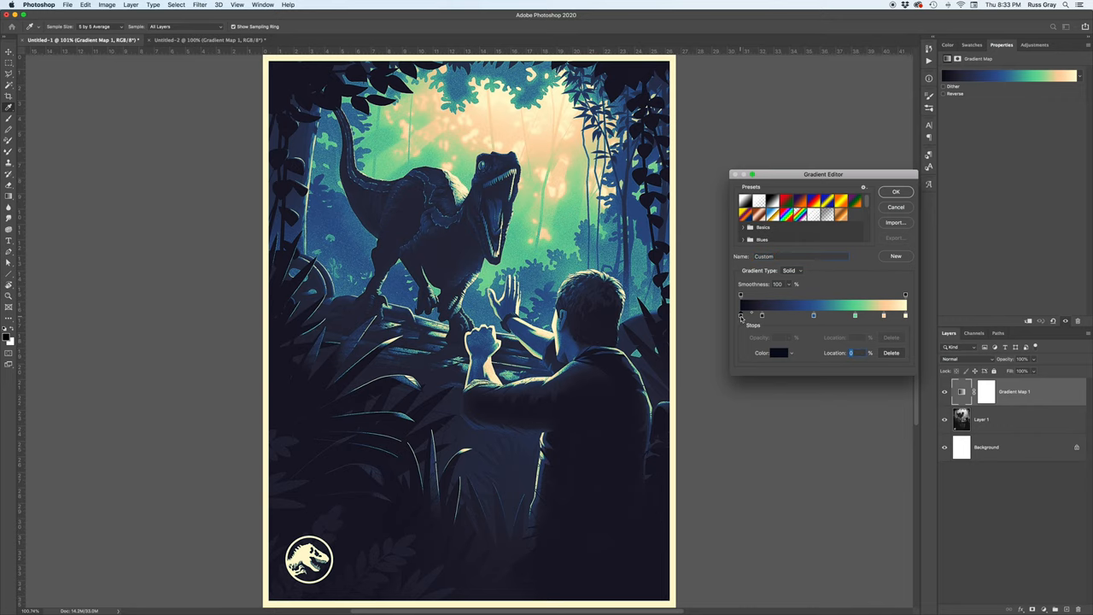
left_click(905, 314)
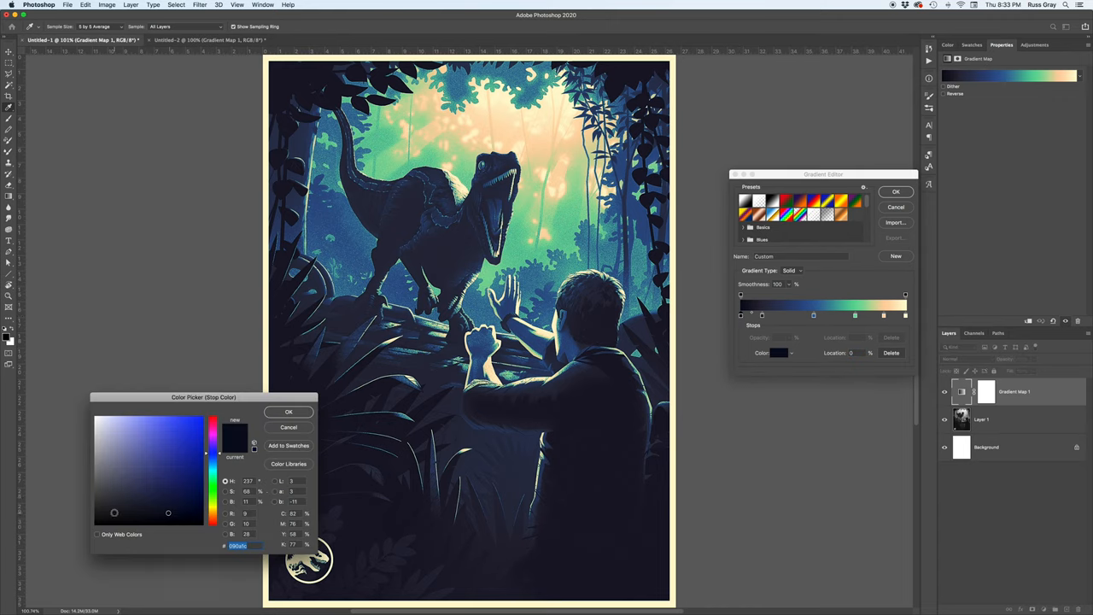
left_click(288, 411)
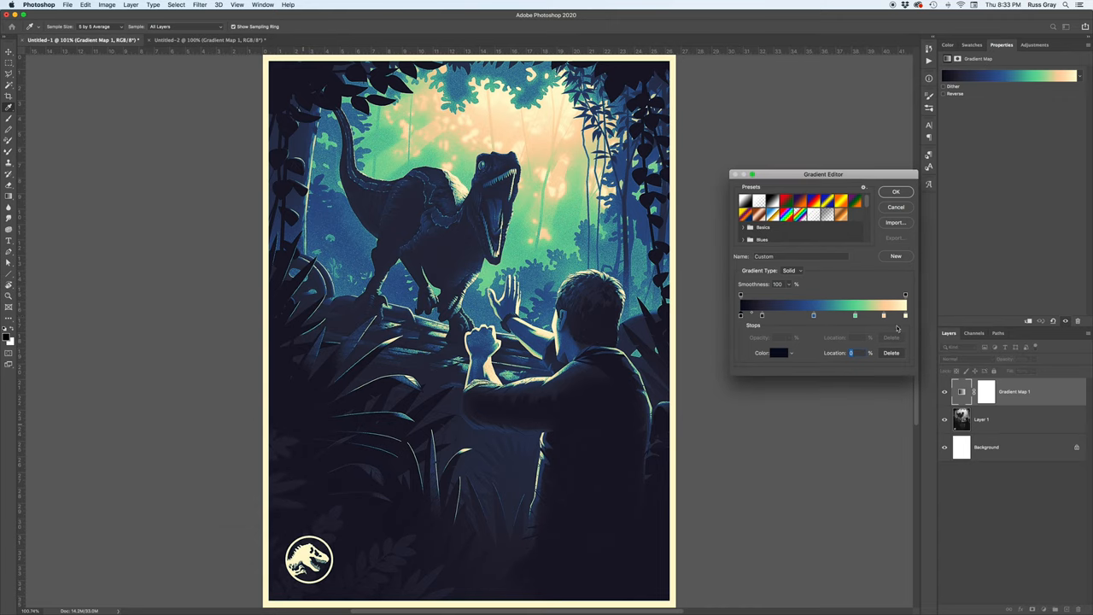
Set the highlight stop to cream and accept the finished gradient
left_click(905, 314)
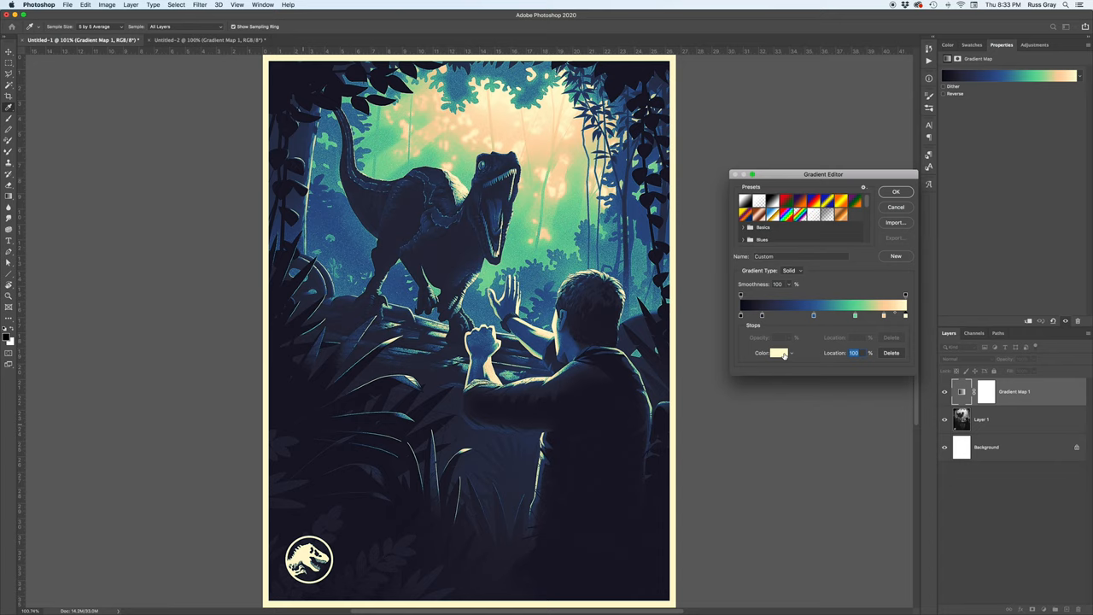
mouse_move(779, 352)
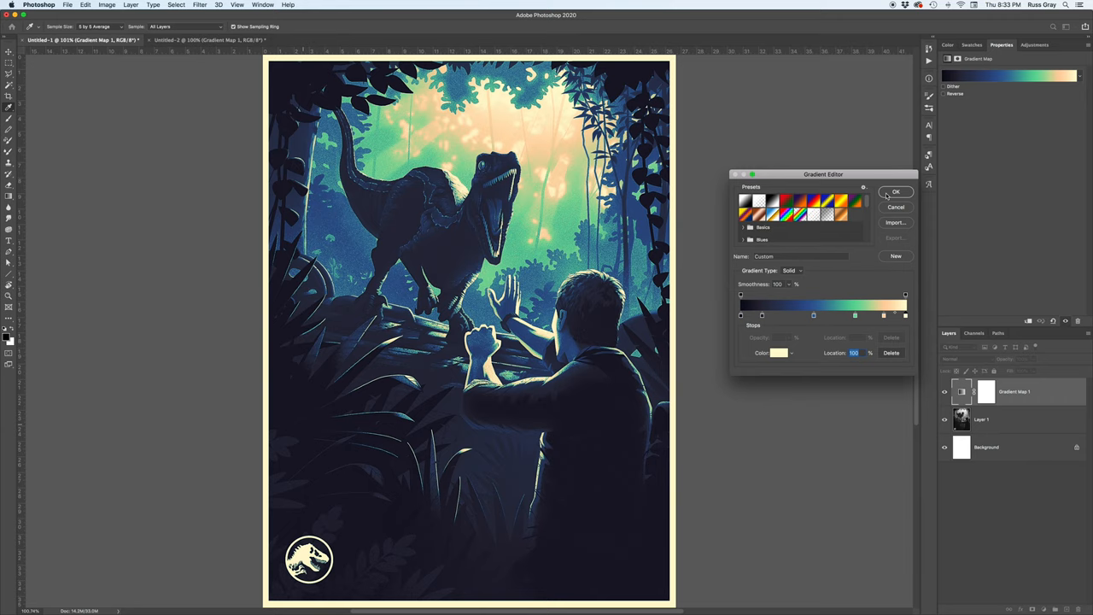
left_click(895, 192)
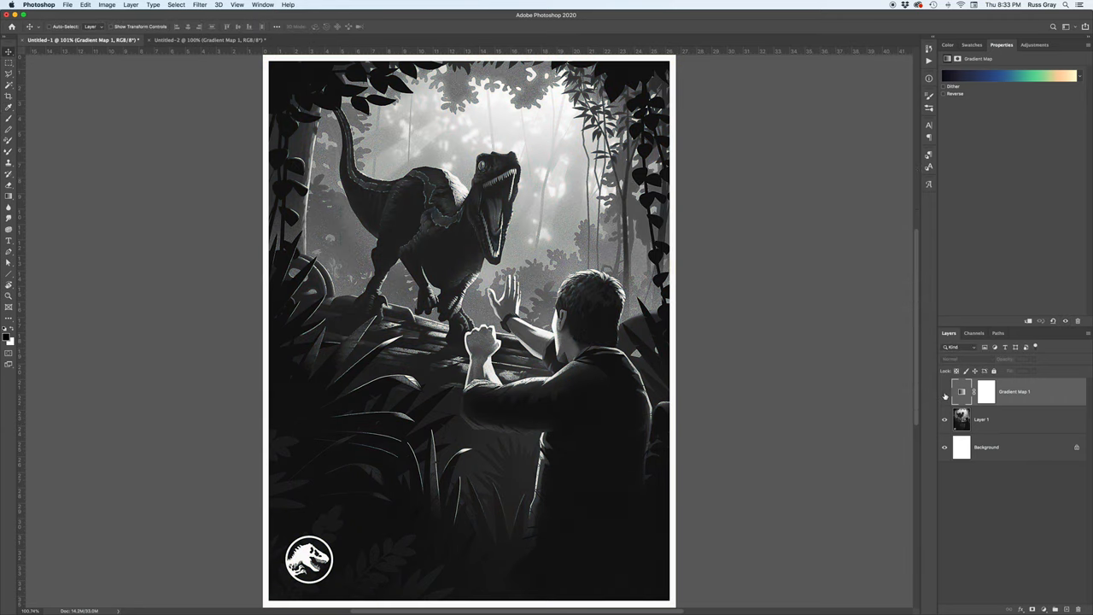
left_click(944, 391)
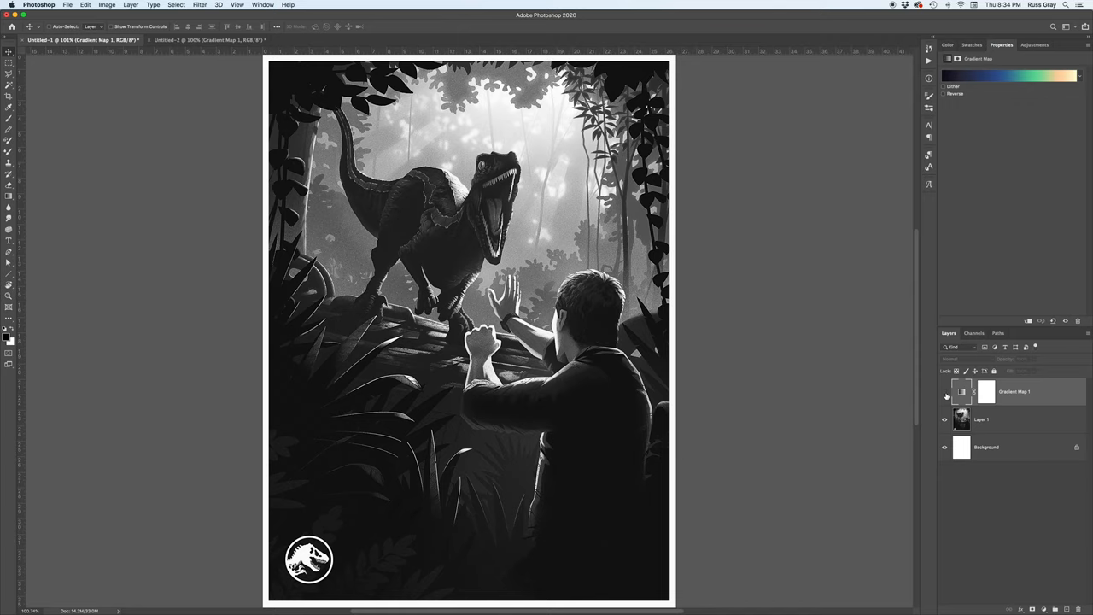
mouse_move(946, 396)
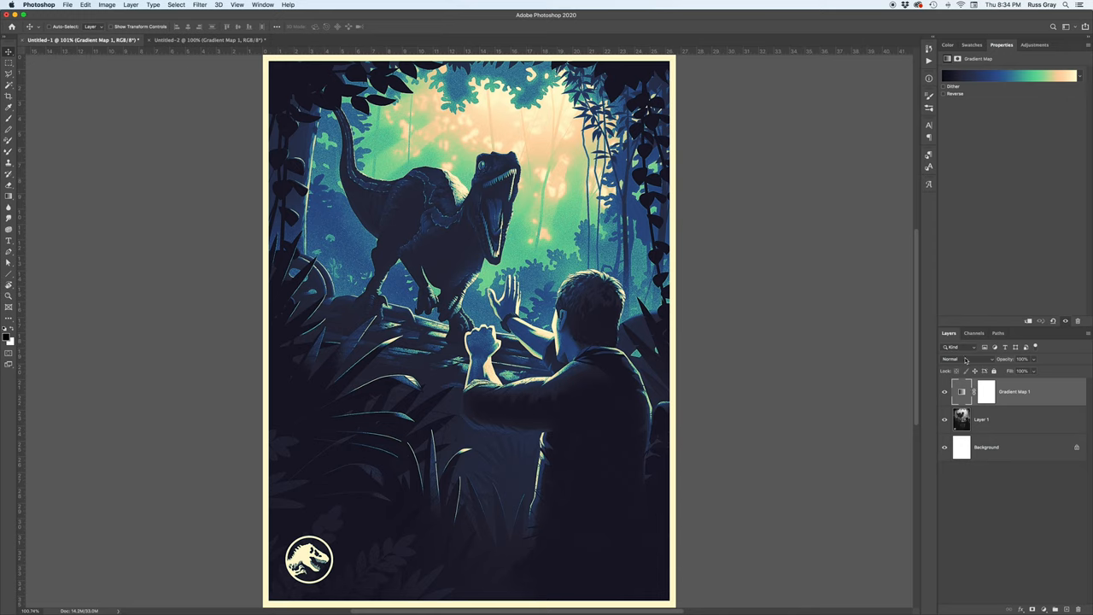
left_click(956, 358)
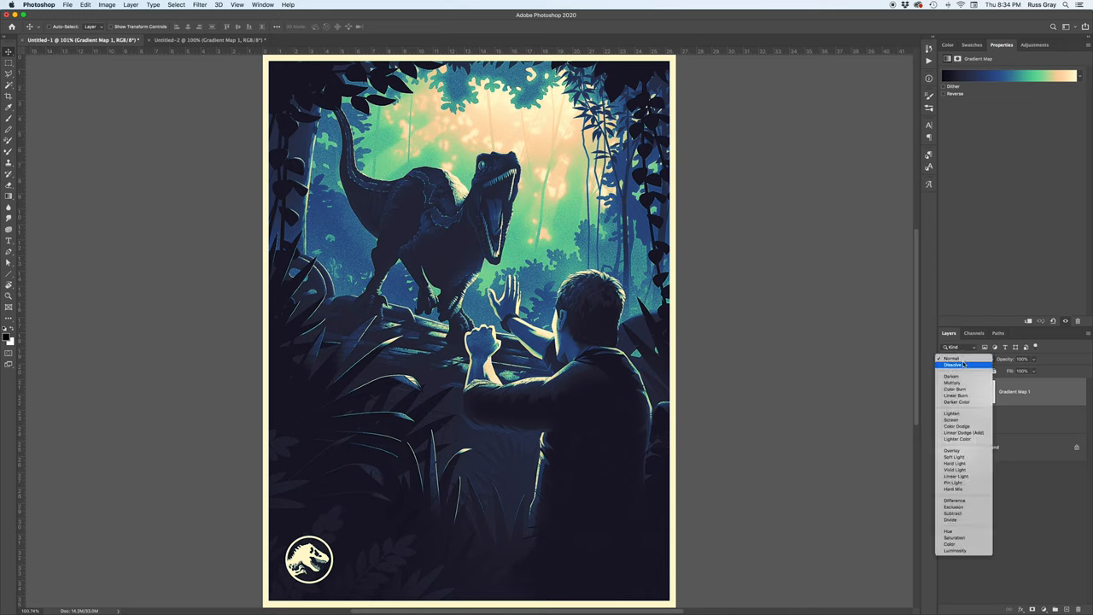
Preview several blend modes on the gradient map layer and settle on Color
left_click(953, 378)
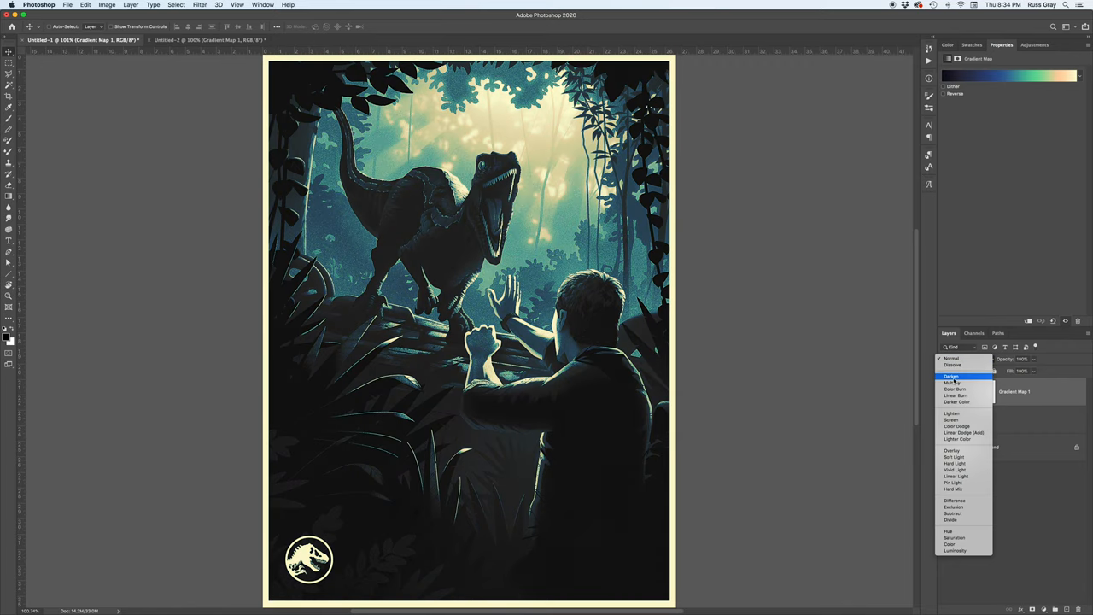
left_click(955, 500)
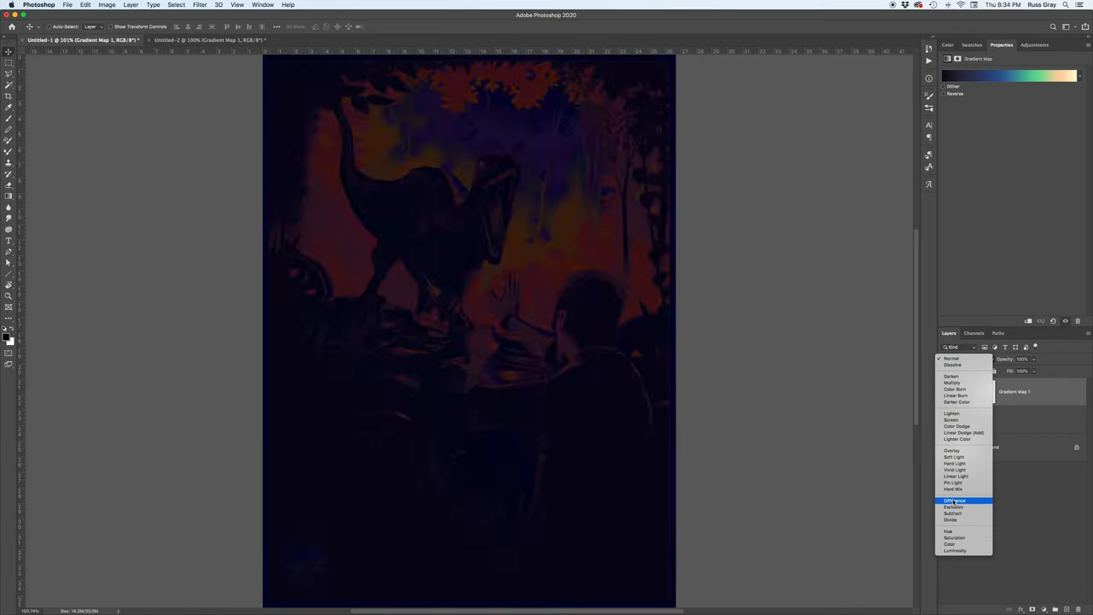
left_click(948, 544)
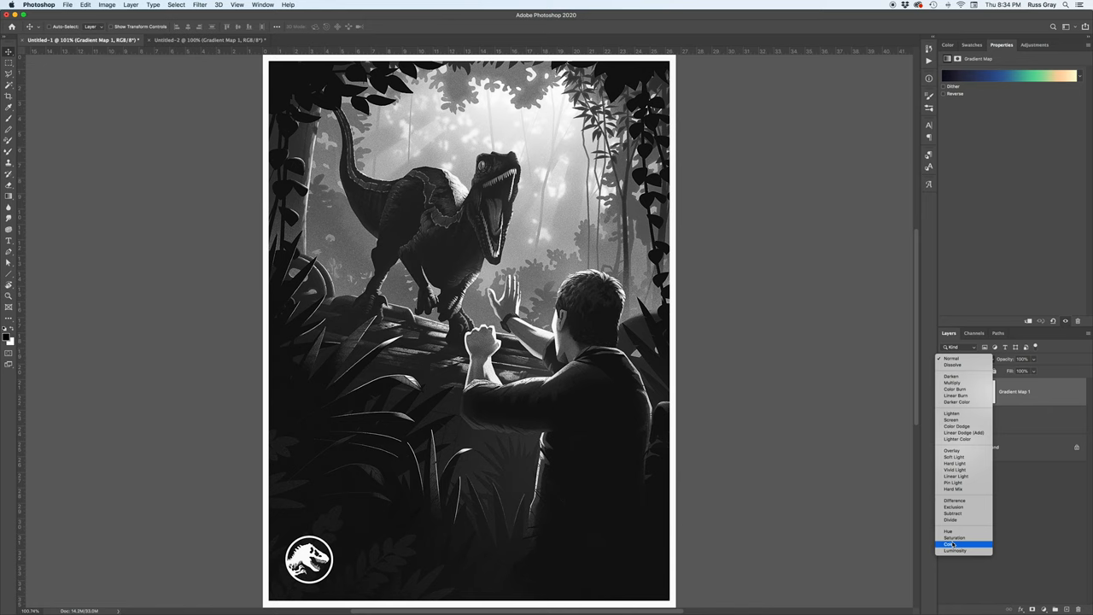
left_click(950, 545)
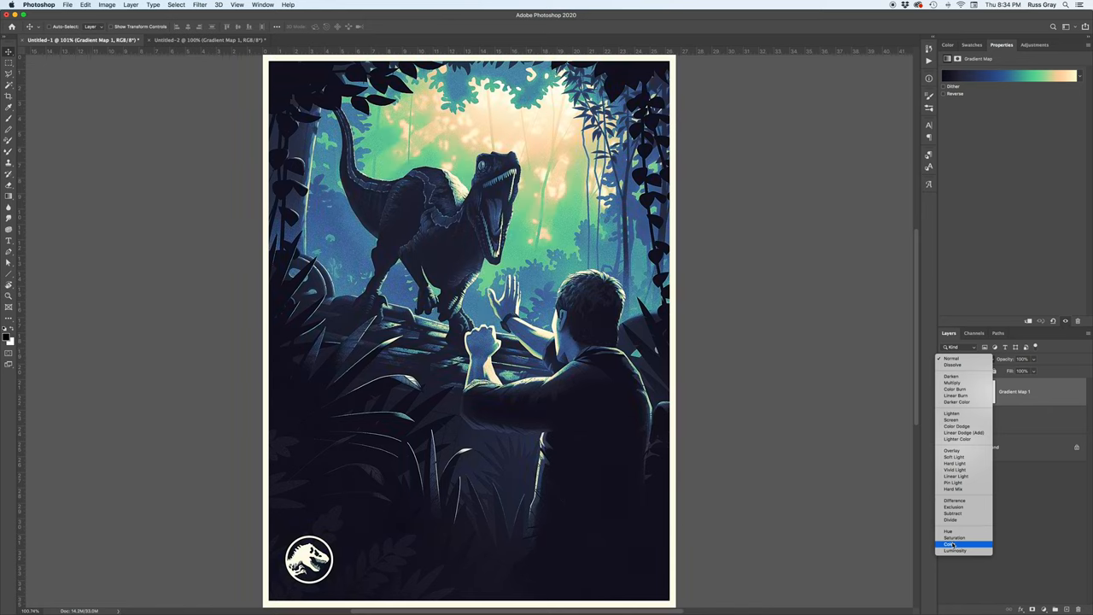
left_click(949, 543)
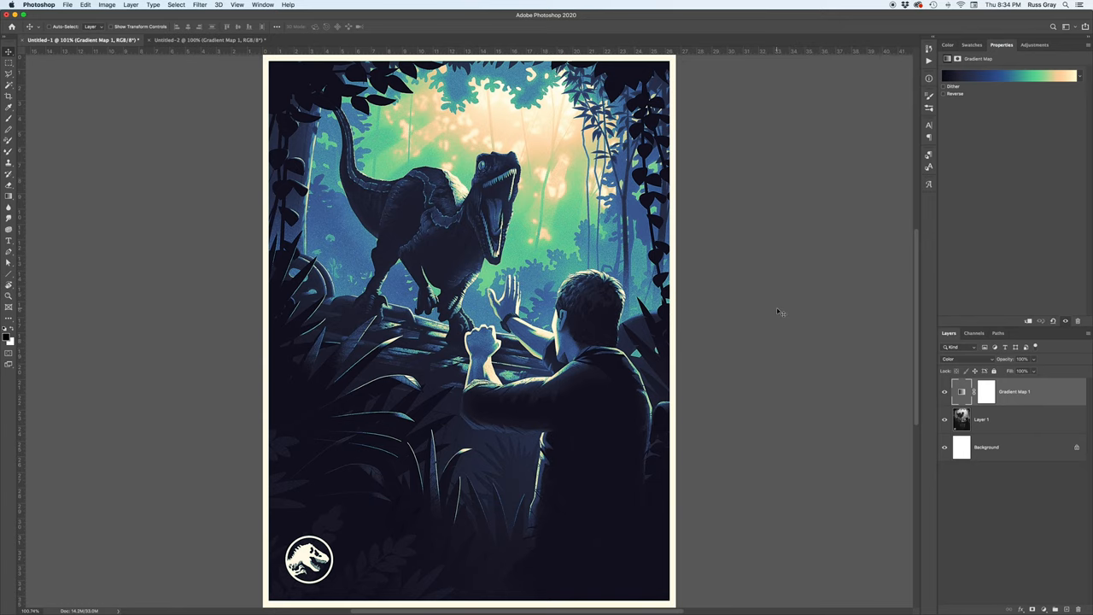
mouse_move(985, 440)
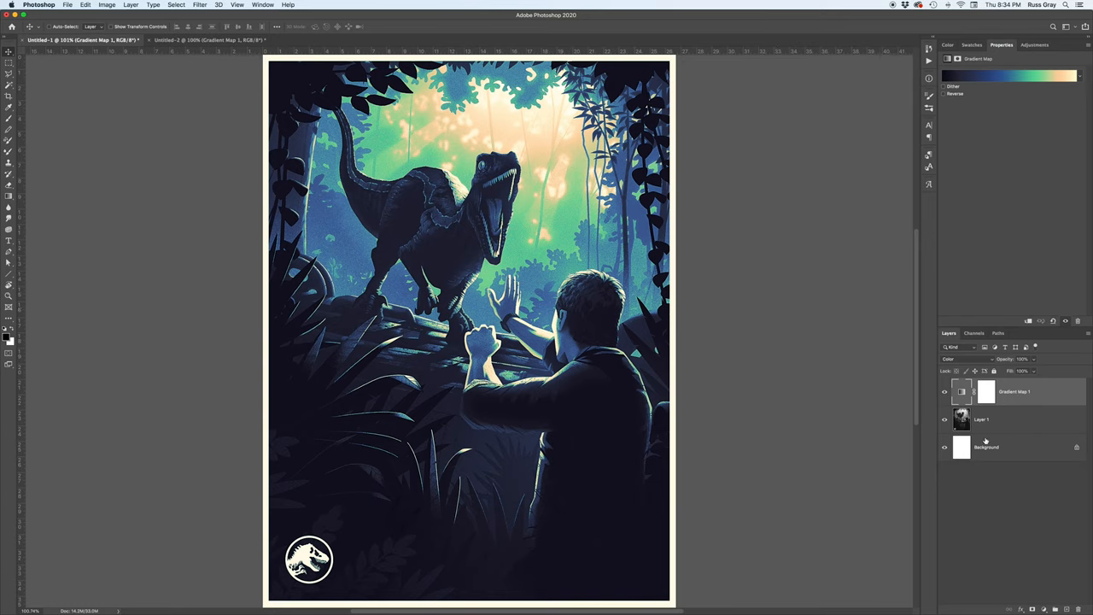
Undo the latest blend mode change via Edit > Undo
left_click(86, 3)
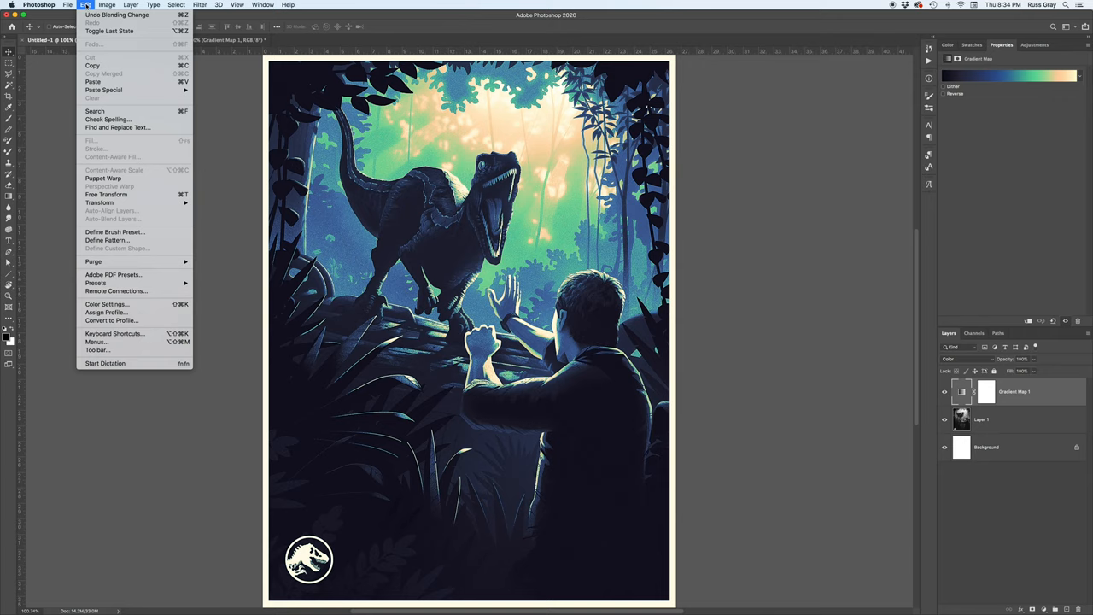
mouse_move(116, 14)
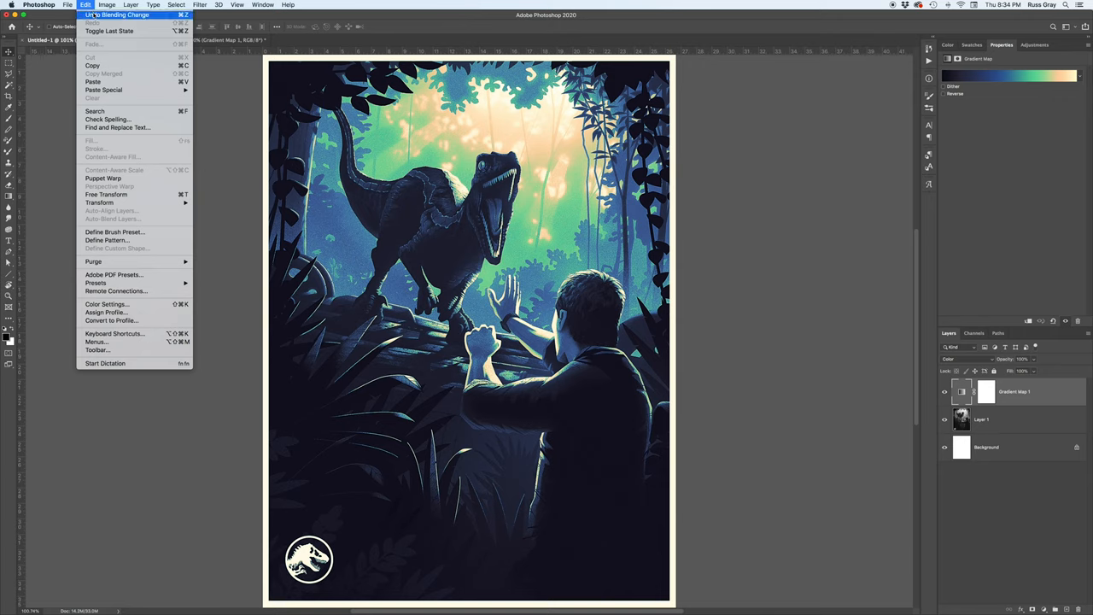
left_click(85, 14)
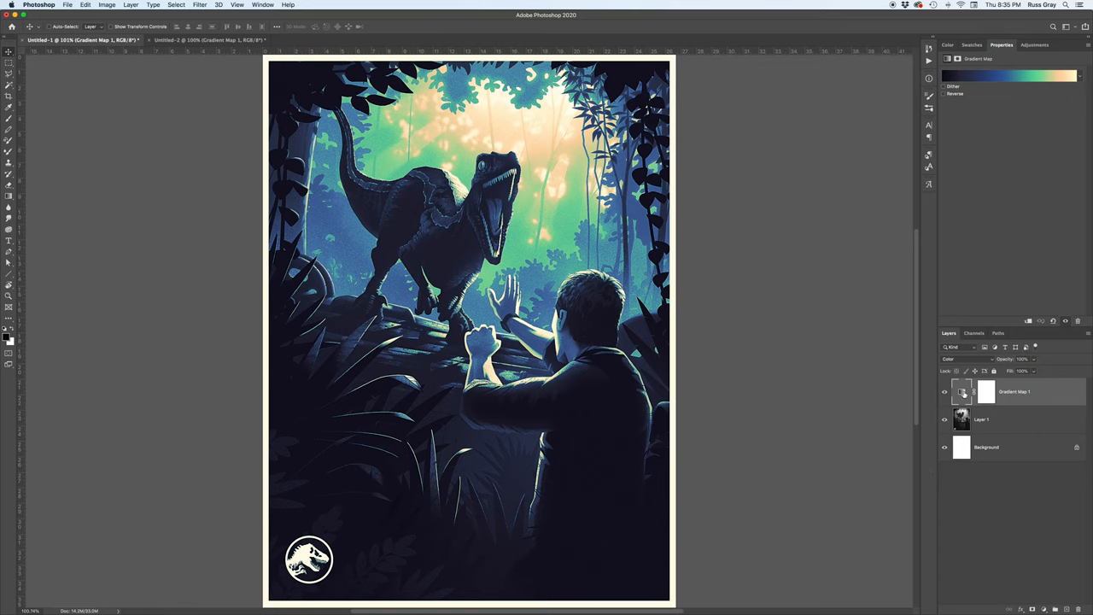
mouse_move(963, 391)
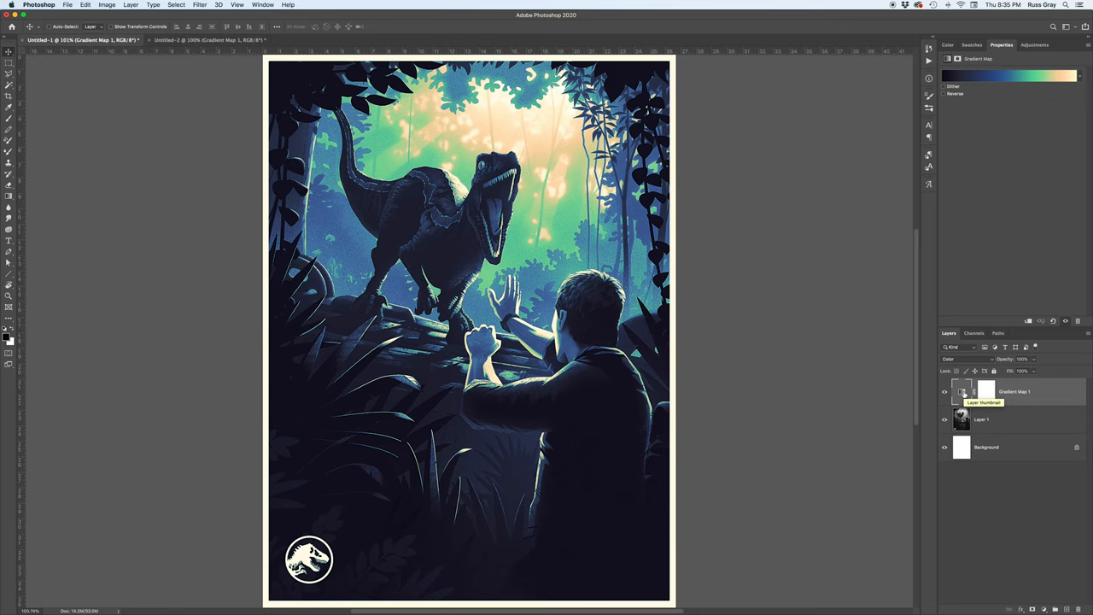
left_click(957, 345)
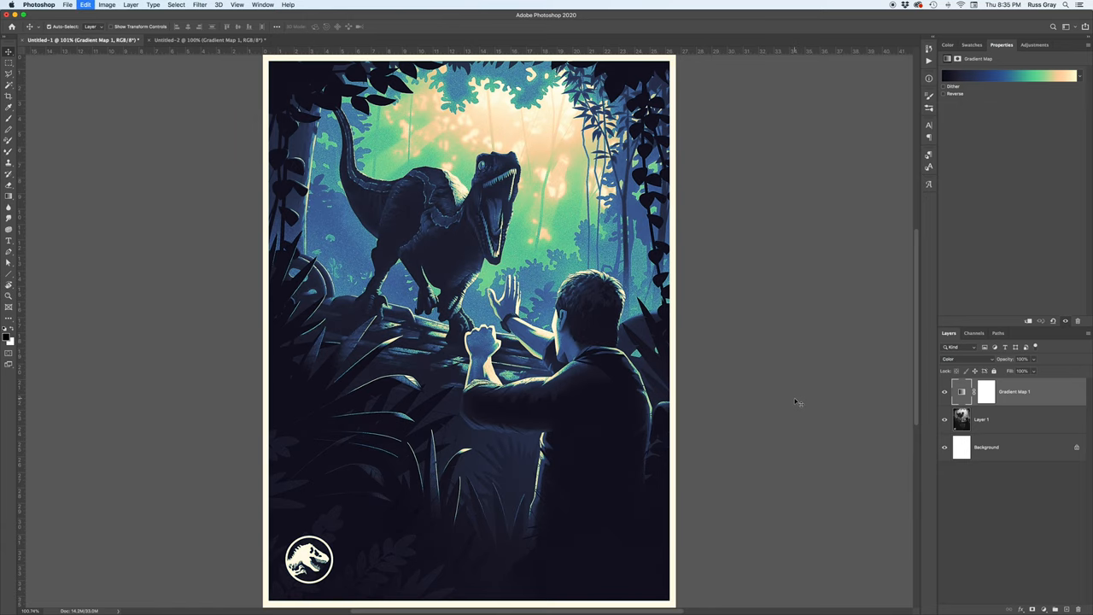
mouse_move(857, 482)
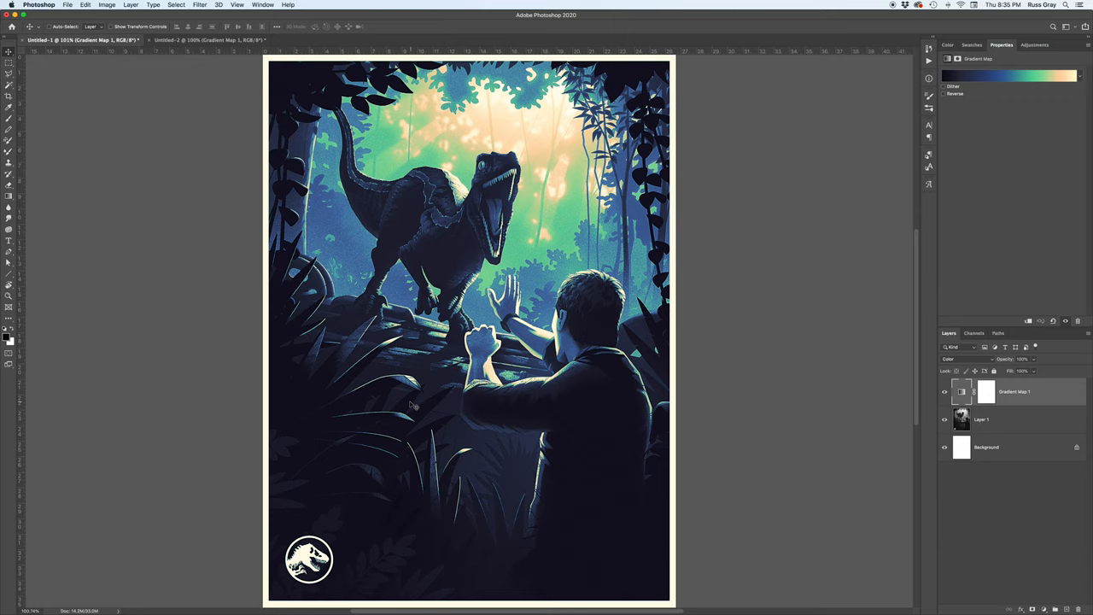
mouse_move(585, 321)
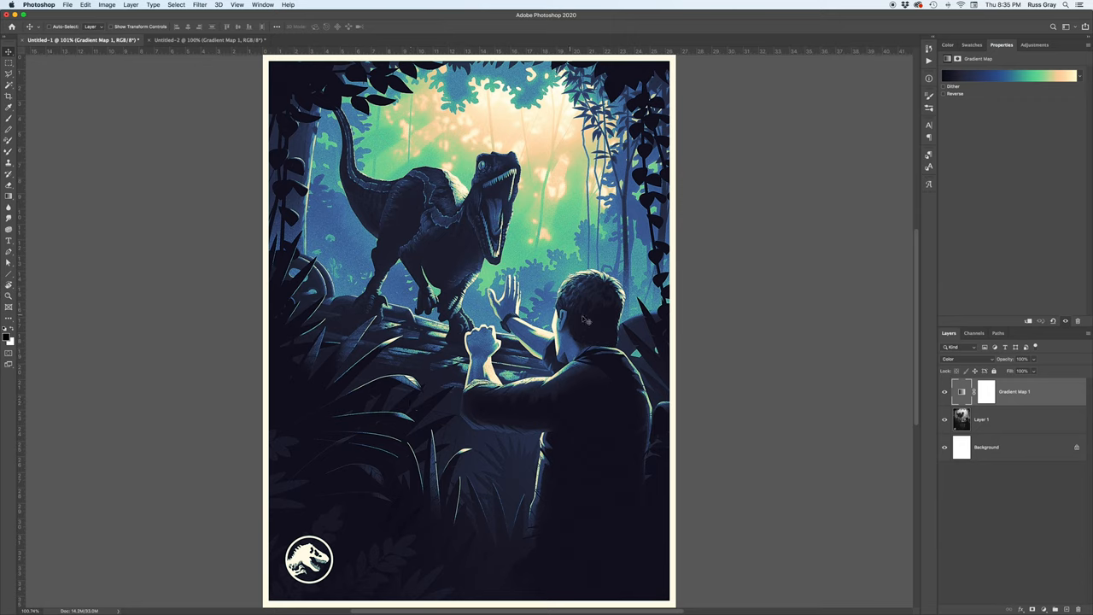
mouse_move(644, 358)
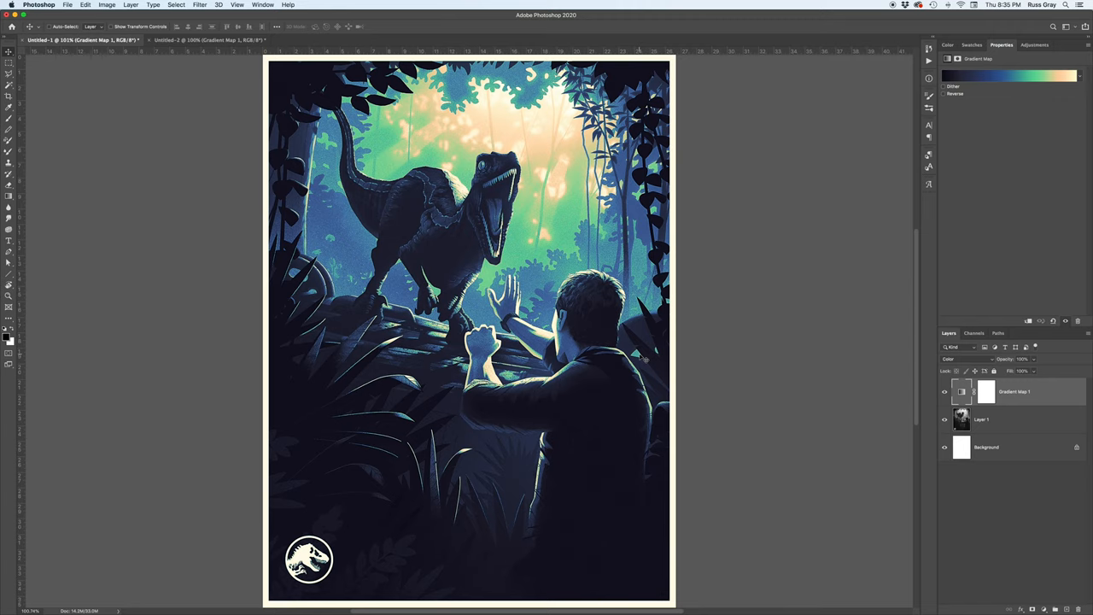
mouse_move(818, 382)
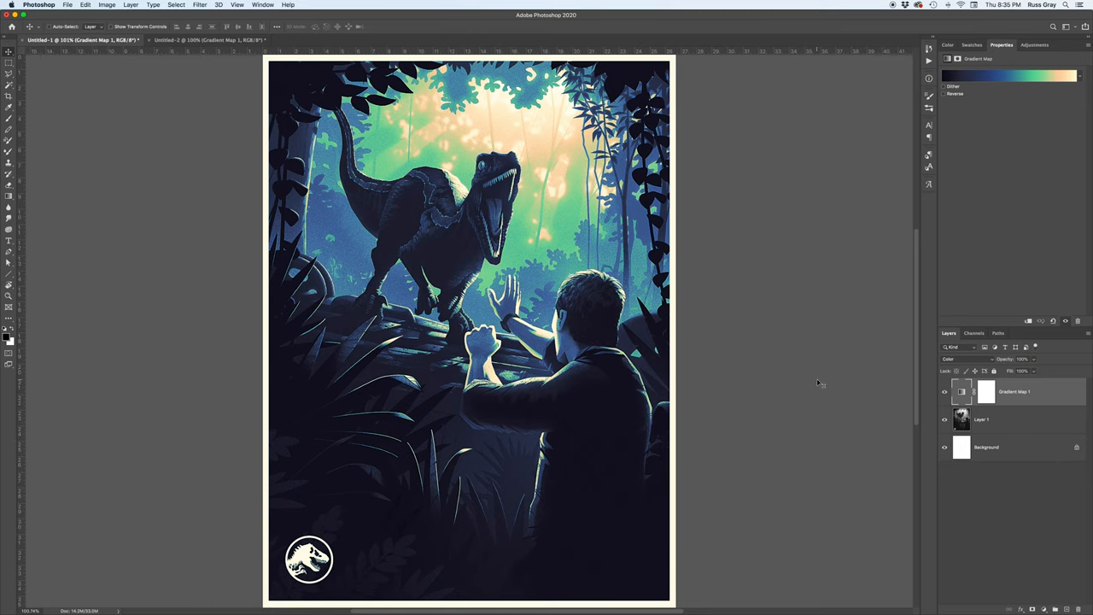